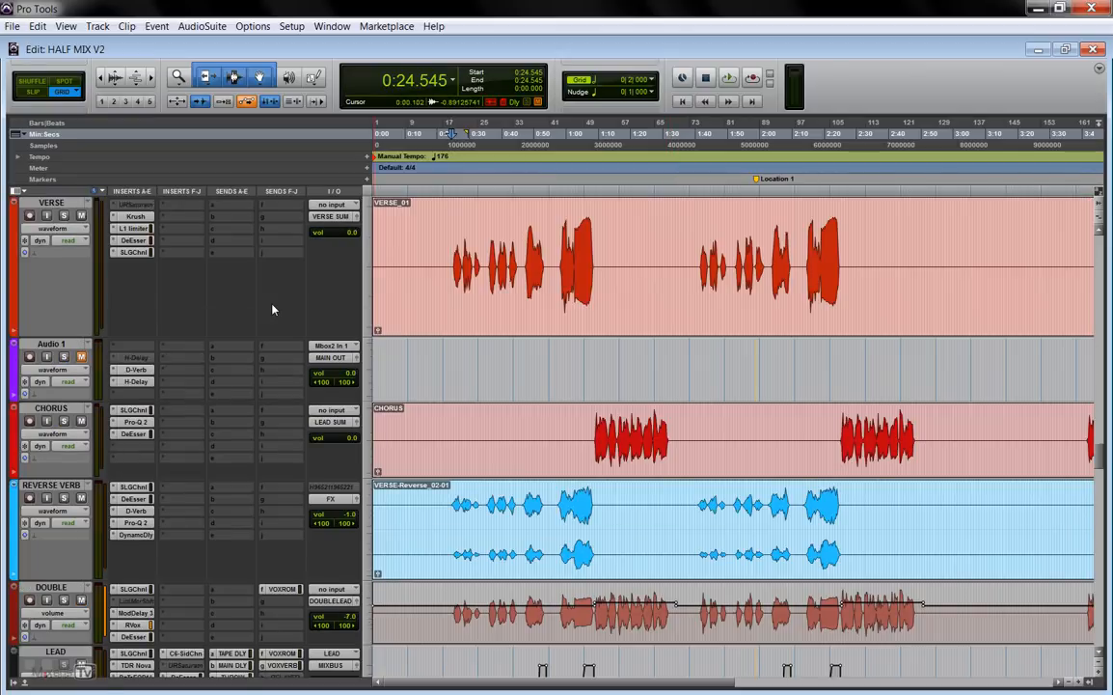
# Play the vocal arrangement and show the level windows for two of the LEAD vocal's sends.
pyautogui.click(729, 77)
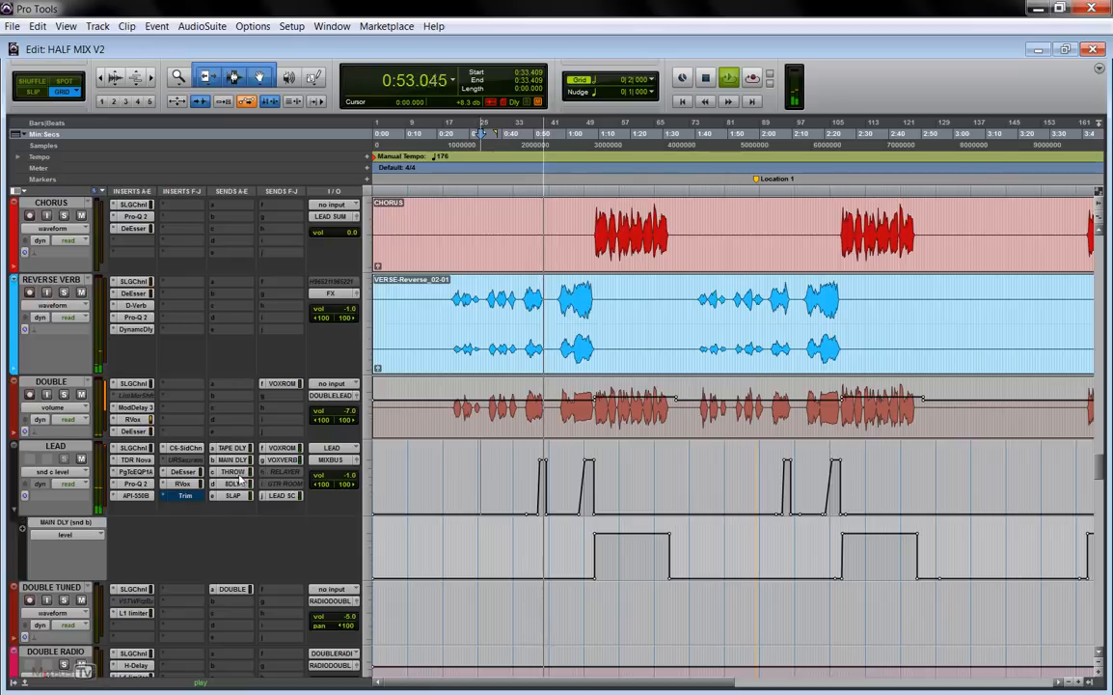
pyautogui.click(232, 471)
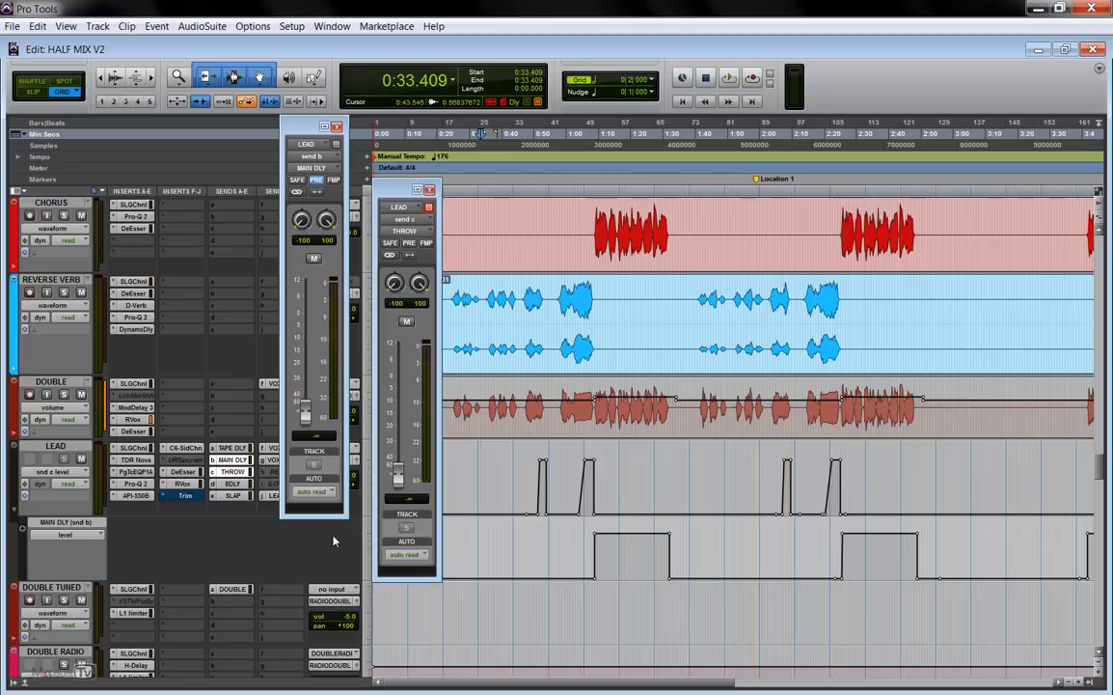
pyautogui.moveTo(351, 529)
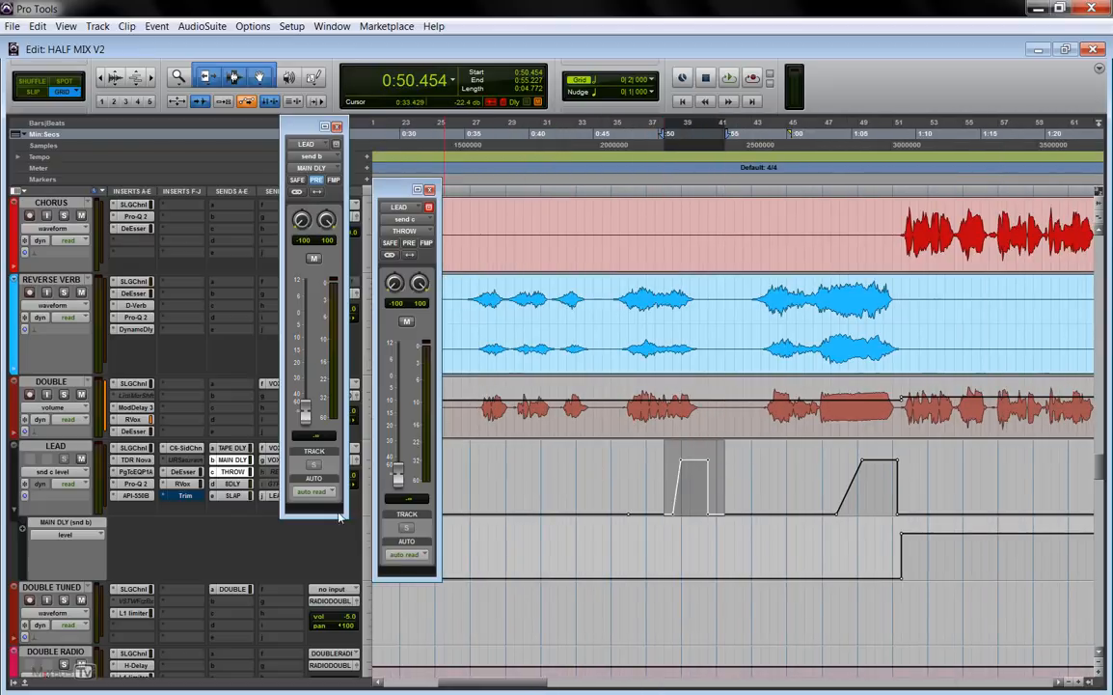
# Show the MAIN THROW return's EQ, SSL G-Channel, D-Verb and H-Delay windows.
pyautogui.click(705, 77)
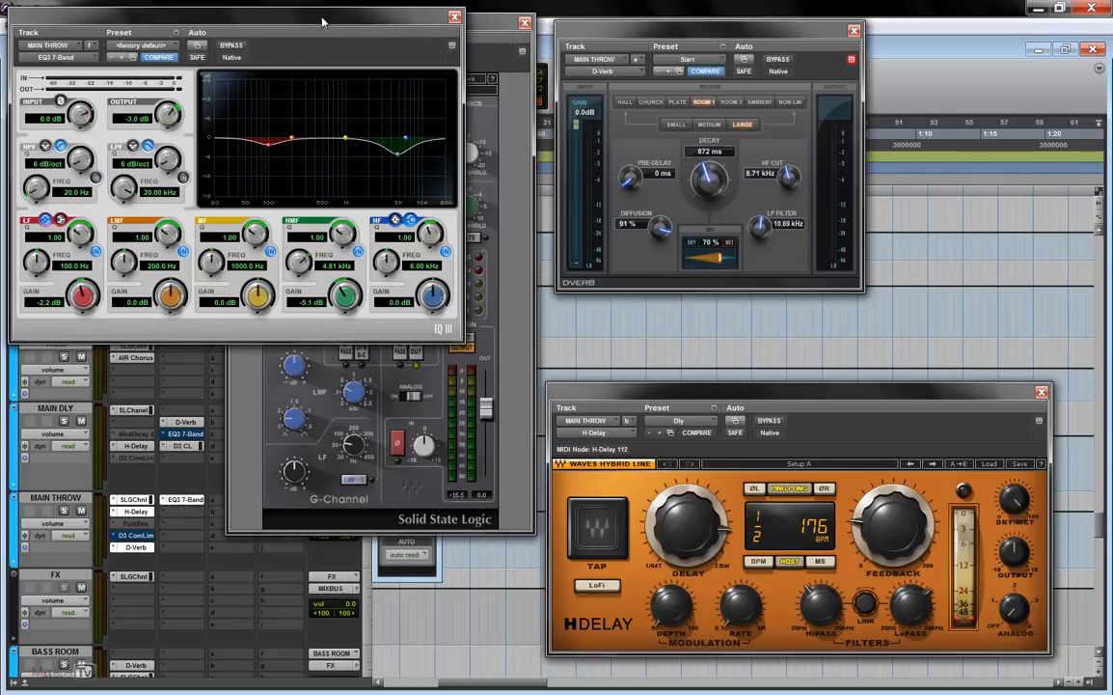
# Rearrange the MAIN THROW plug-in windows so they can be seen side by side.
pyautogui.moveTo(324, 17); pyautogui.dragTo(406, 145)
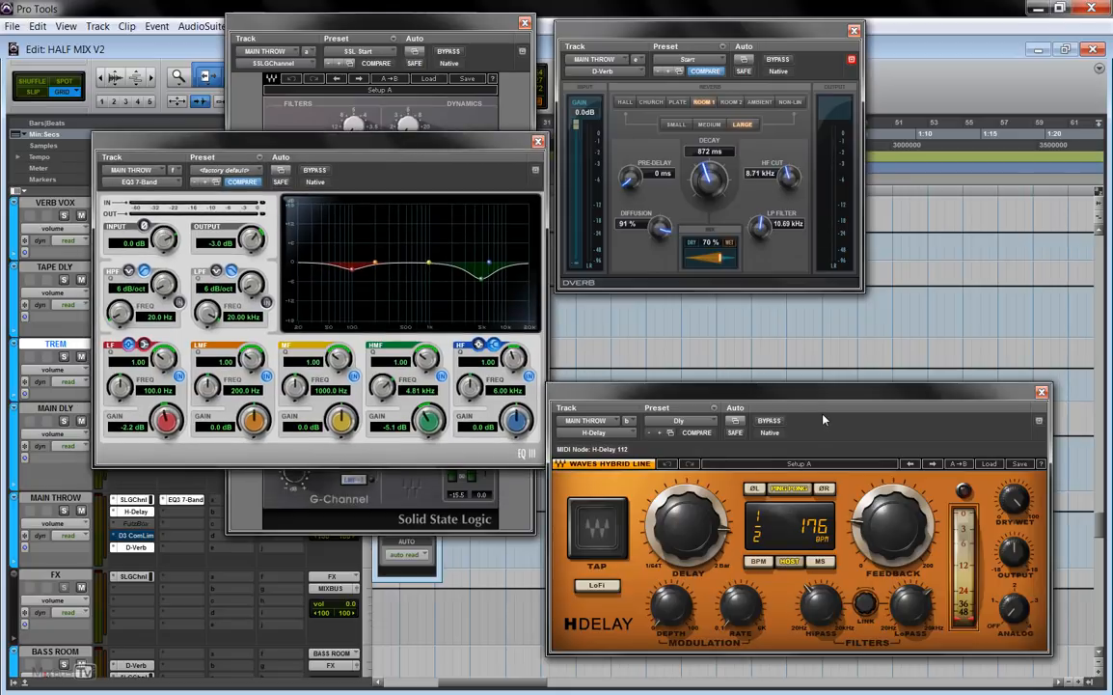
pyautogui.moveTo(737, 202)
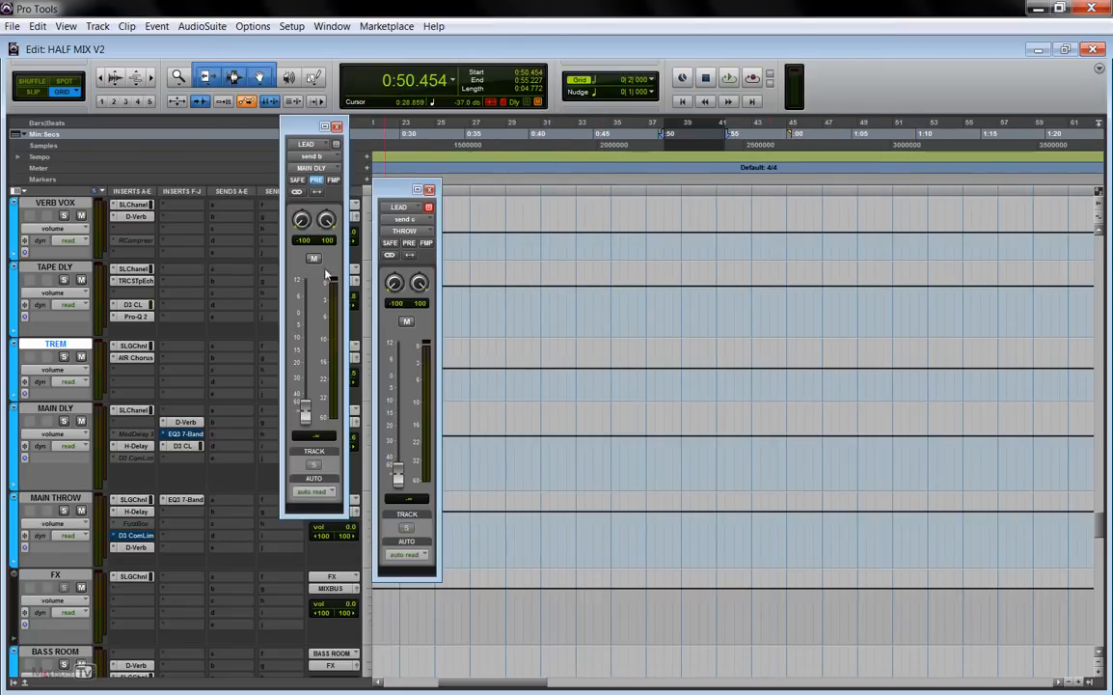
pyautogui.moveTo(251, 479)
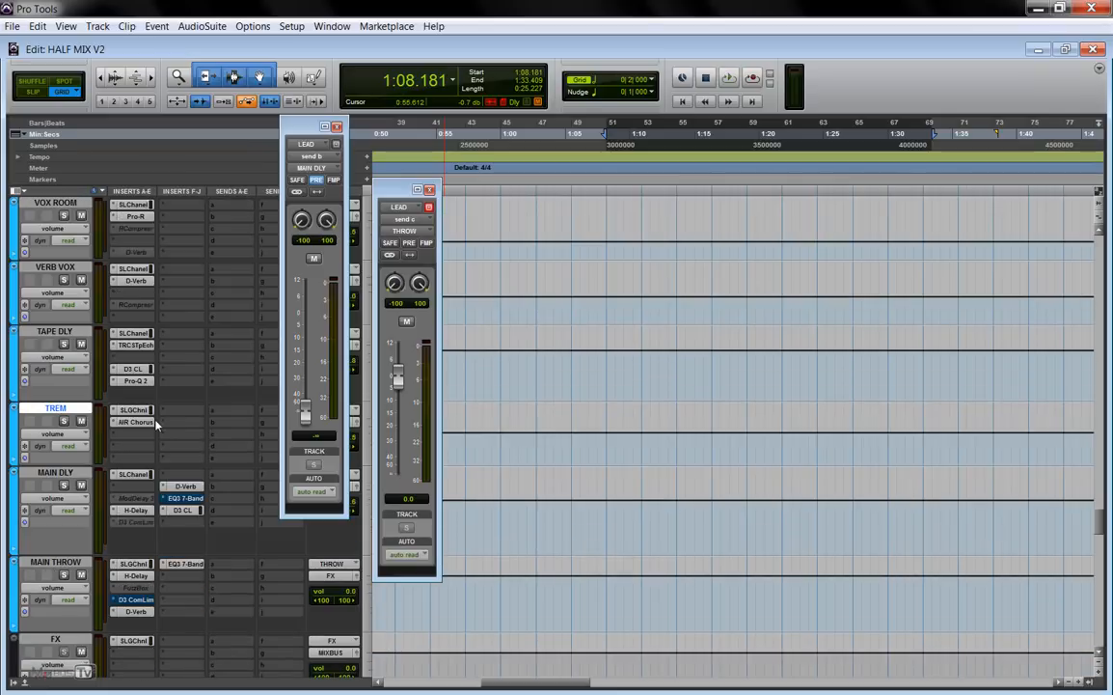
pyautogui.moveTo(151, 482)
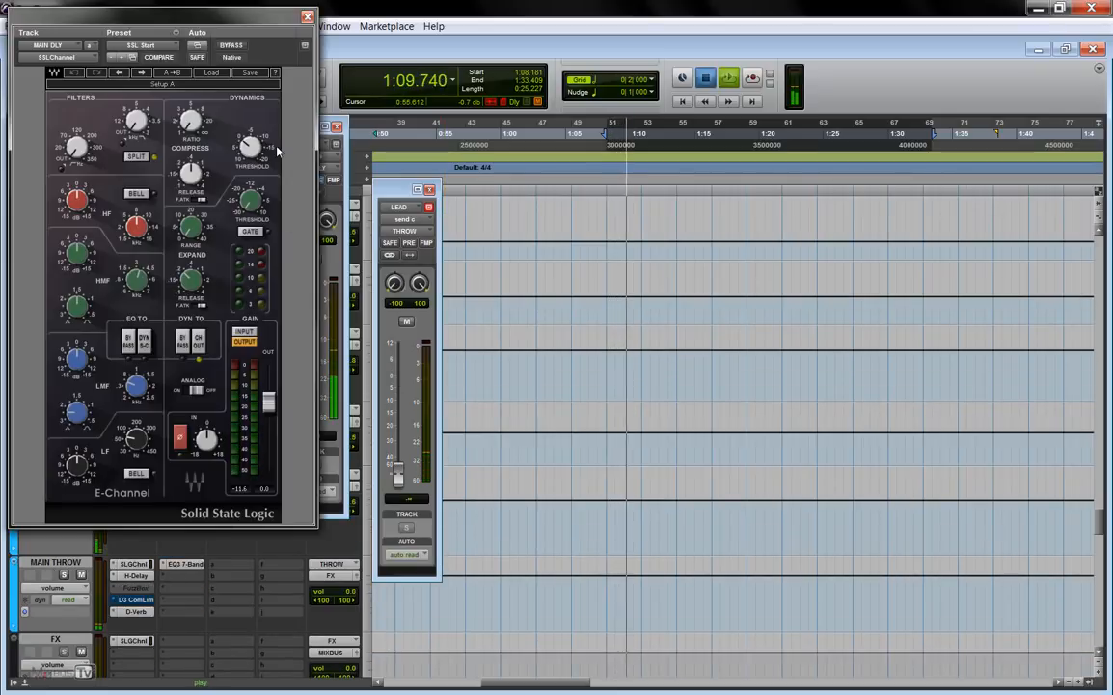
# Separate the MAIN DLY reverb from the H-Delay, then close the H-Delay and the LEAD send level window.
pyautogui.moveTo(162, 16); pyautogui.dragTo(332, 15)
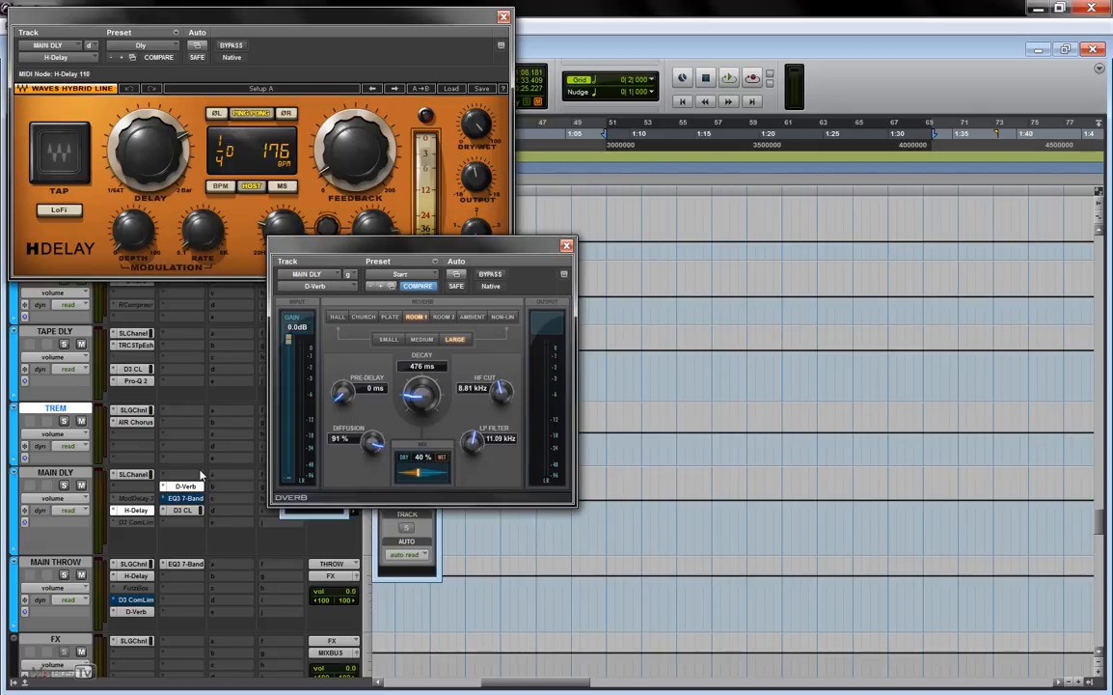
pyautogui.moveTo(146, 614)
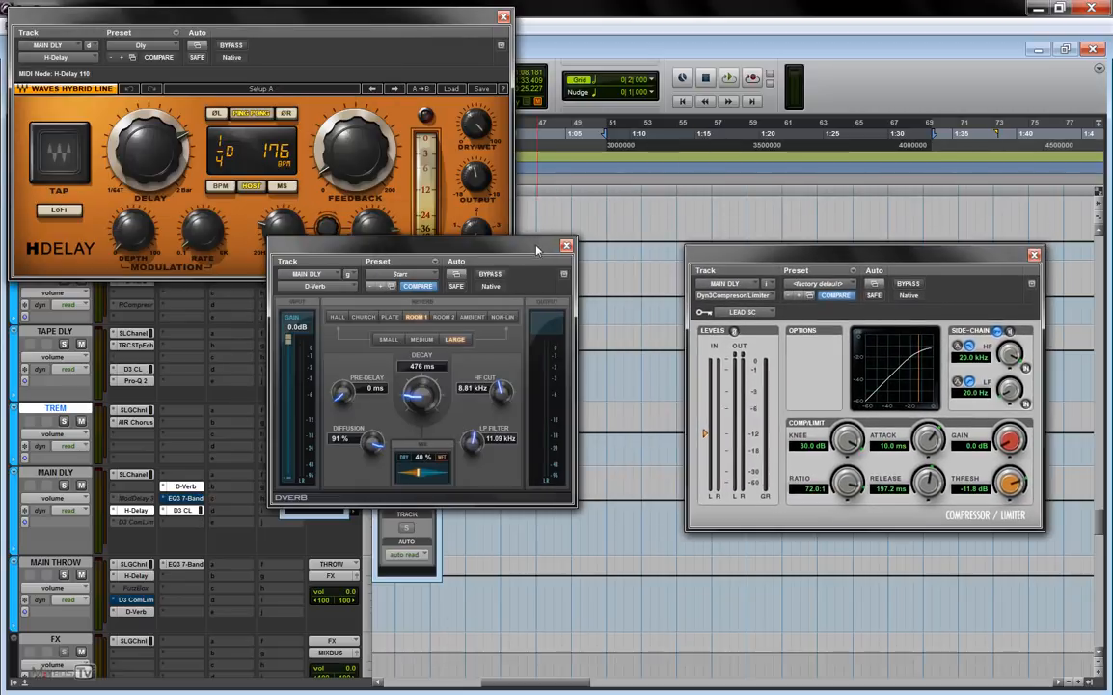
pyautogui.moveTo(420, 260); pyautogui.dragTo(501, 316)
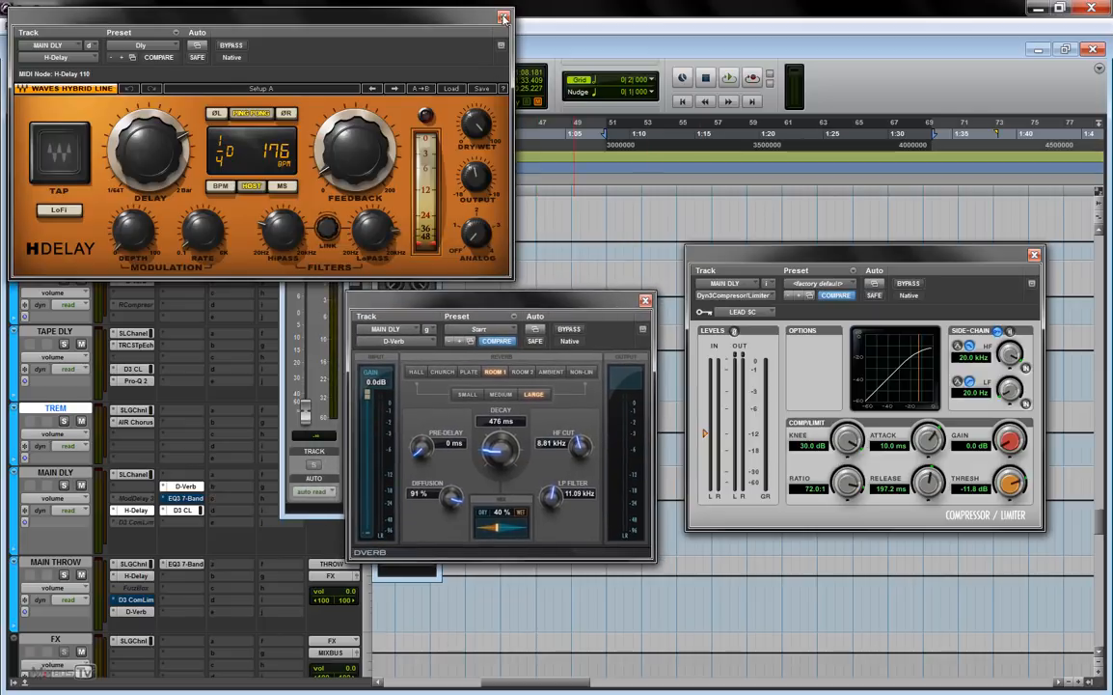
pyautogui.click(501, 18)
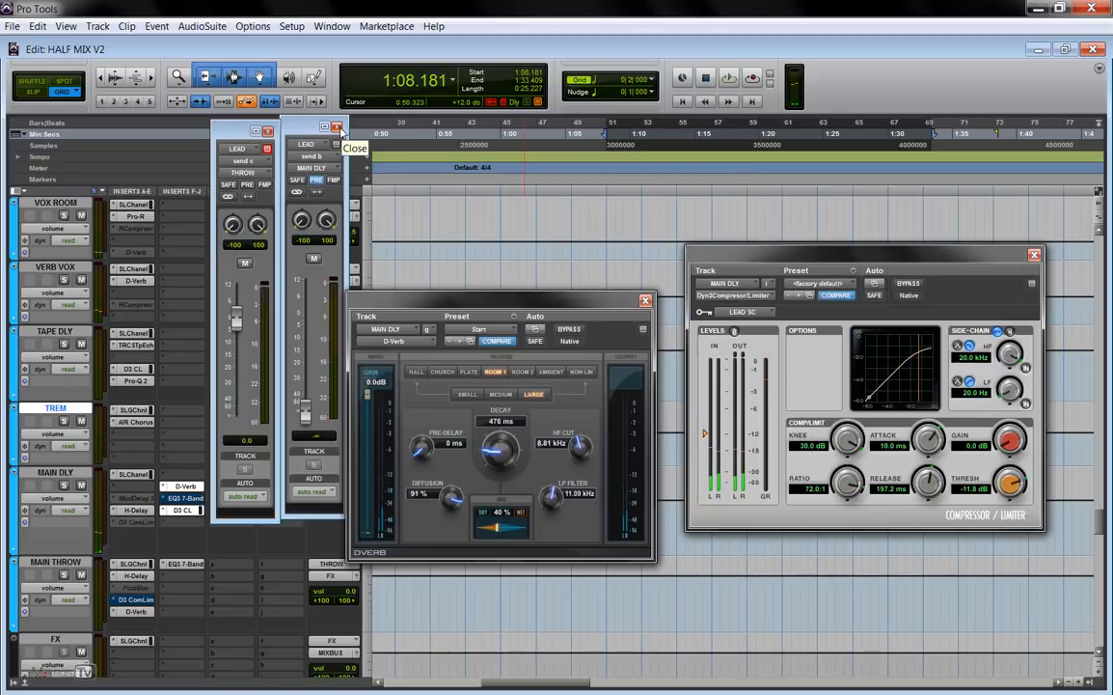
pyautogui.click(340, 127)
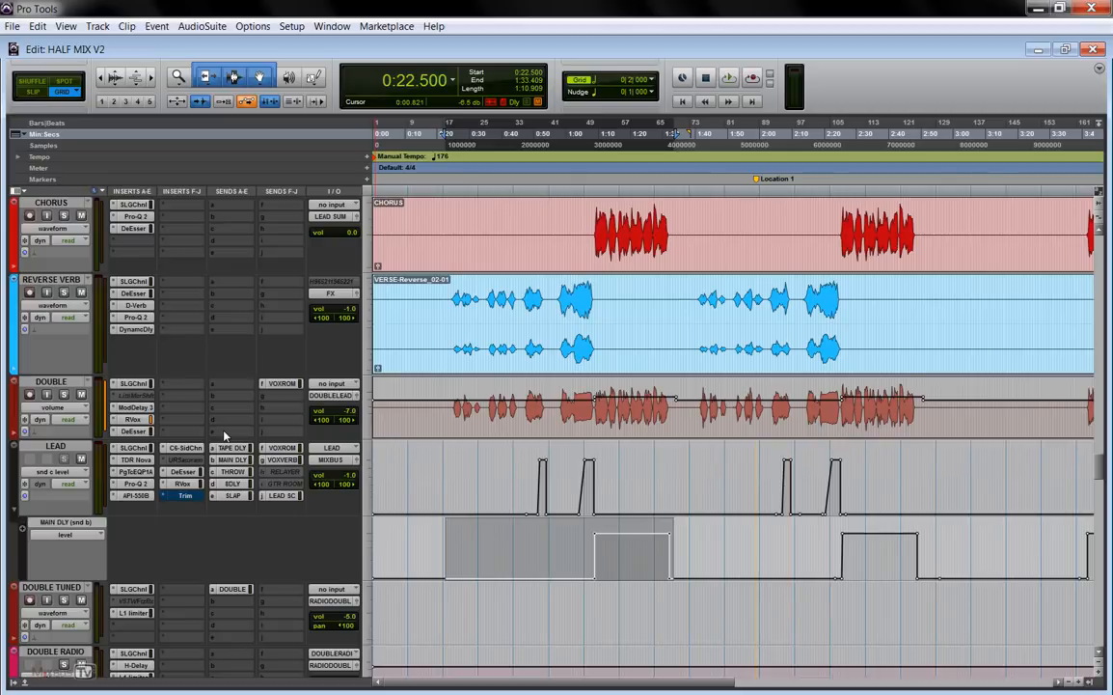
pyautogui.scroll(-3)
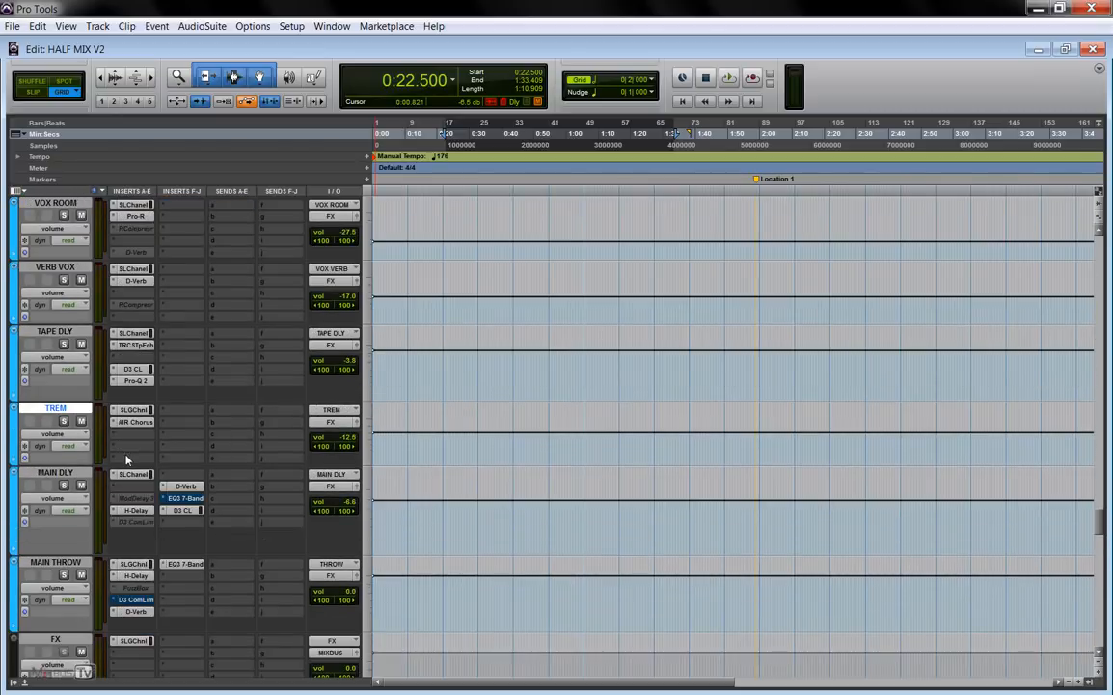
pyautogui.scroll(-3)
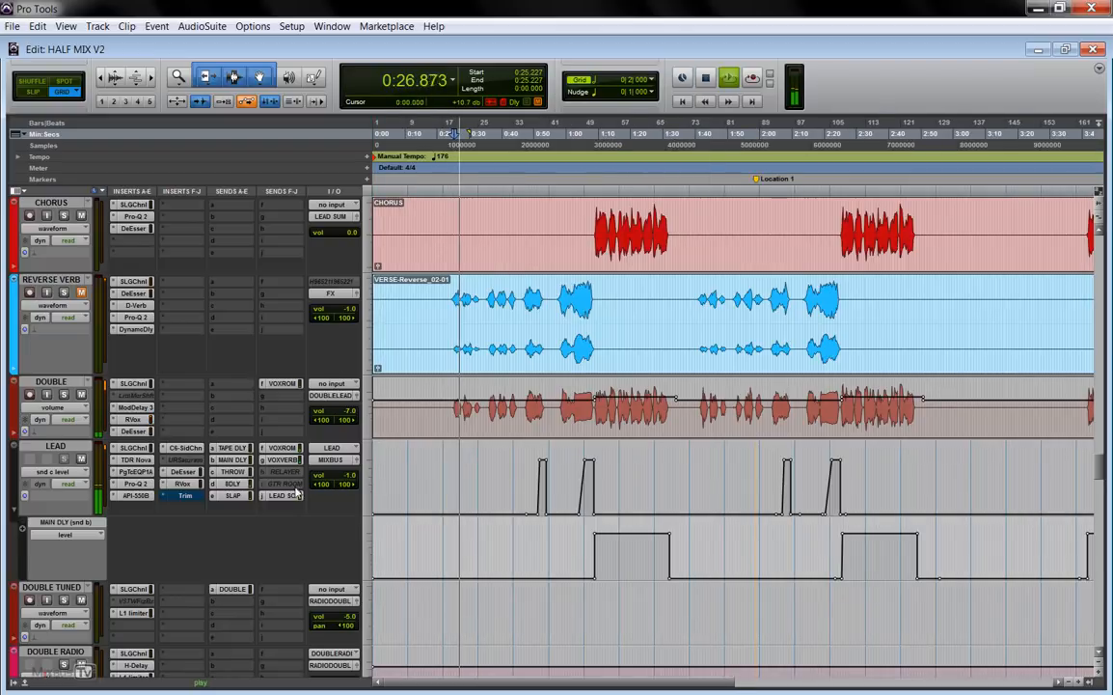
pyautogui.scroll(-3)
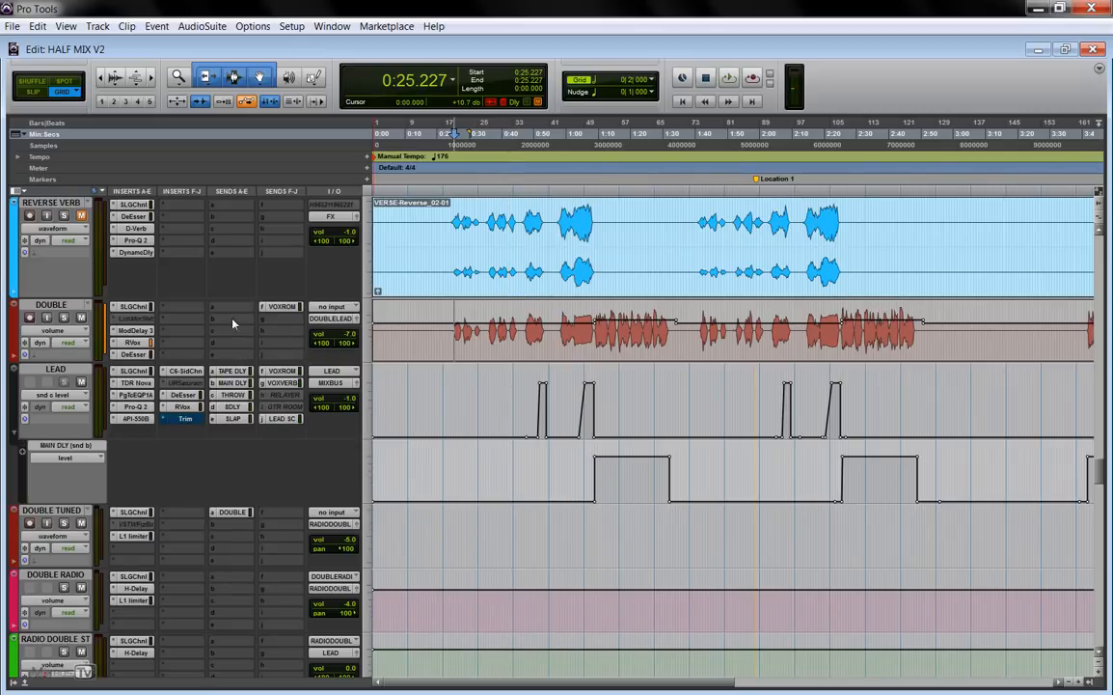
# Scroll to the bottom of the session and select the ST DLY EXPORT and VERB VOX tracks.
pyautogui.click(81, 316)
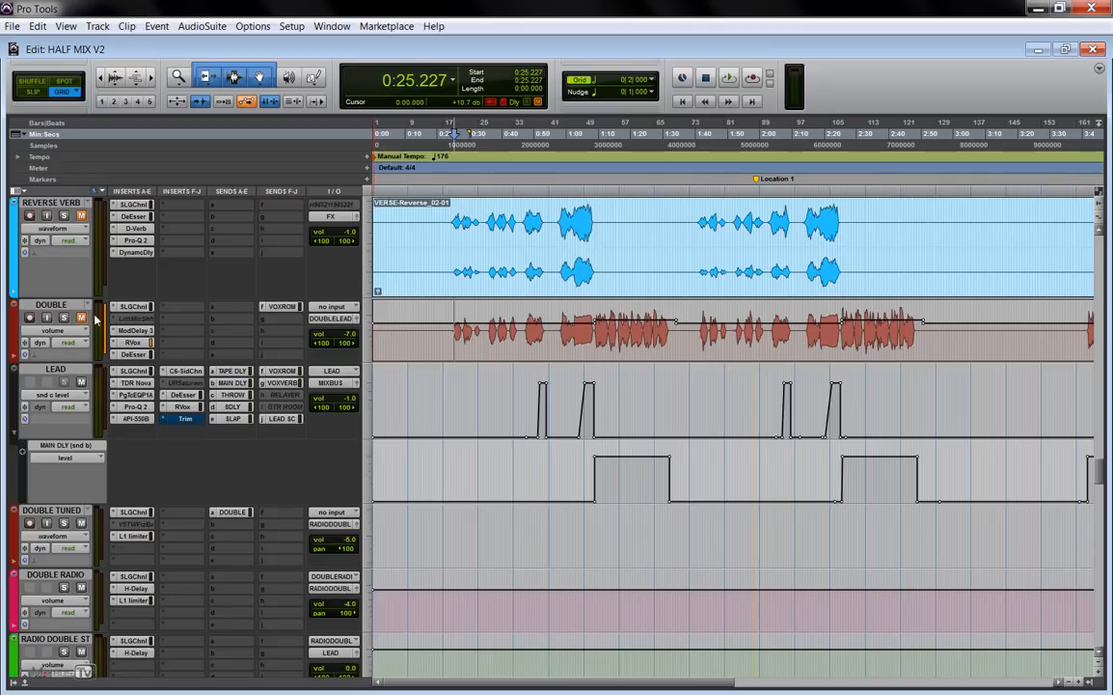
pyautogui.scroll(-3)
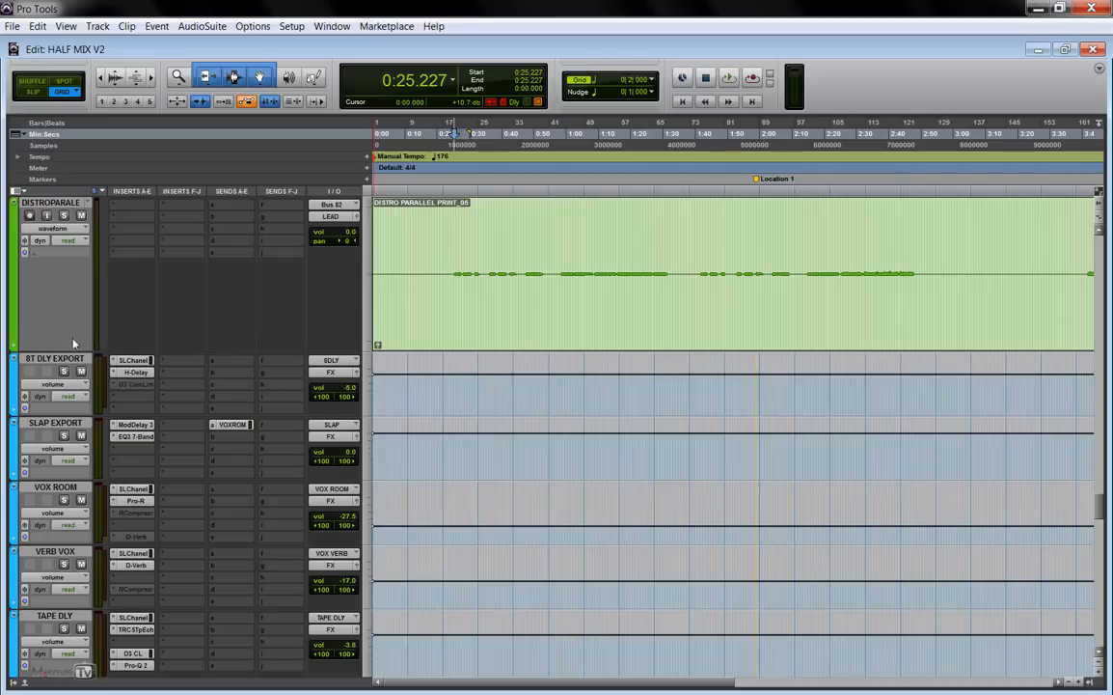
pyautogui.click(54, 357)
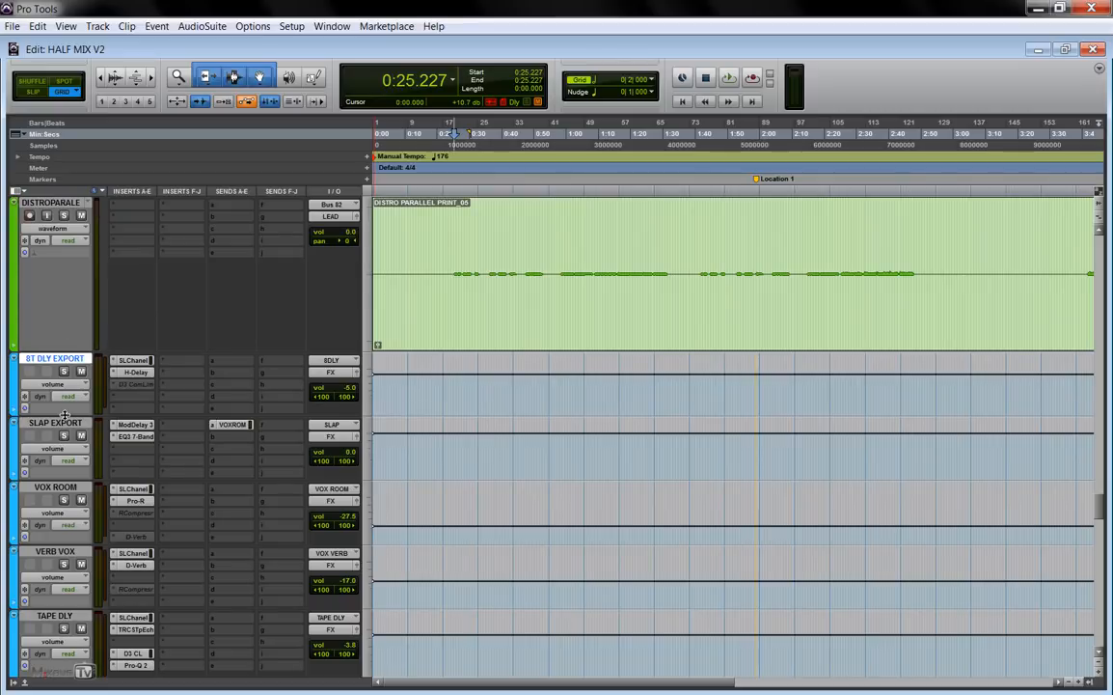
pyautogui.doubleClick(54, 486)
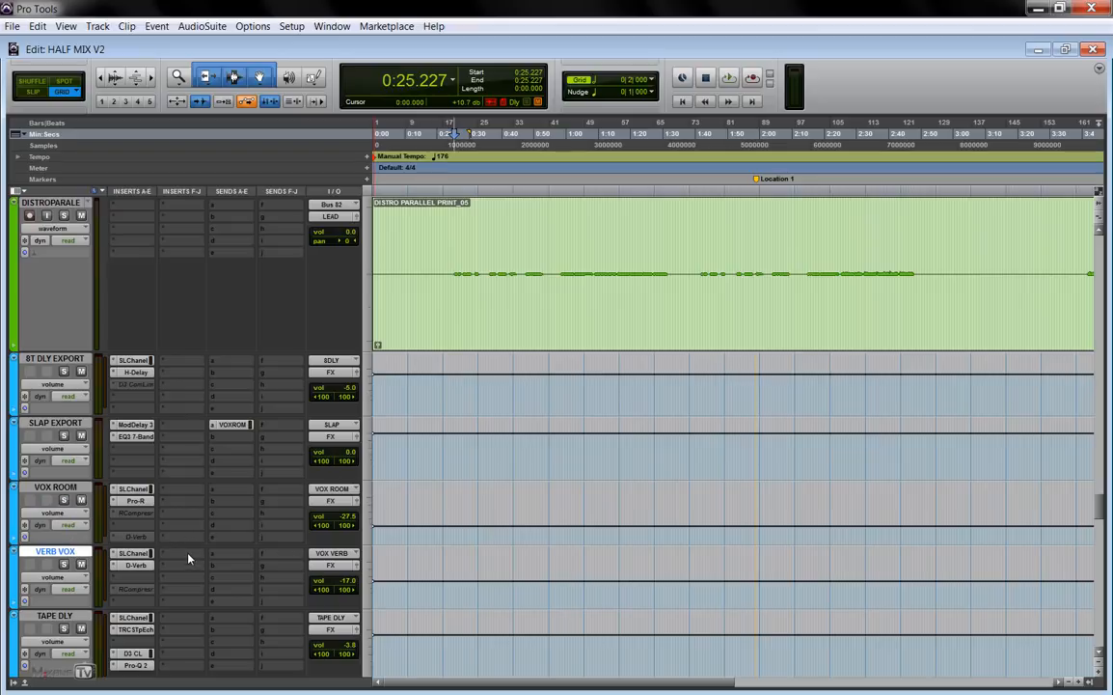
pyautogui.moveTo(249, 335)
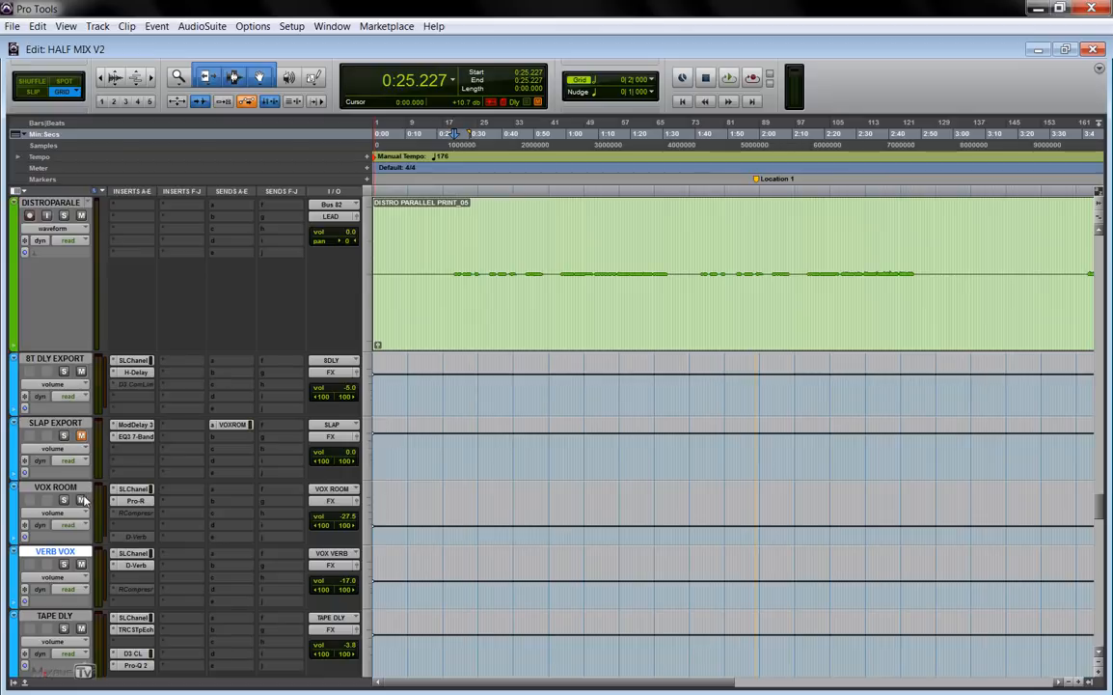
# Audition the printed track and show the ST DLY EXPORT return's E-Channel and H-Delay.
pyautogui.click(729, 78)
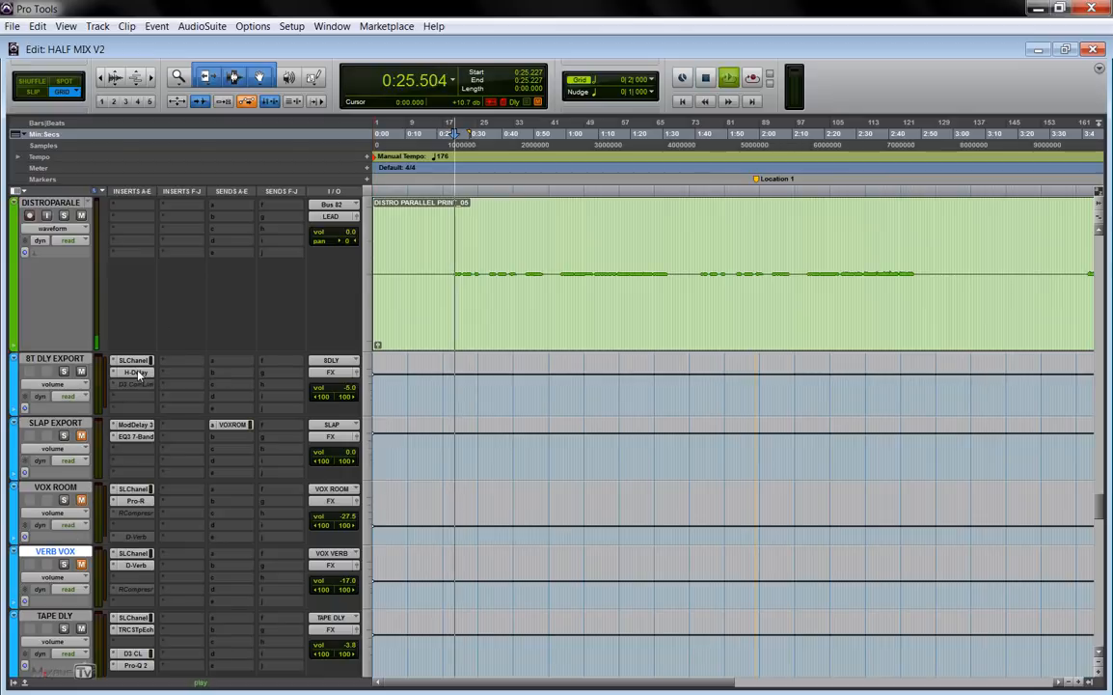
pyautogui.click(135, 372)
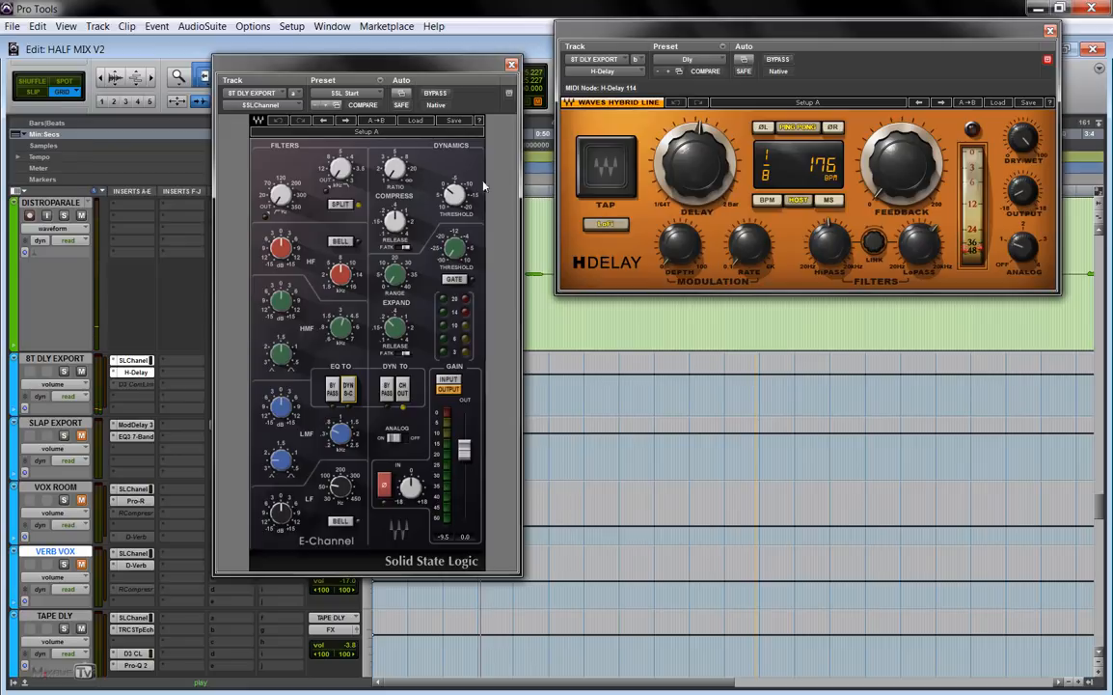
pyautogui.moveTo(795, 232)
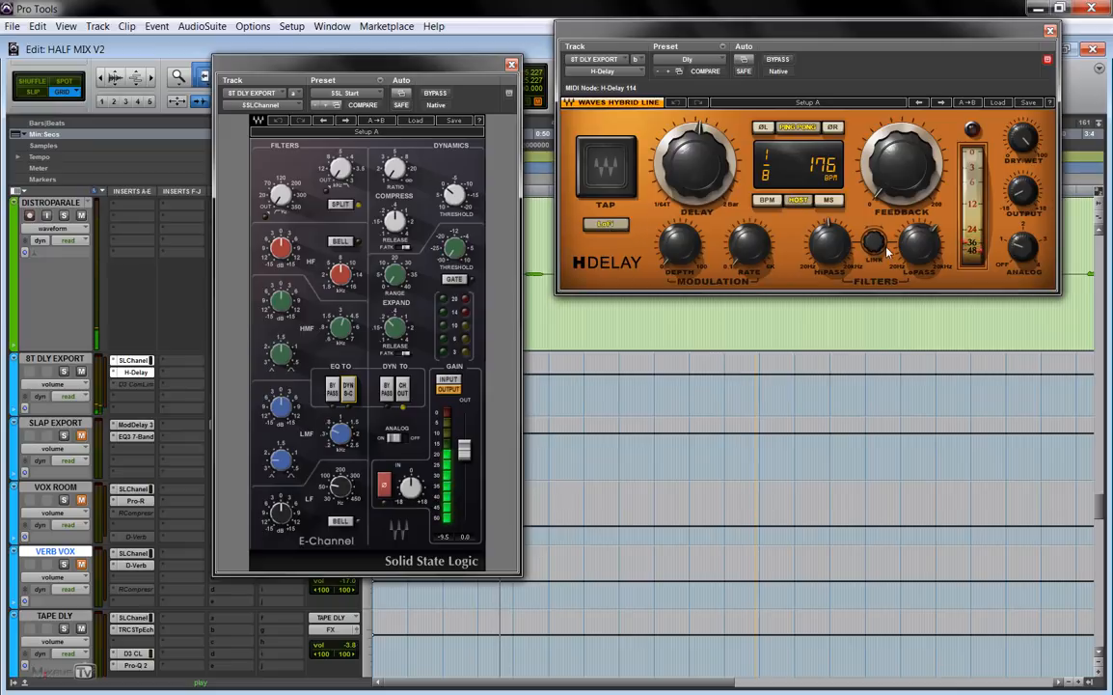
pyautogui.moveTo(860, 280)
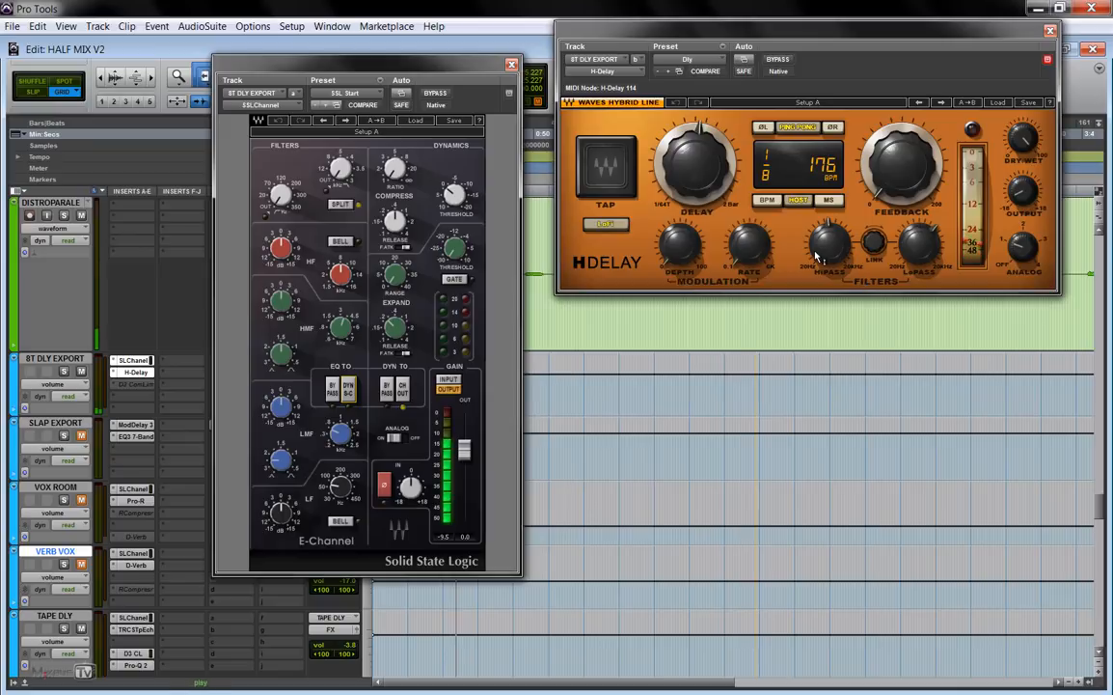
pyautogui.moveTo(770, 93)
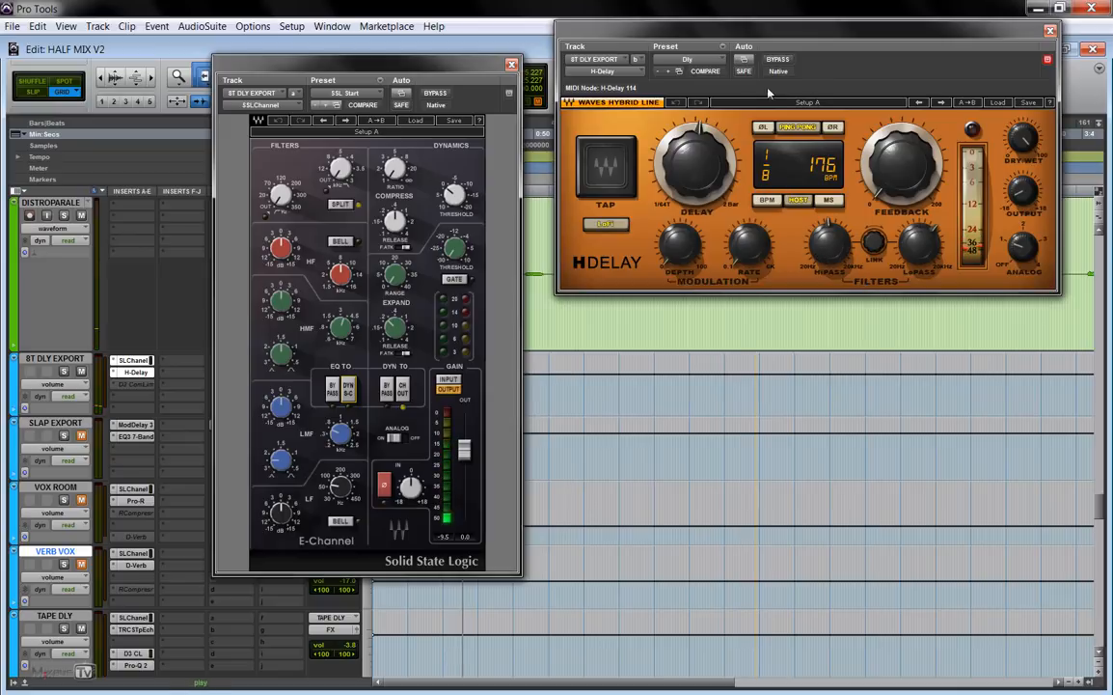
# Close the ST DLY EXPORT return's H-Delay and SSL E-Channel windows.
pyautogui.click(1049, 31)
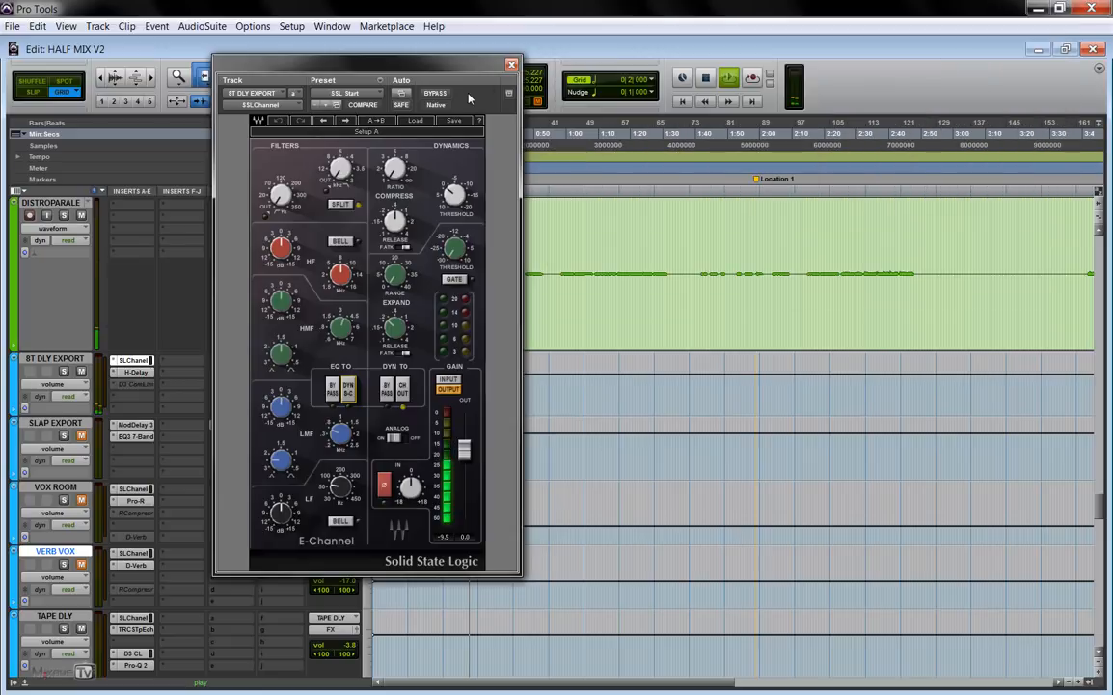
pyautogui.click(513, 63)
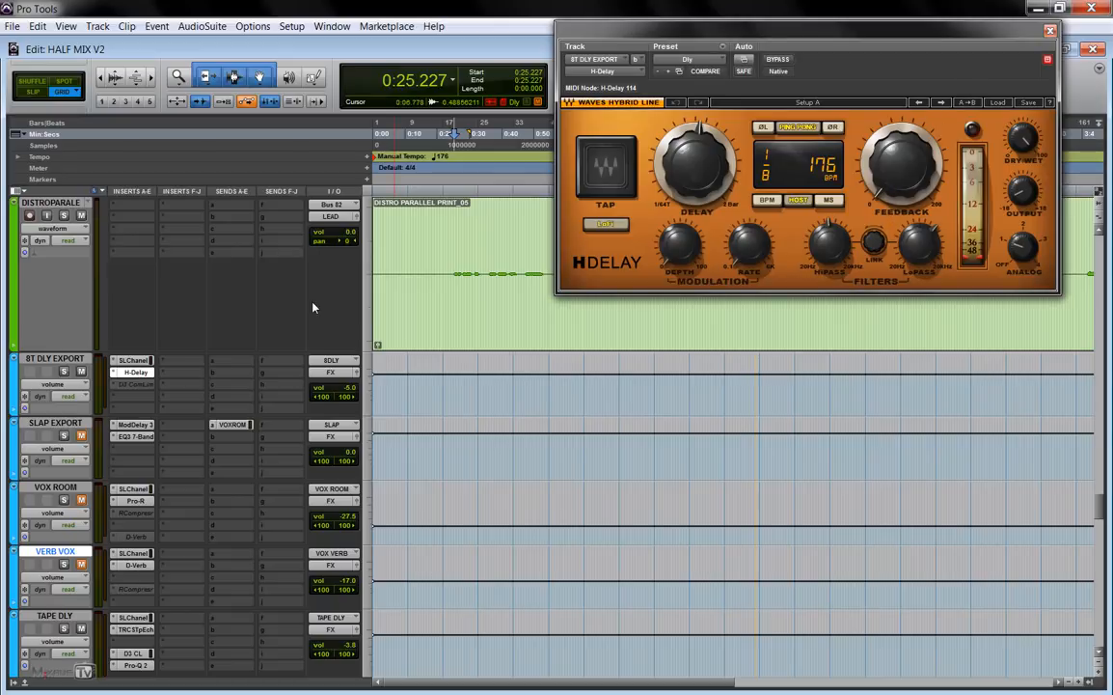
pyautogui.click(1050, 31)
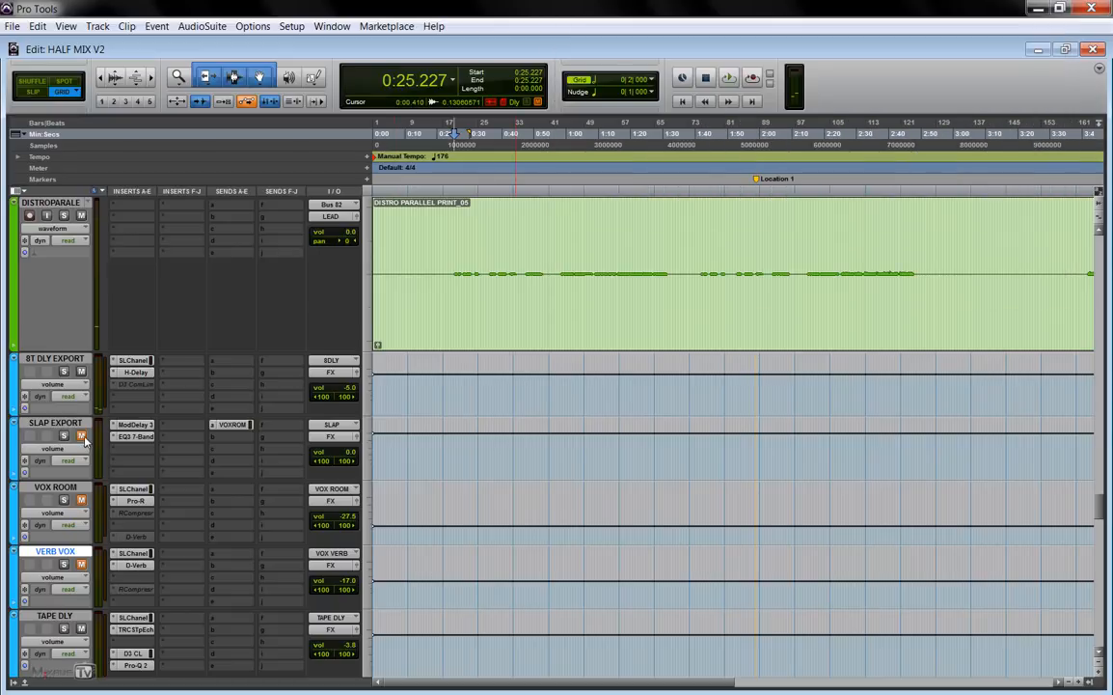
# Show the Mod Delay III plug-in on the SLAP EXPORT track, dismissing the EQ3 7-Band window.
pyautogui.click(81, 436)
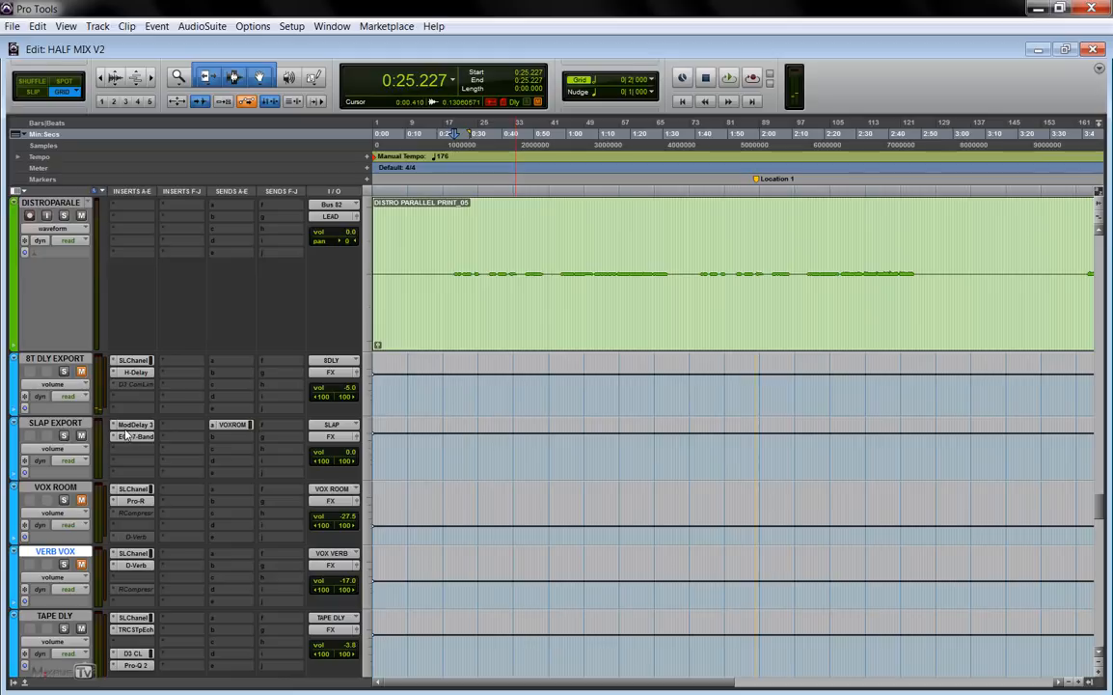
pyautogui.click(135, 425)
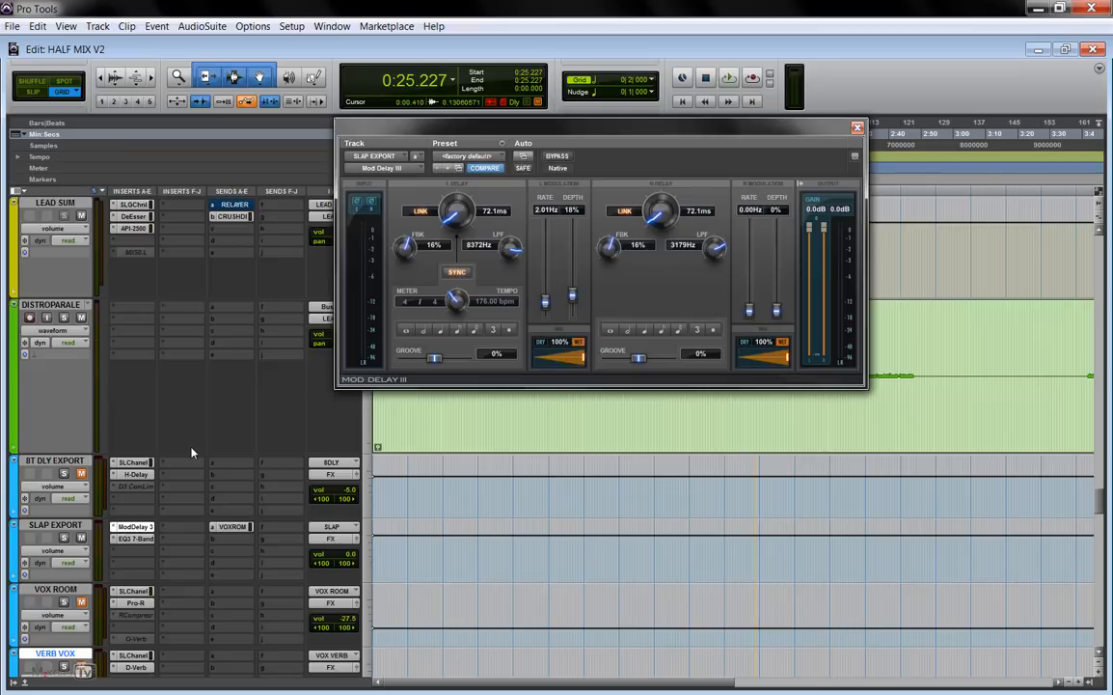
pyautogui.moveTo(189, 486)
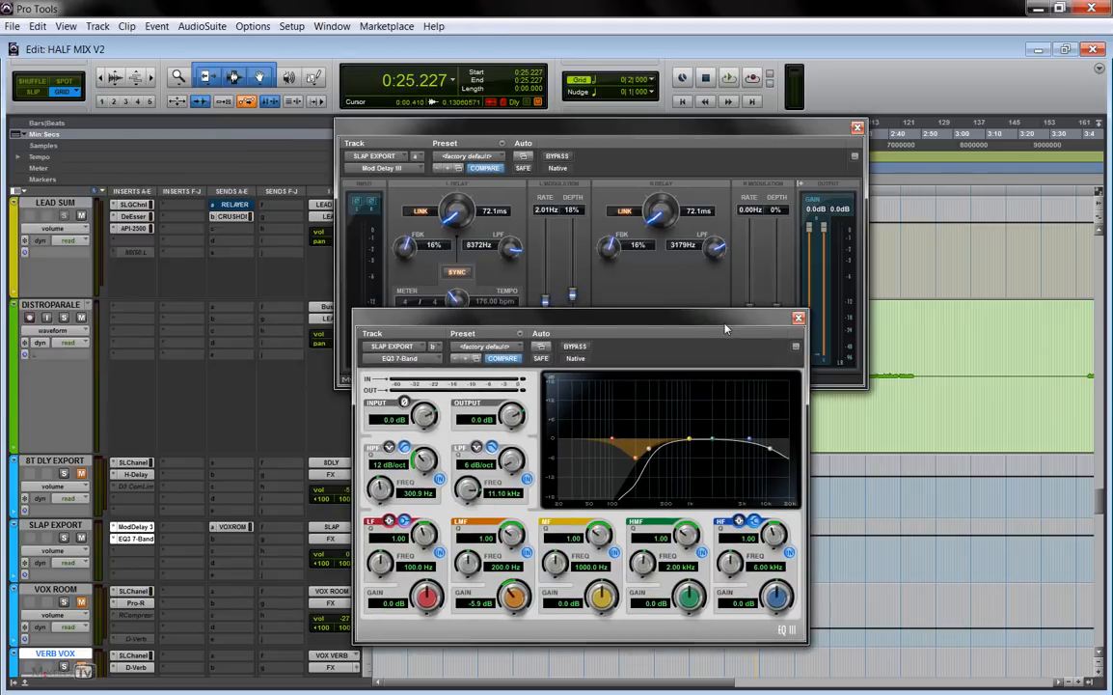
pyautogui.moveTo(806, 326)
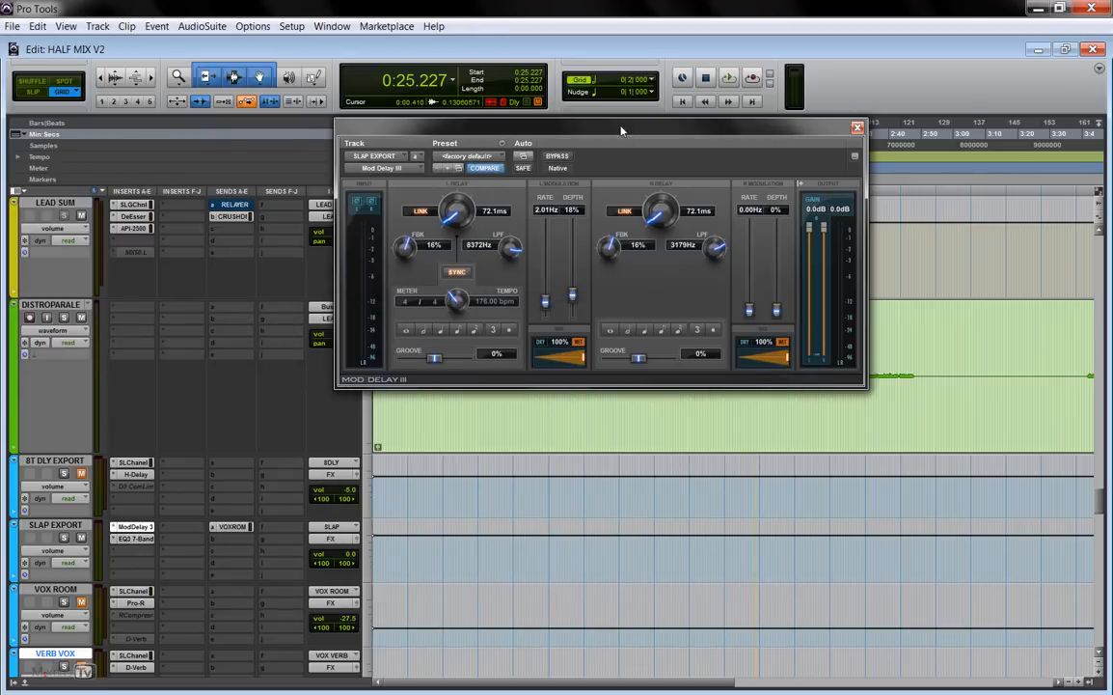
pyautogui.moveTo(622, 127); pyautogui.dragTo(586, 155)
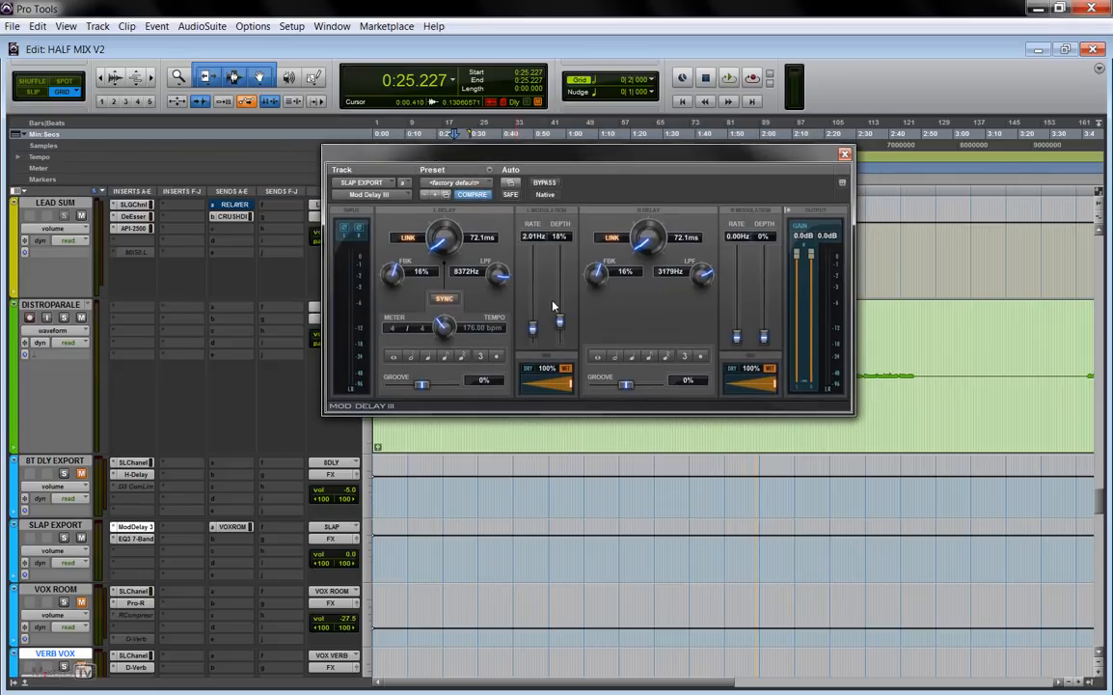
pyautogui.moveTo(575, 321)
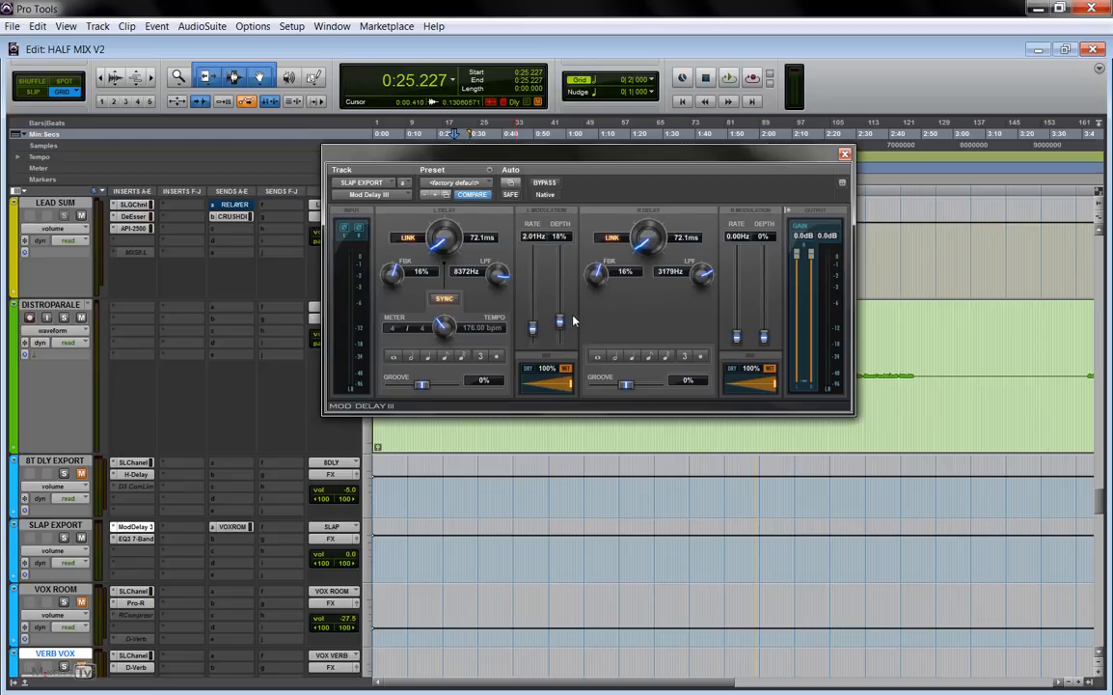
pyautogui.click(729, 77)
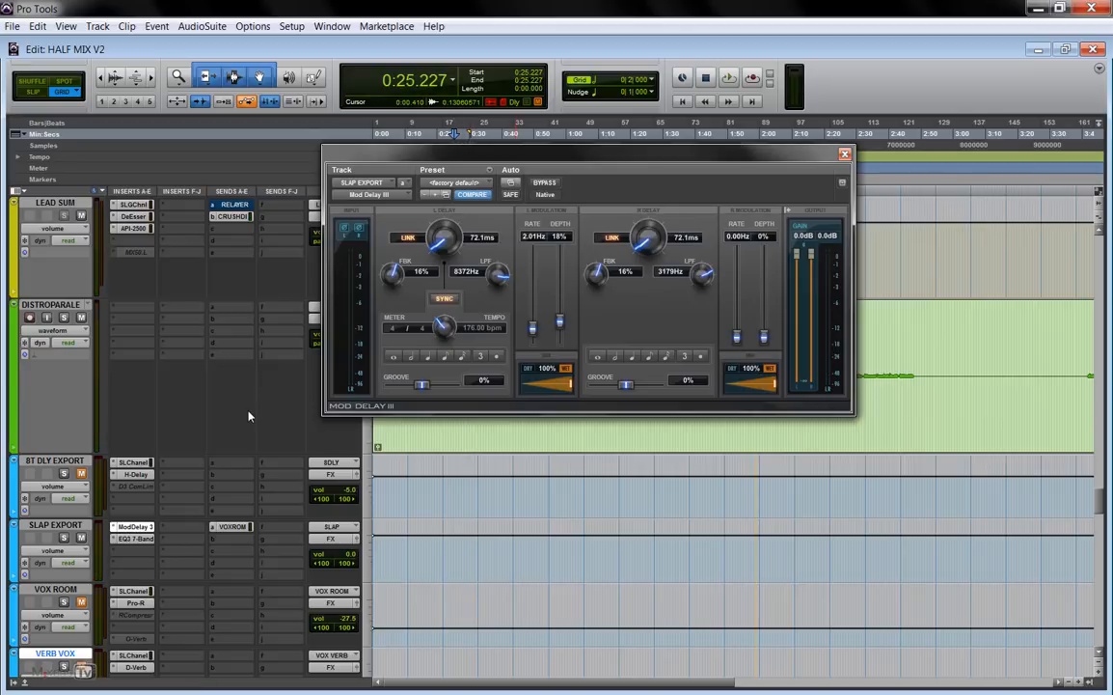
pyautogui.moveTo(527, 306)
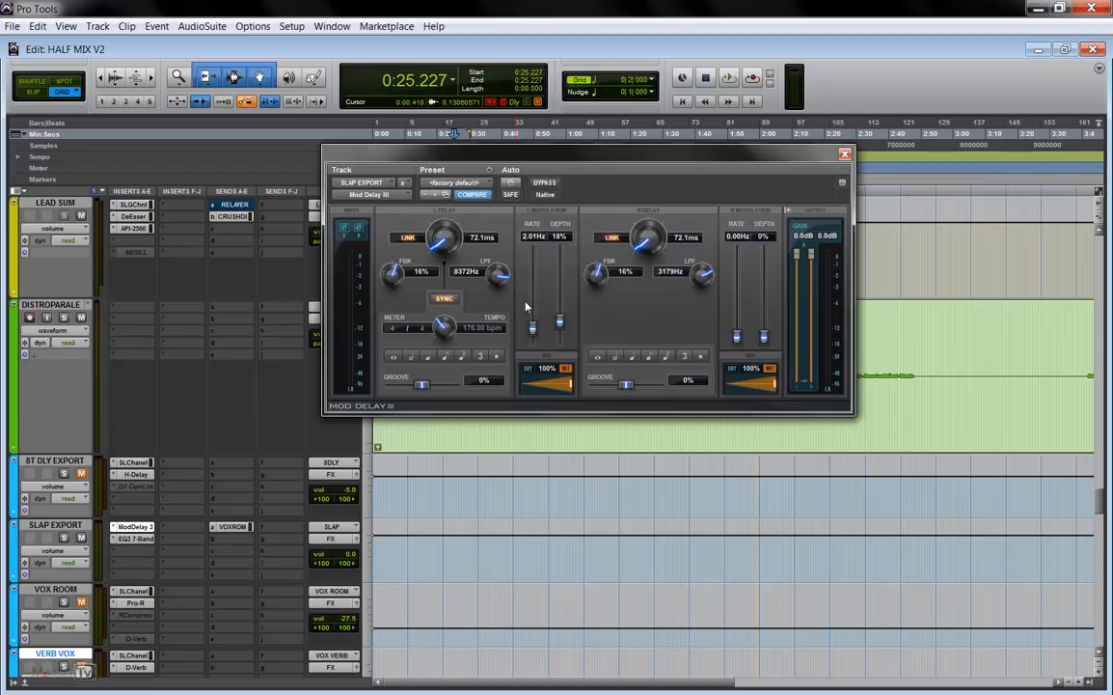
pyautogui.moveTo(584, 316)
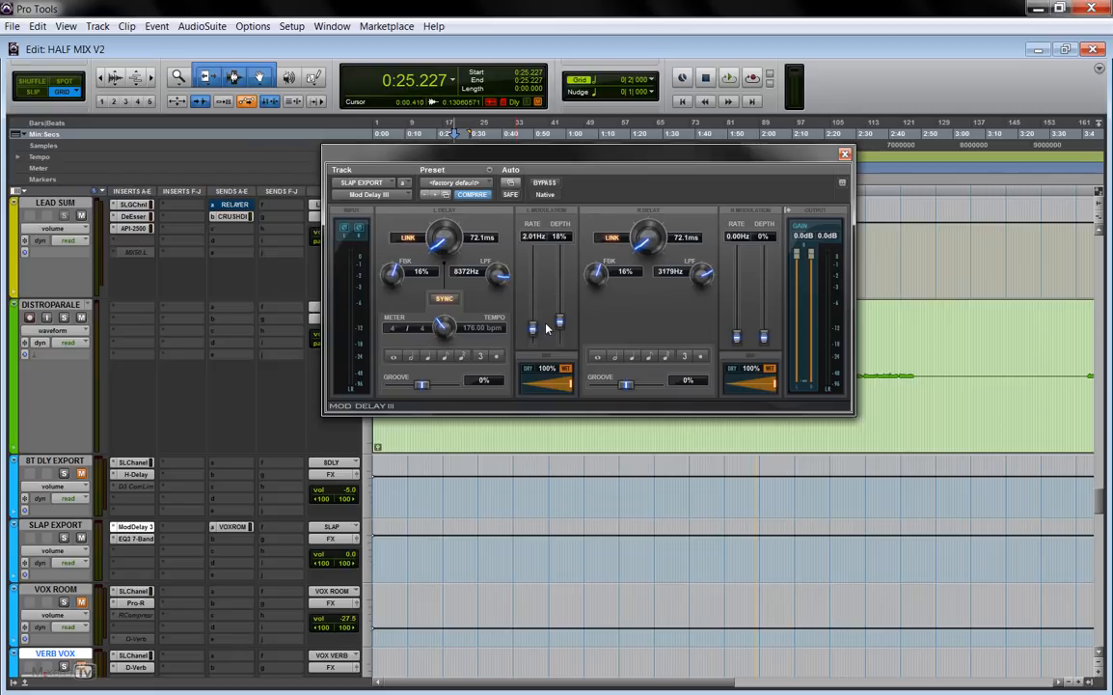
pyautogui.moveTo(752, 316)
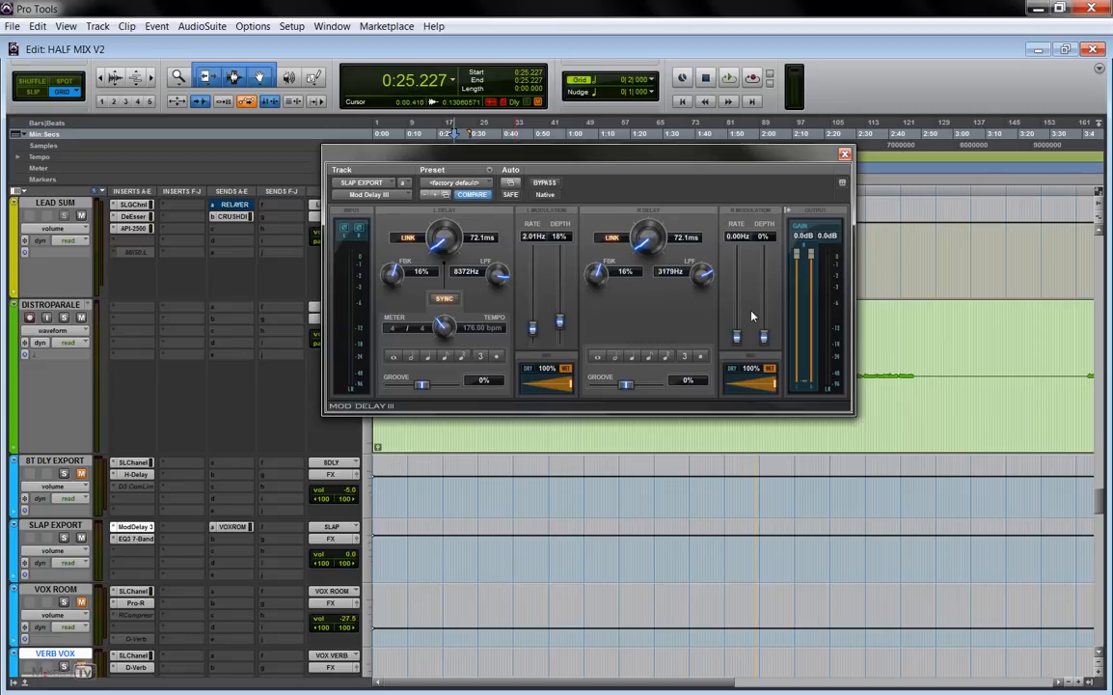
pyautogui.moveTo(633, 297)
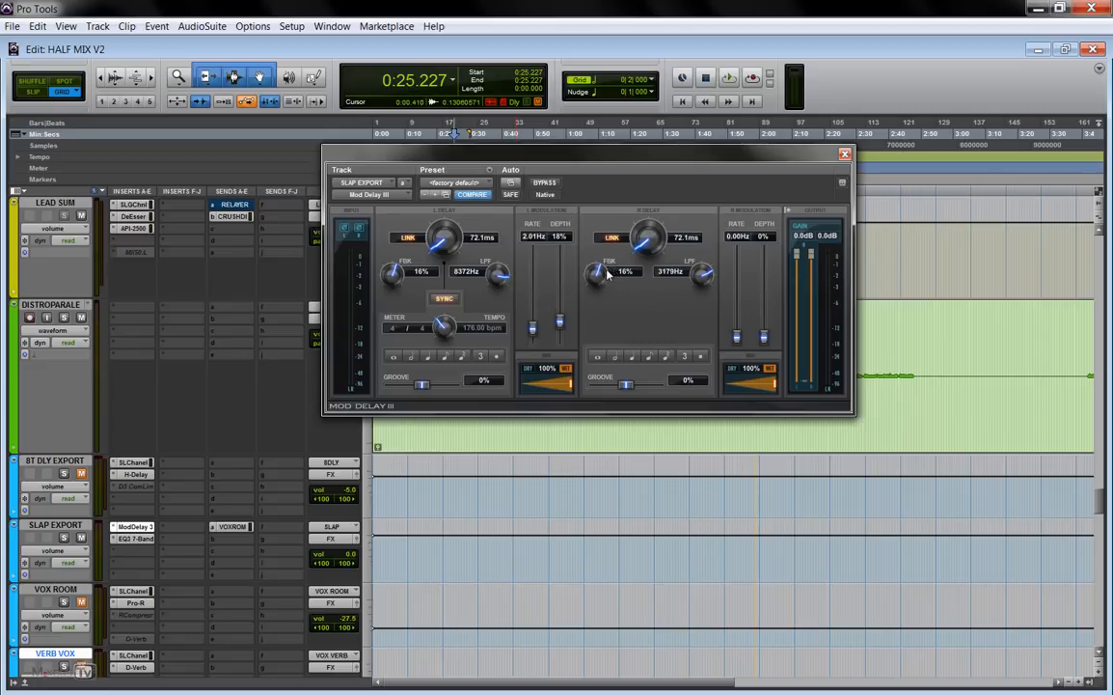
pyautogui.moveTo(272, 403)
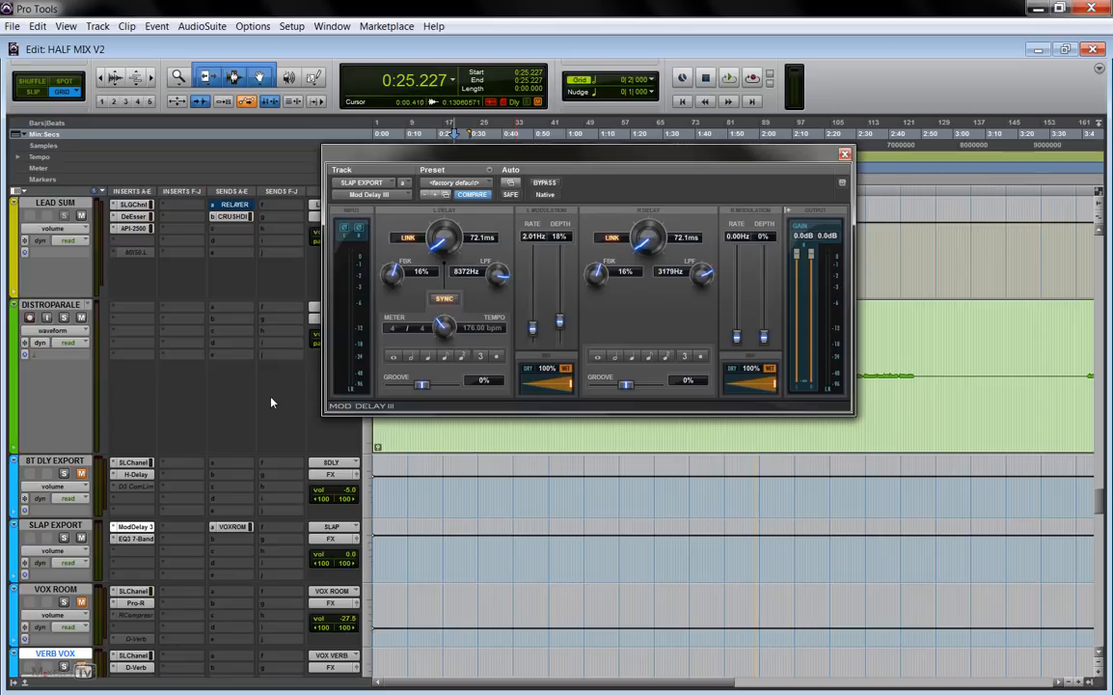
pyautogui.click(727, 78)
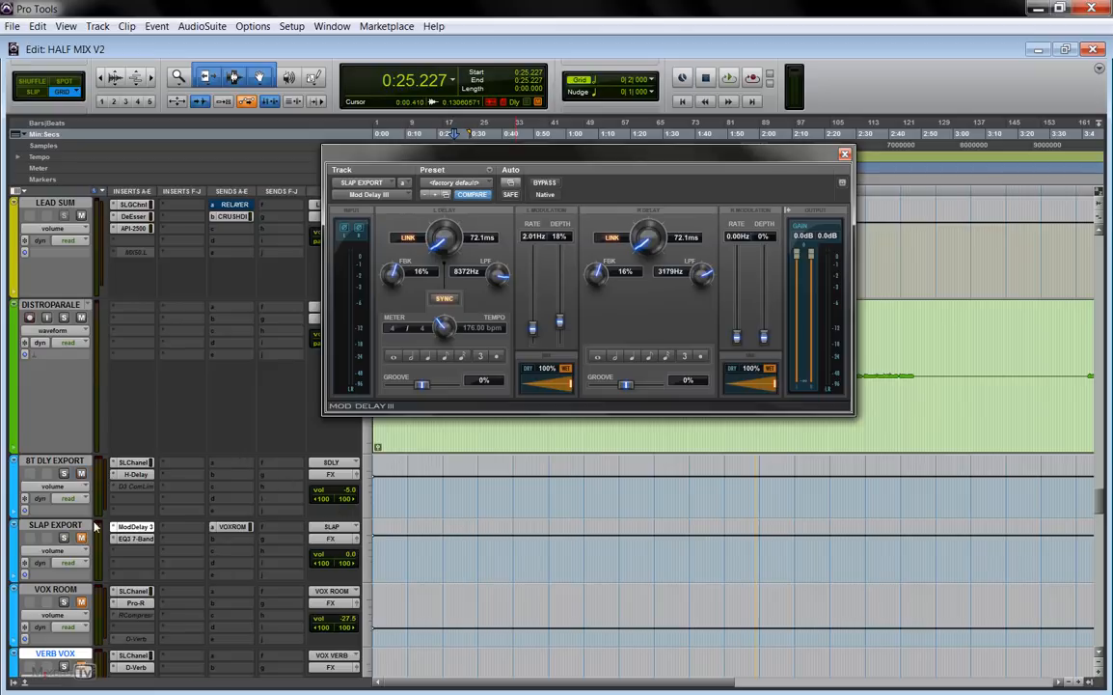
pyautogui.click(728, 77)
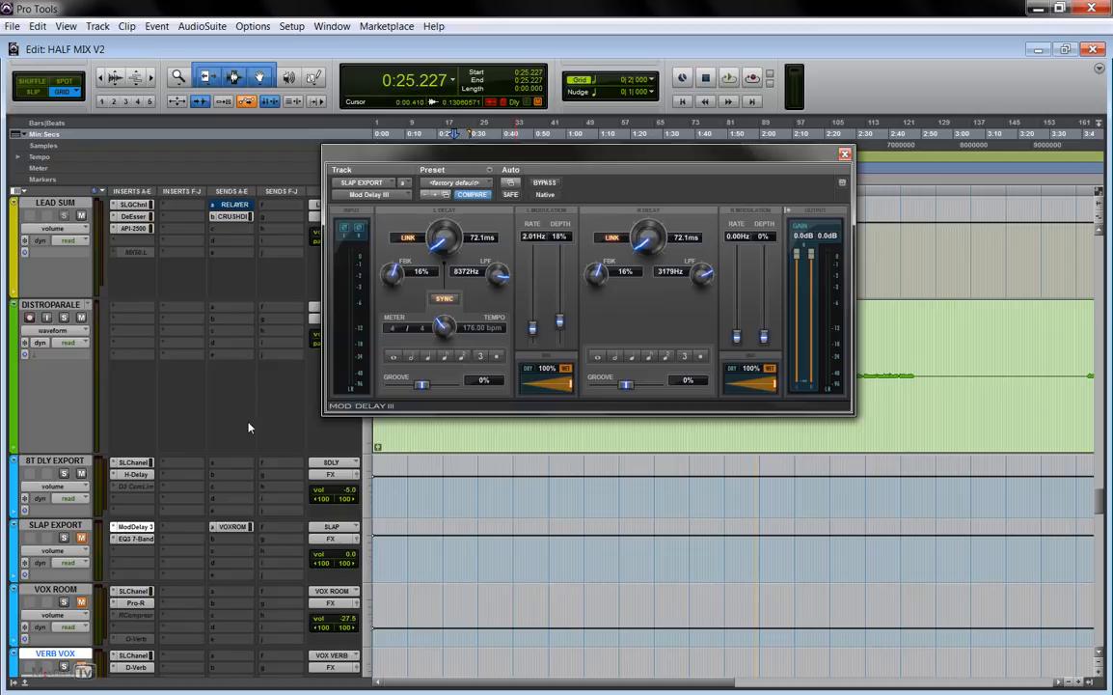
pyautogui.moveTo(81, 536)
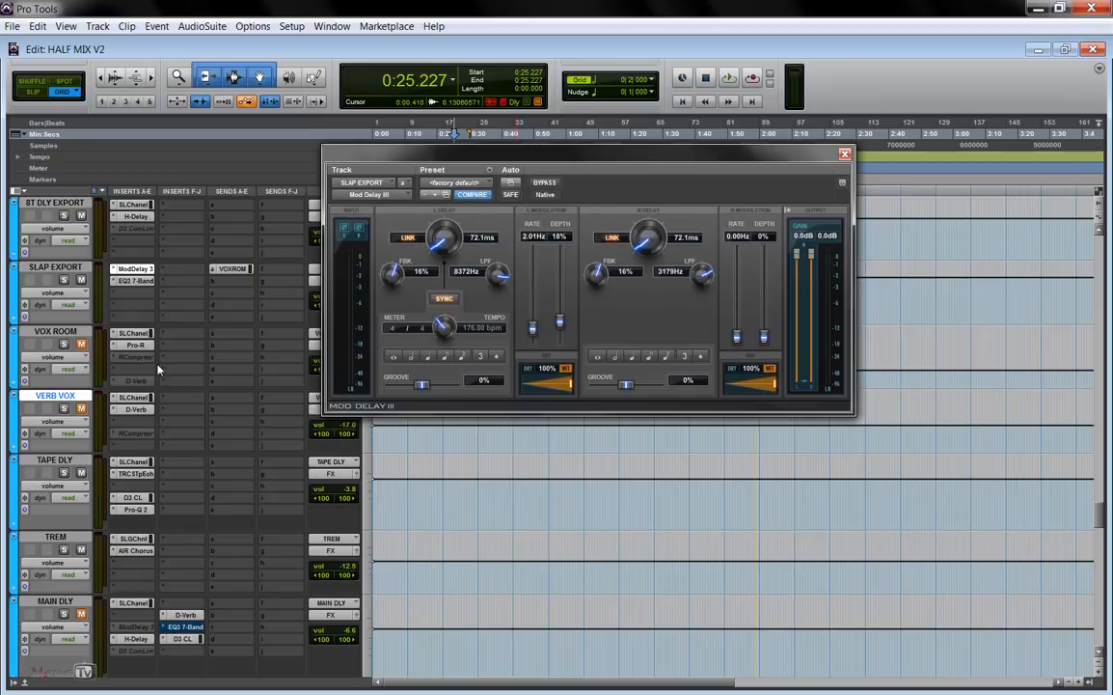
pyautogui.moveTo(135, 371)
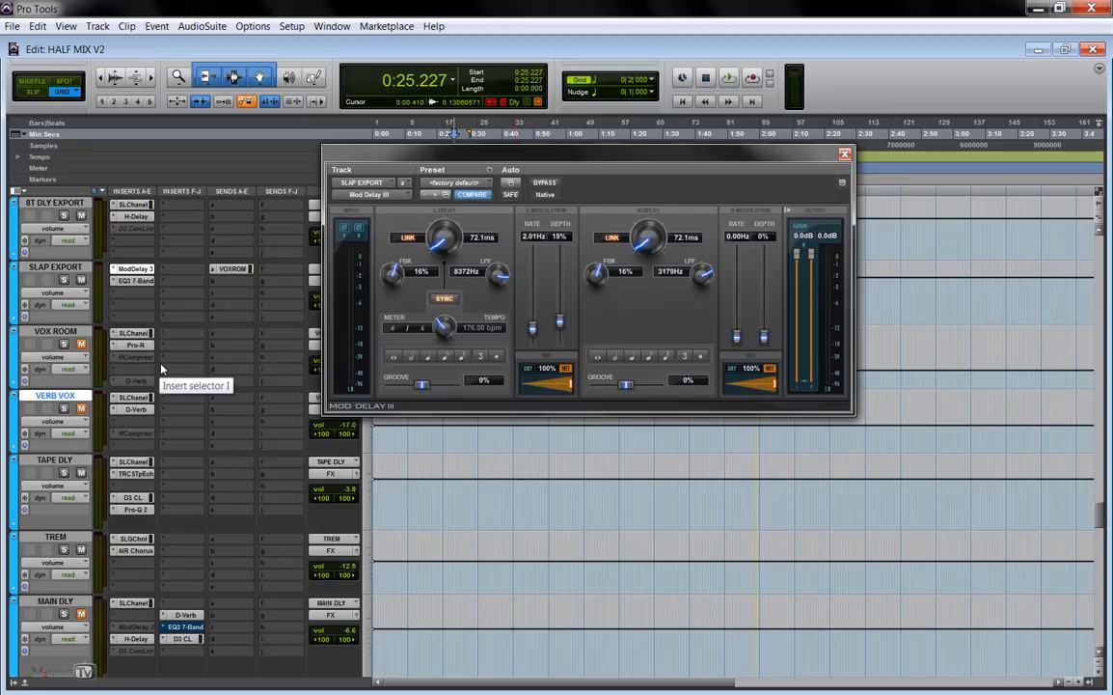
pyautogui.moveTo(255, 425)
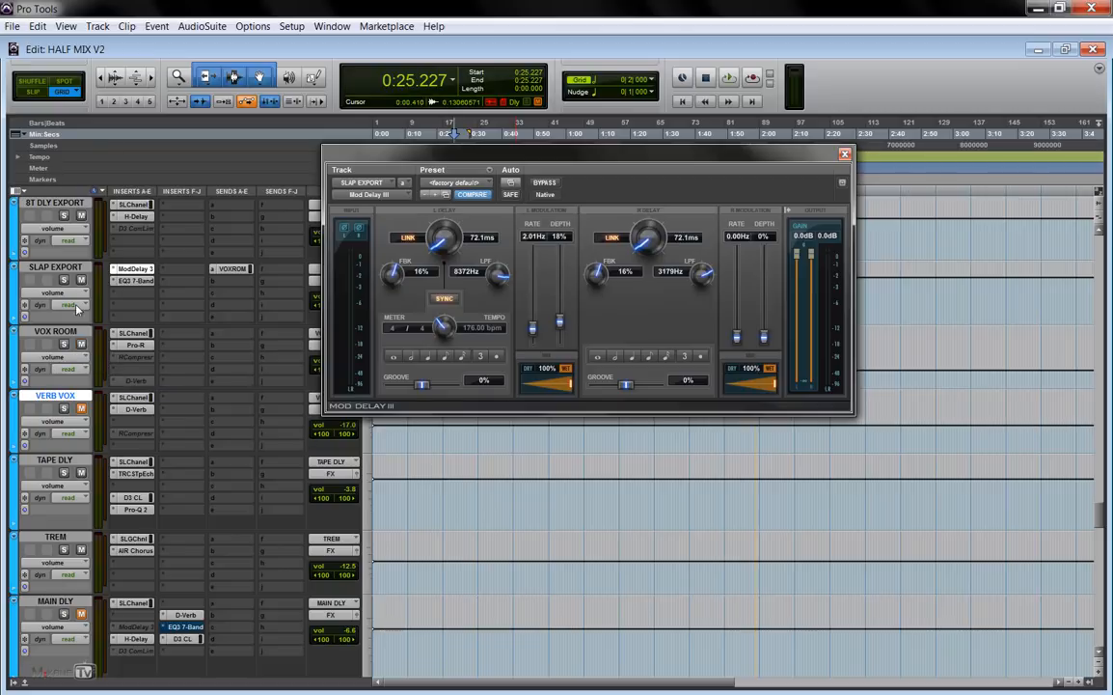
# Show the VOX ROOM return's SSL E-Channel strip and FabFilter Pro-R reverb.
pyautogui.click(64, 216)
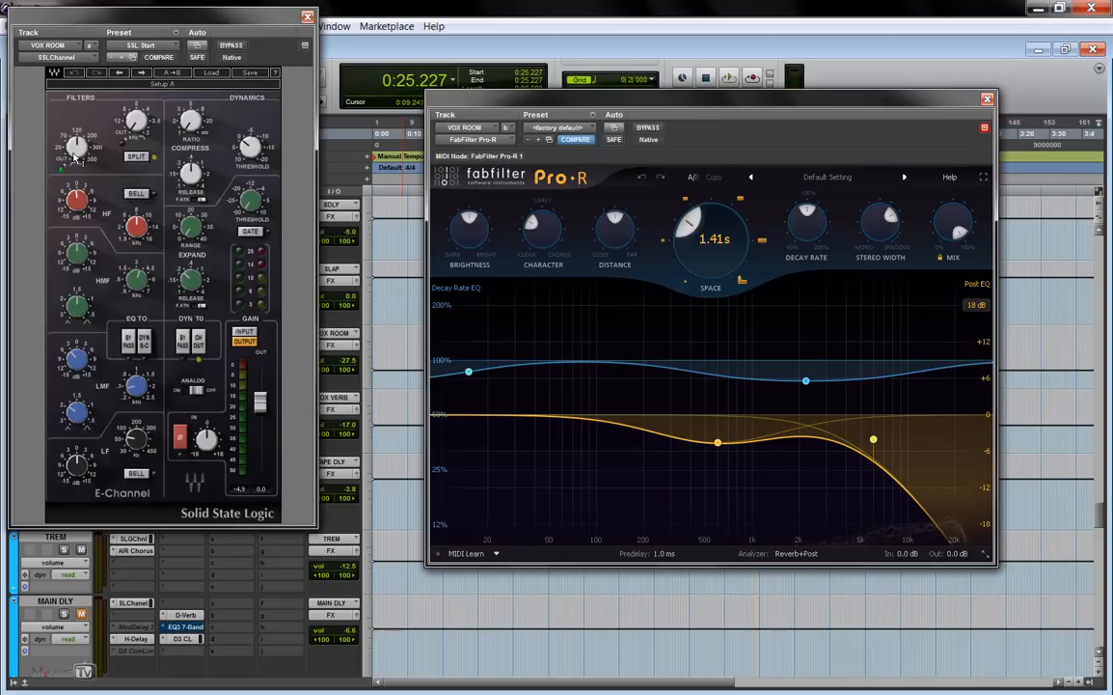
pyautogui.moveTo(106, 374)
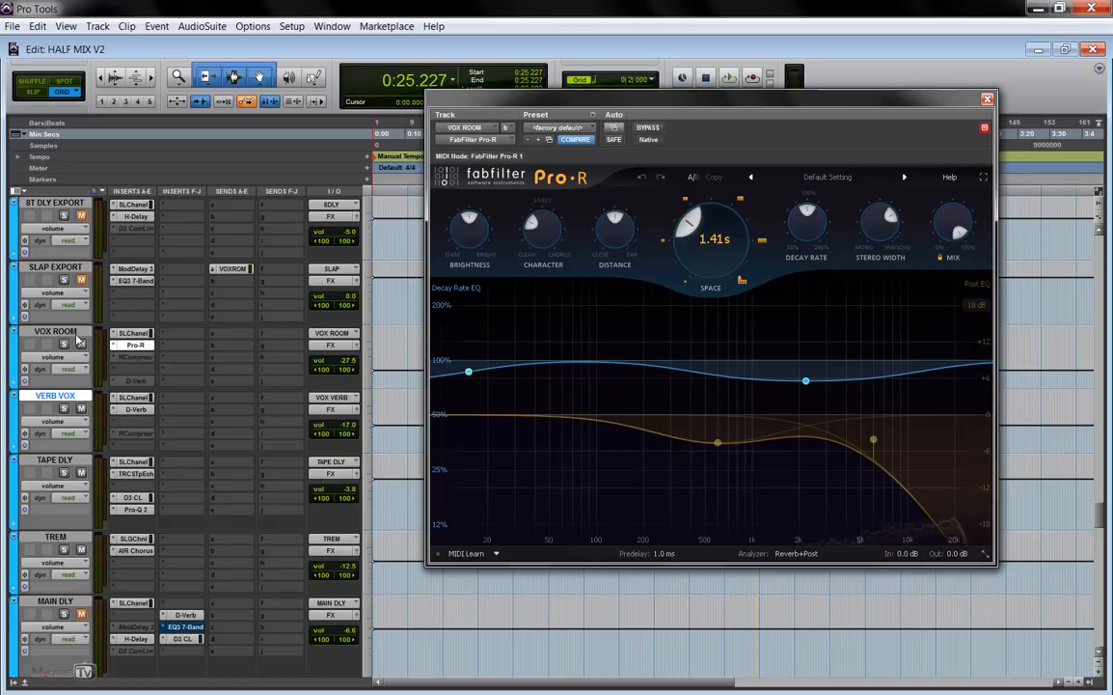
pyautogui.moveTo(151, 415)
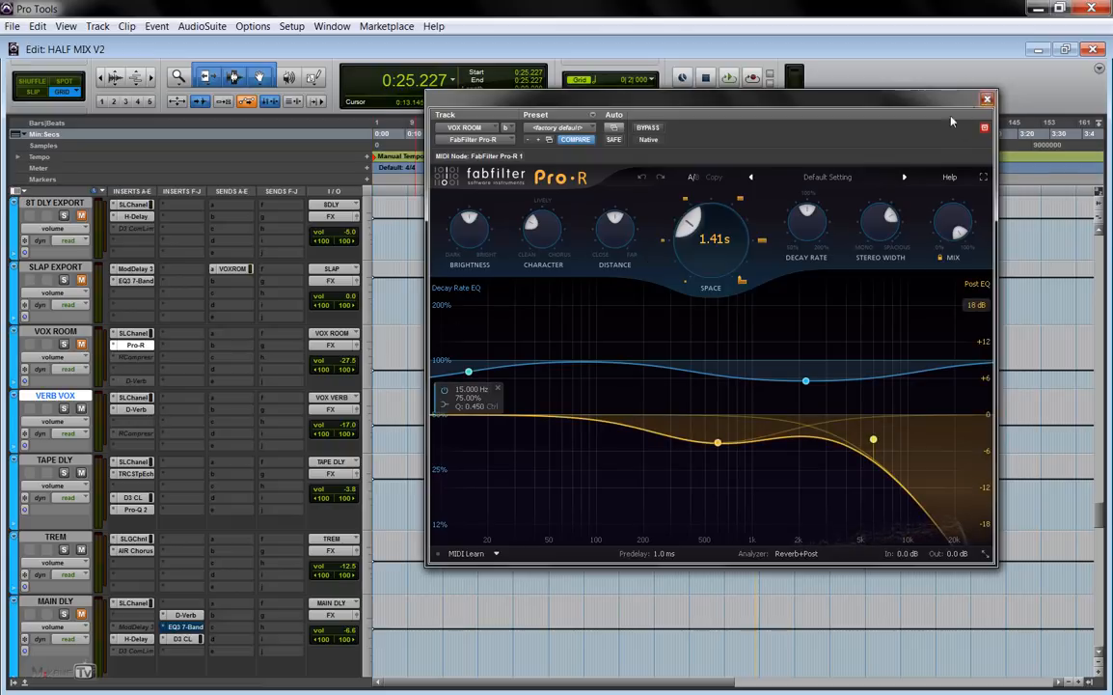
pyautogui.click(988, 99)
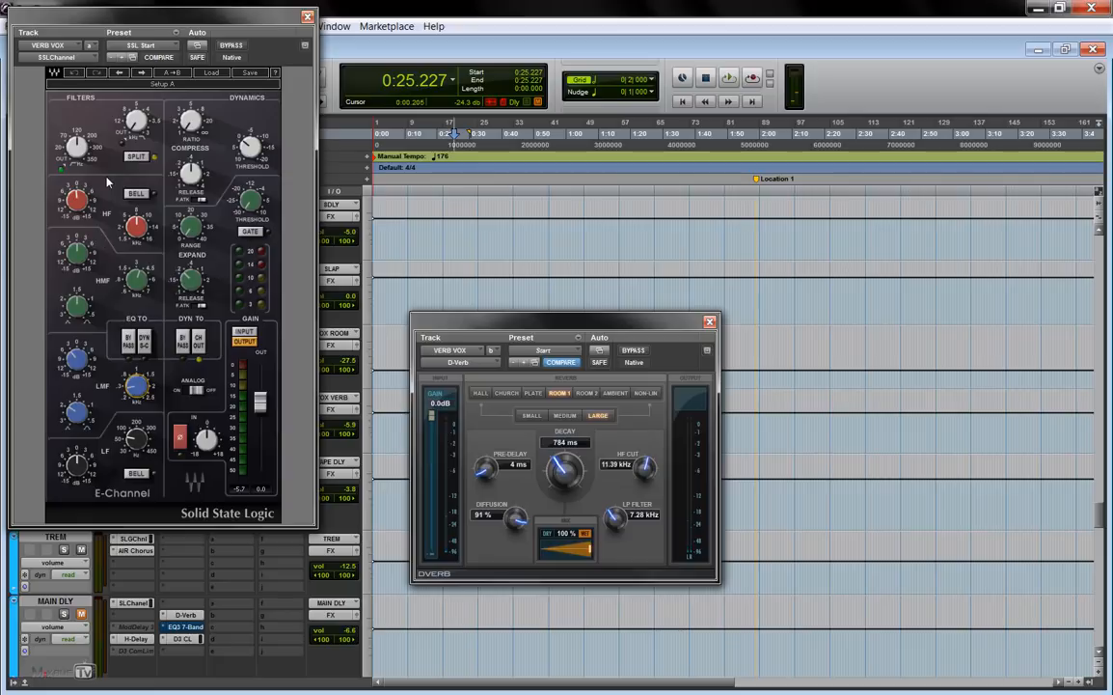
pyautogui.moveTo(274, 152)
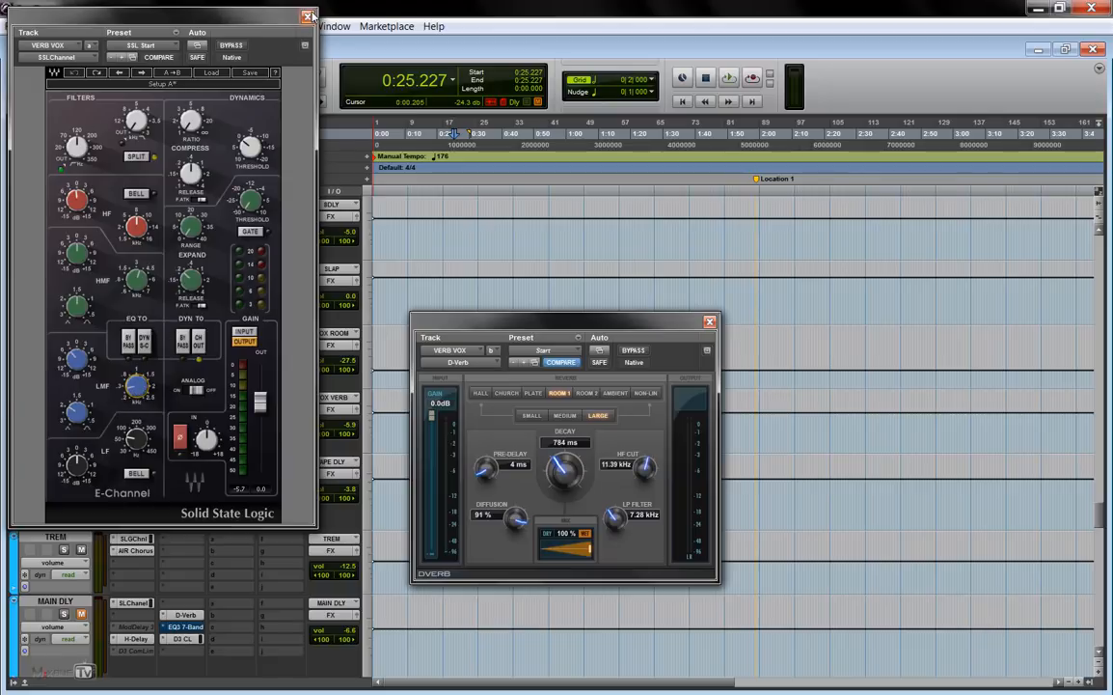
pyautogui.click(309, 15)
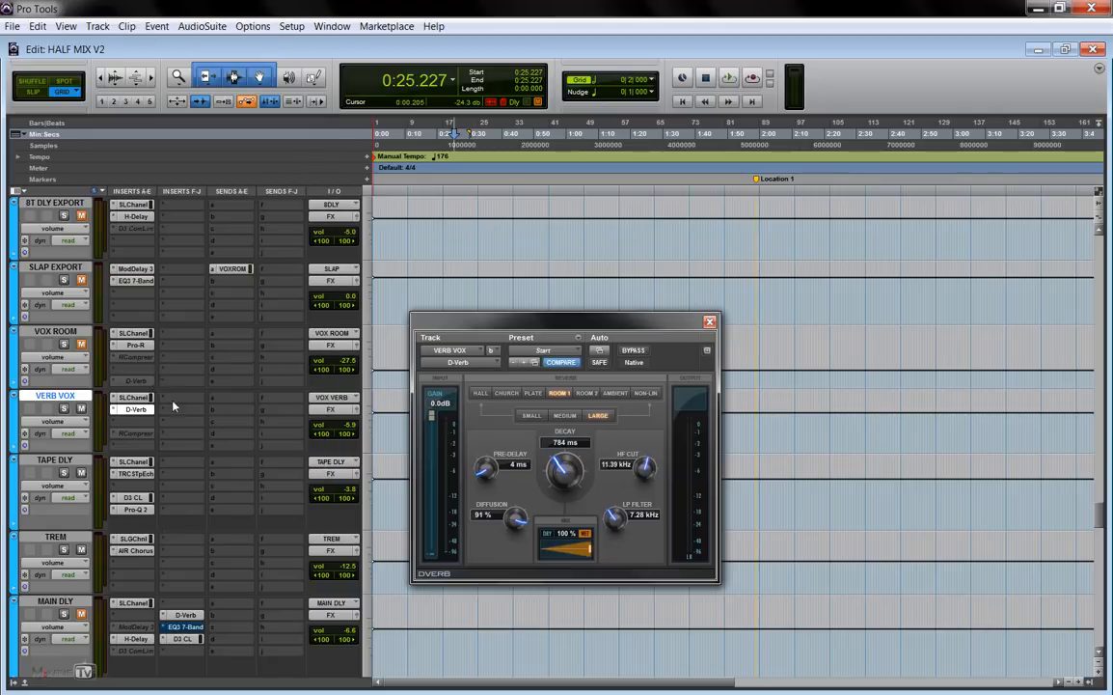
pyautogui.click(710, 320)
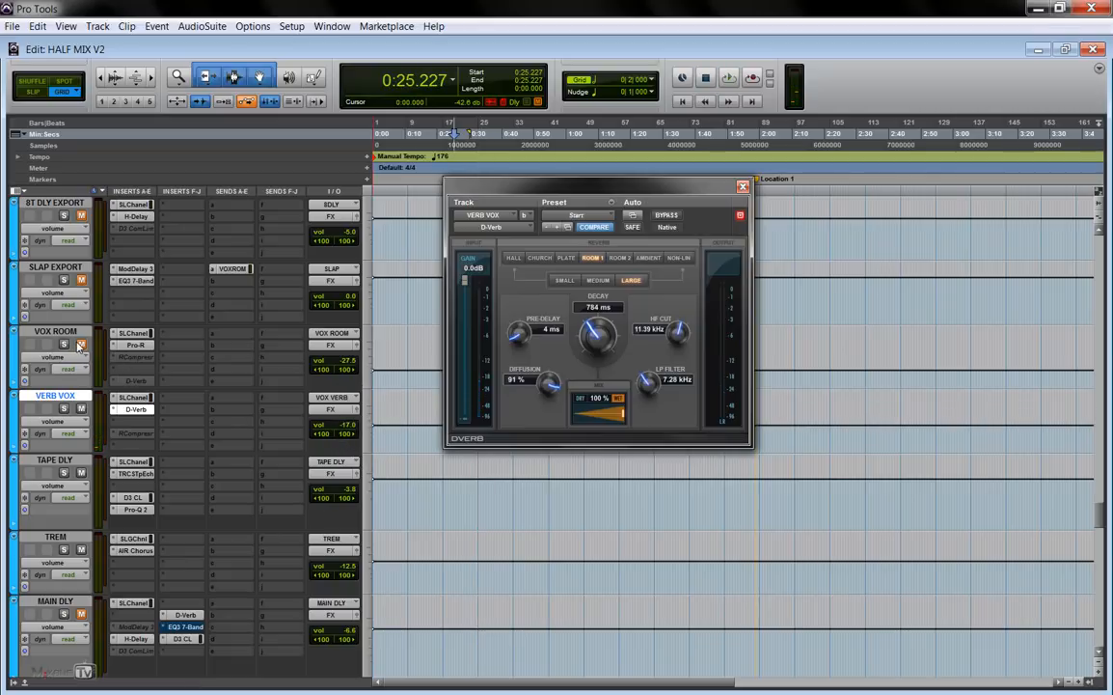
pyautogui.click(730, 77)
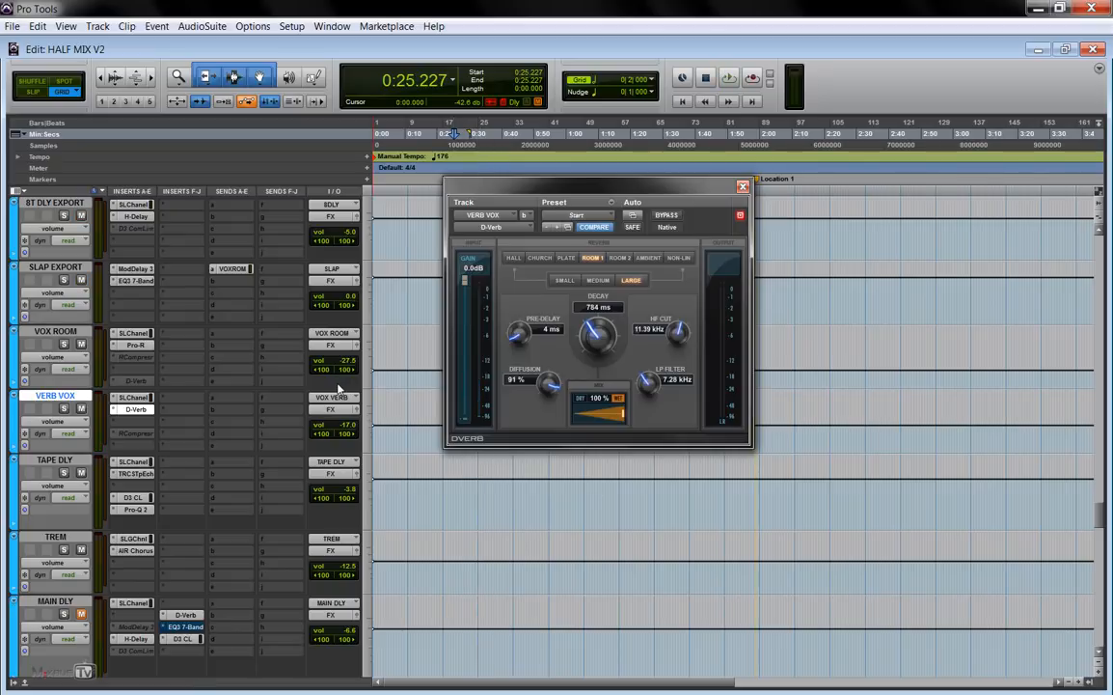
pyautogui.click(729, 78)
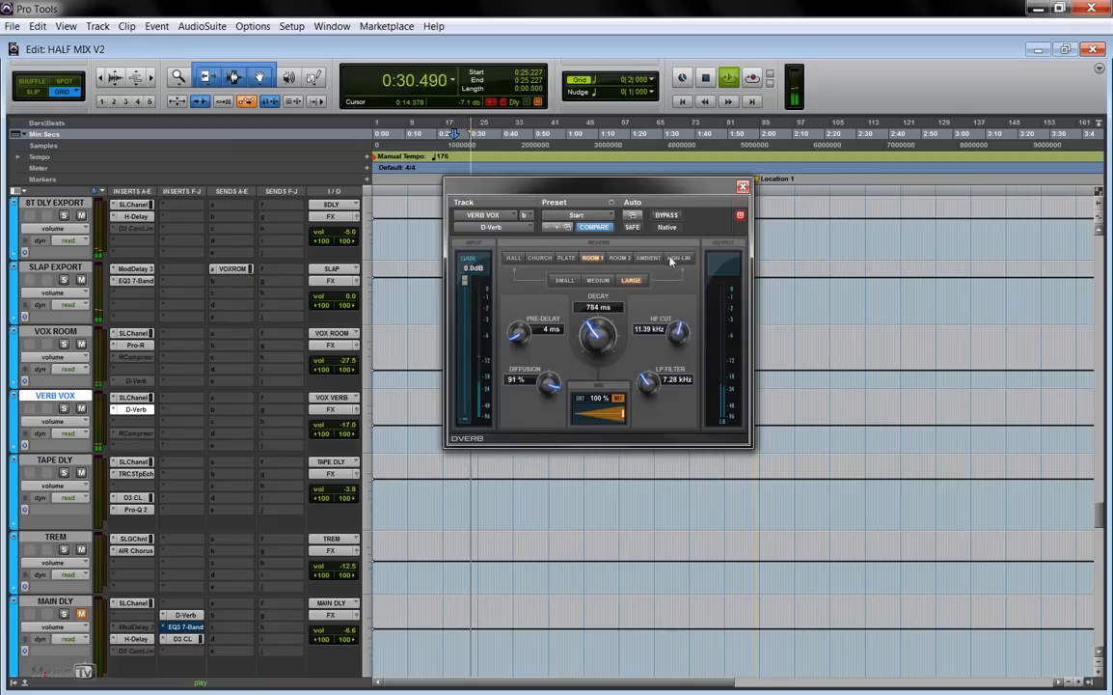
# Close the D-Verb window to reveal the VERSE through DOUBLE vocal tracks.
pyautogui.click(743, 185)
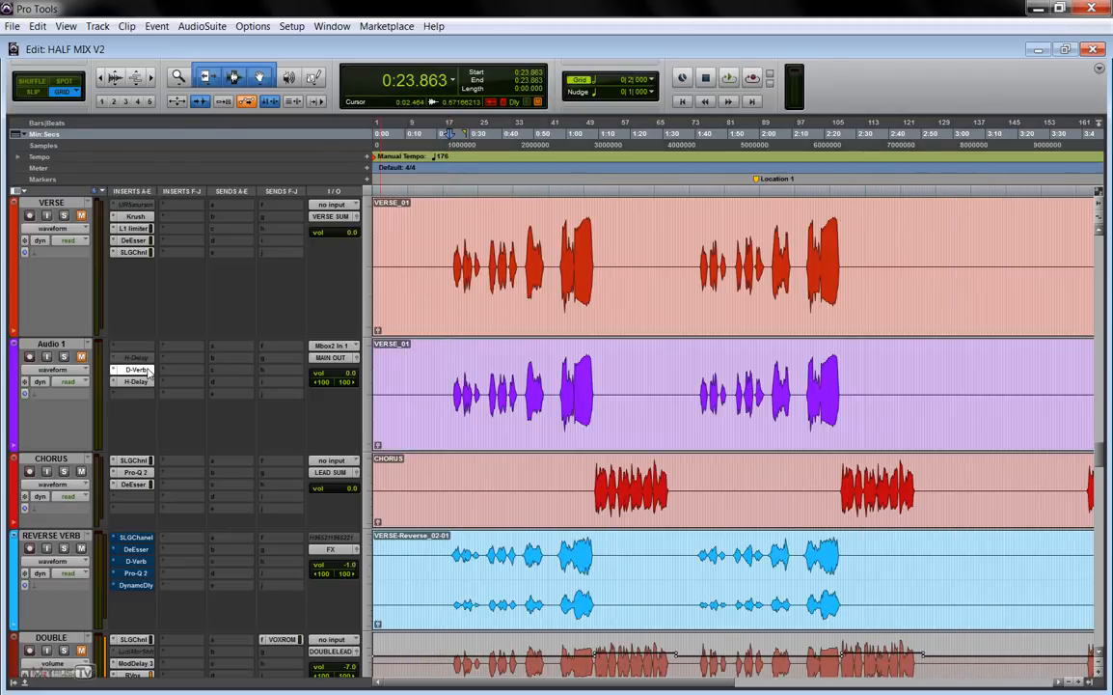
# Show Audio 1's D-Verb and H-Delay and choose which delay channel to view from the left/right selector.
pyautogui.click(135, 370)
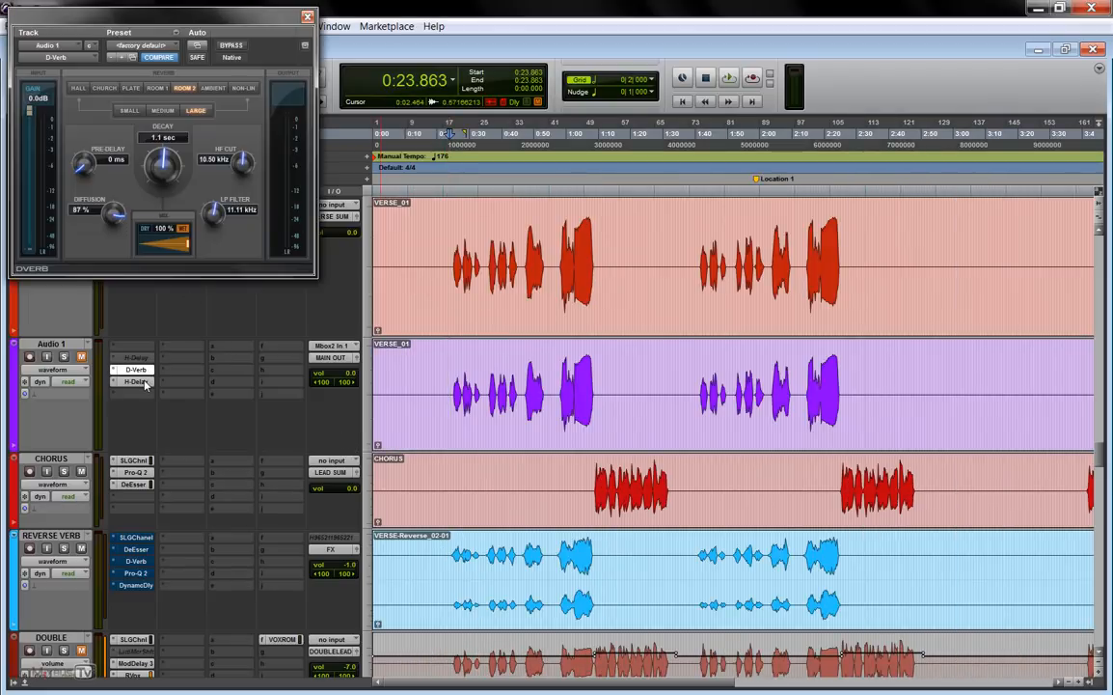
pyautogui.click(135, 371)
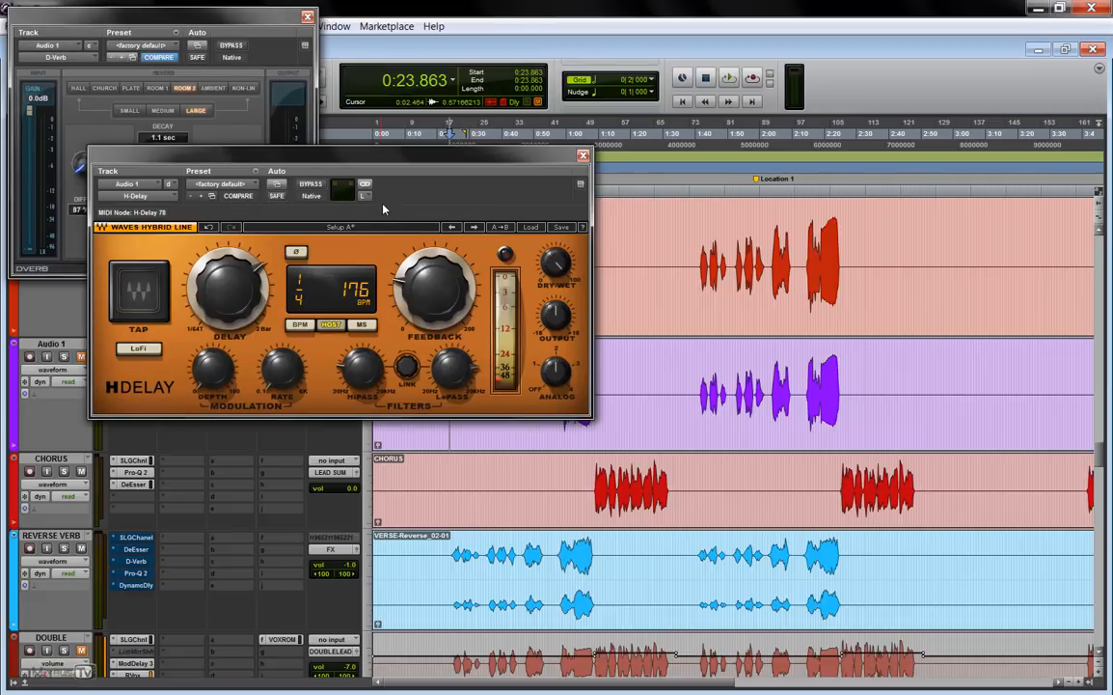
pyautogui.click(365, 195)
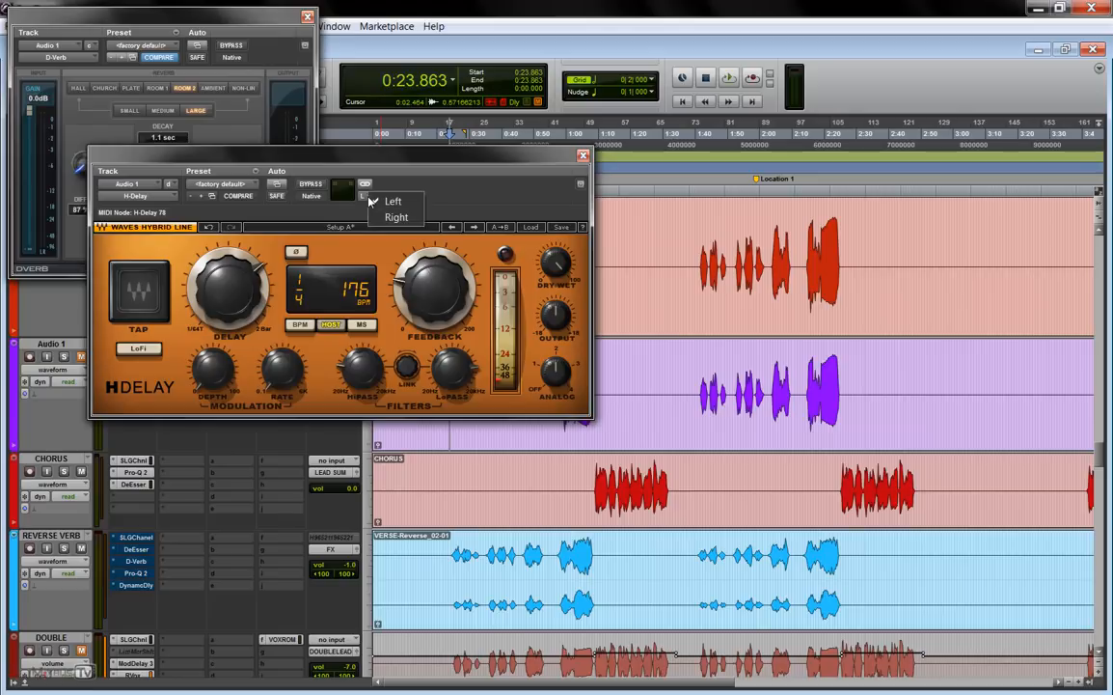
pyautogui.click(393, 200)
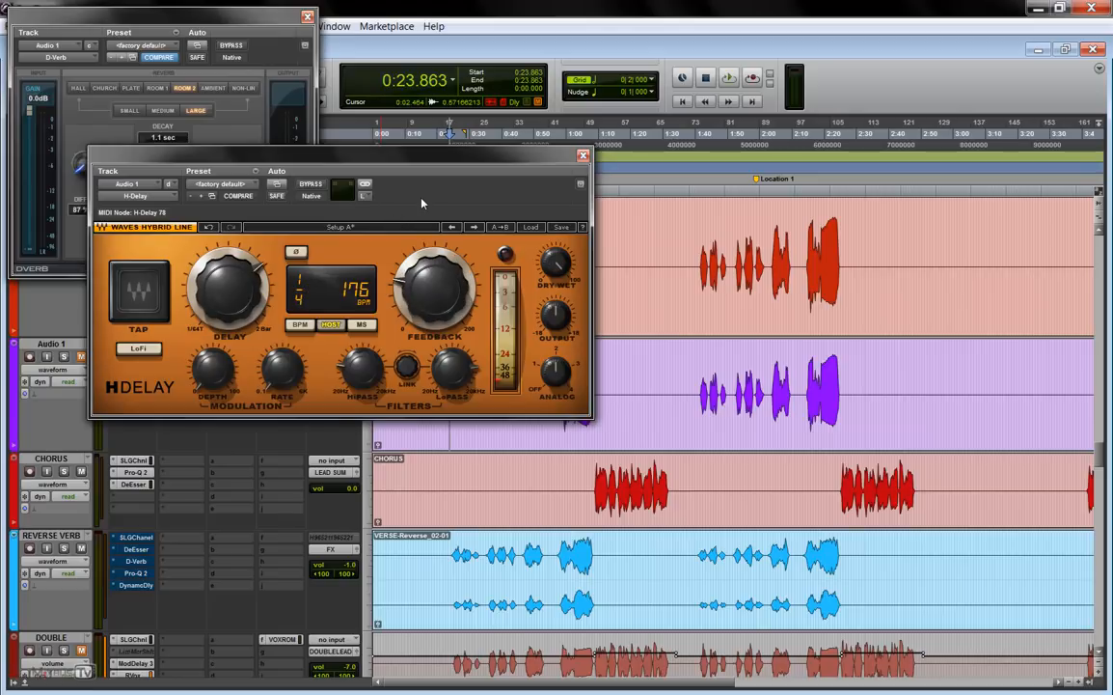
pyautogui.moveTo(384, 209)
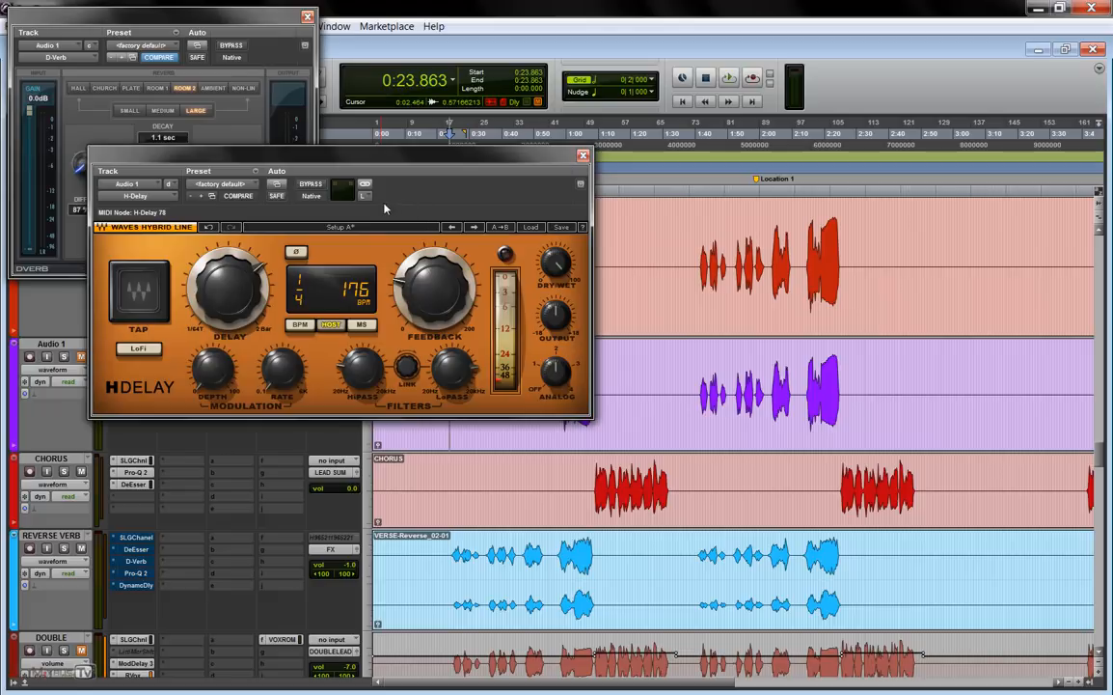
pyautogui.moveTo(371, 204)
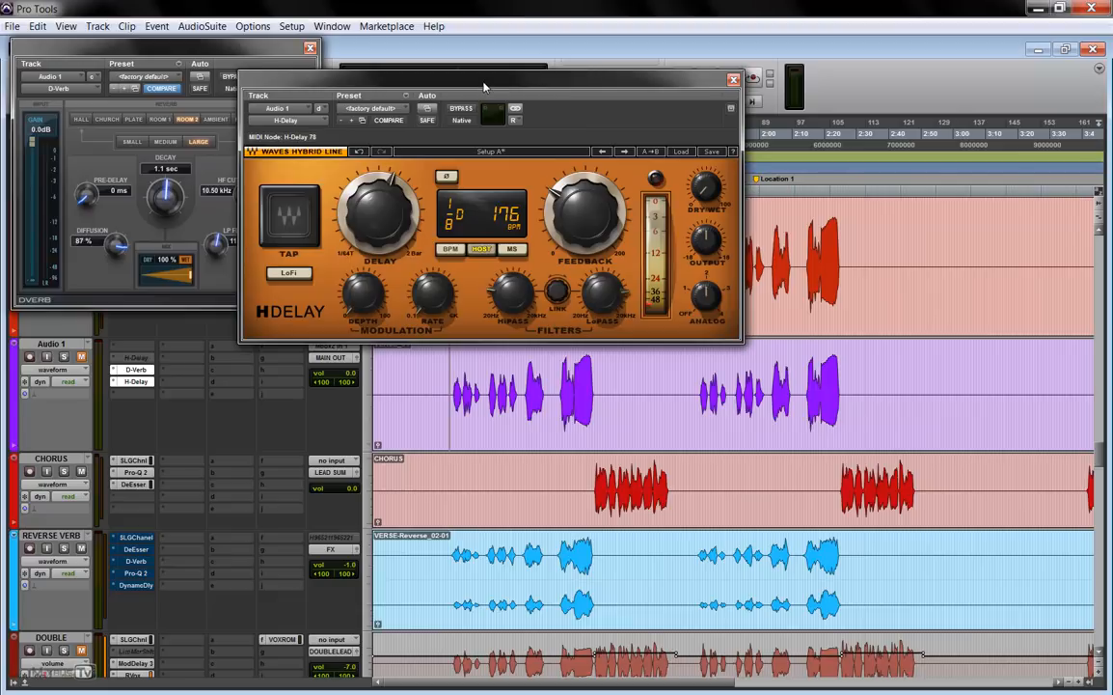
pyautogui.moveTo(531, 127)
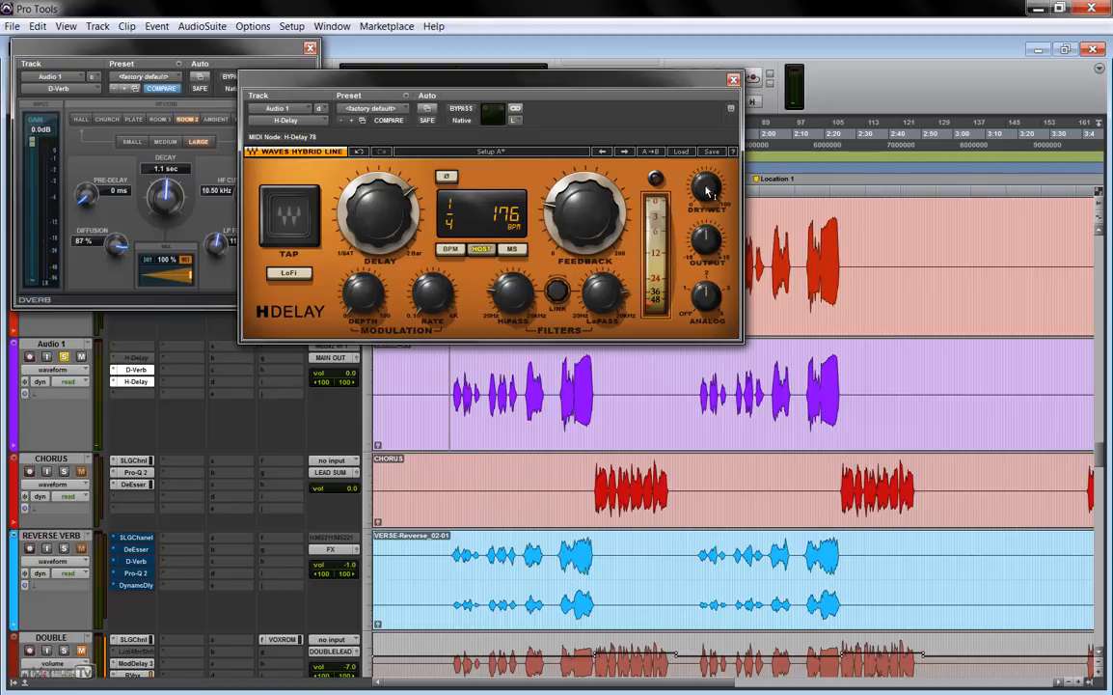
pyautogui.click(704, 189)
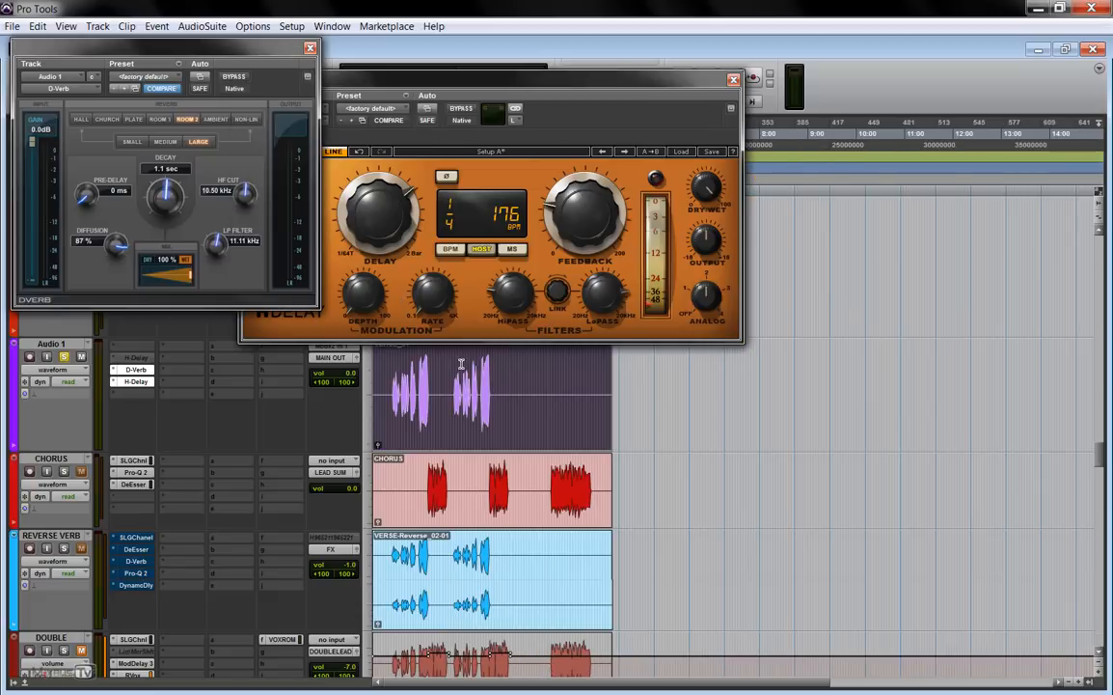
# Bring up the AudioSuite Reverse process from the Other category.
pyautogui.click(201, 27)
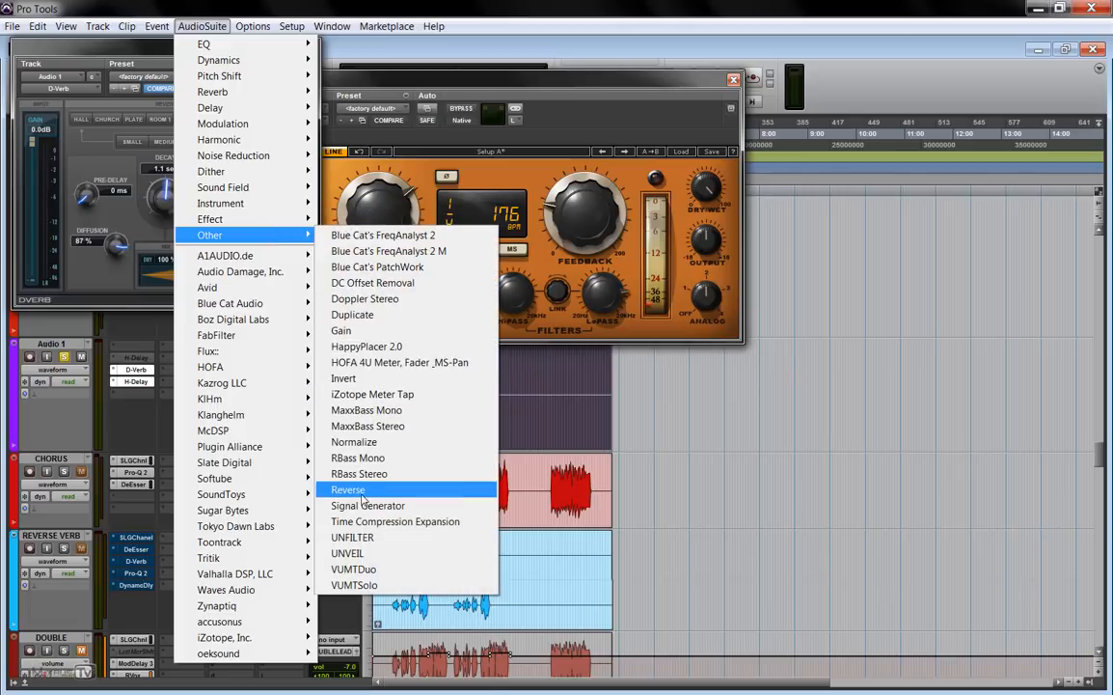
pyautogui.click(347, 490)
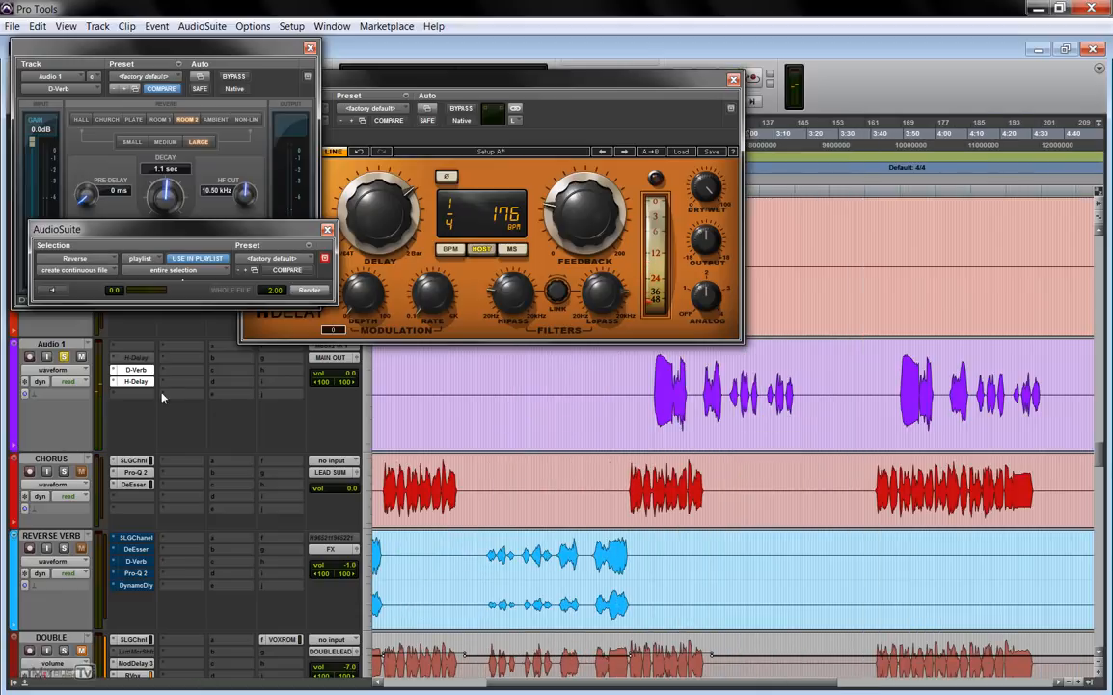
# Commit Audio 1's inserts up to the H-Delay onto a new track and select its verse clip.
pyautogui.rightClick(135, 382)
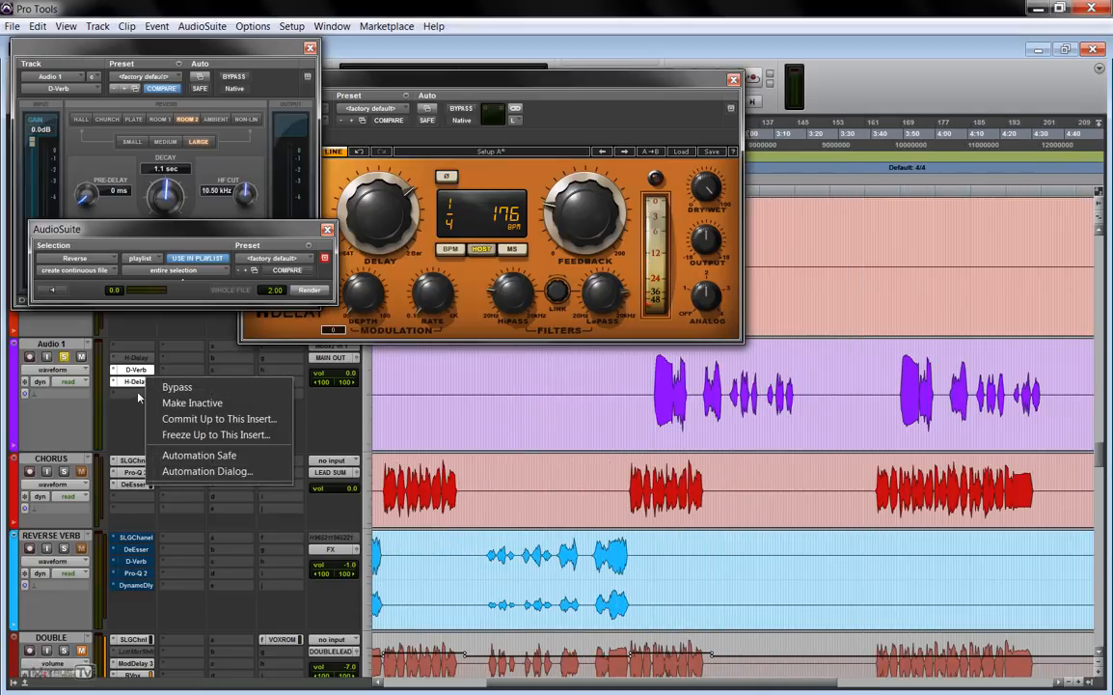
pyautogui.click(220, 417)
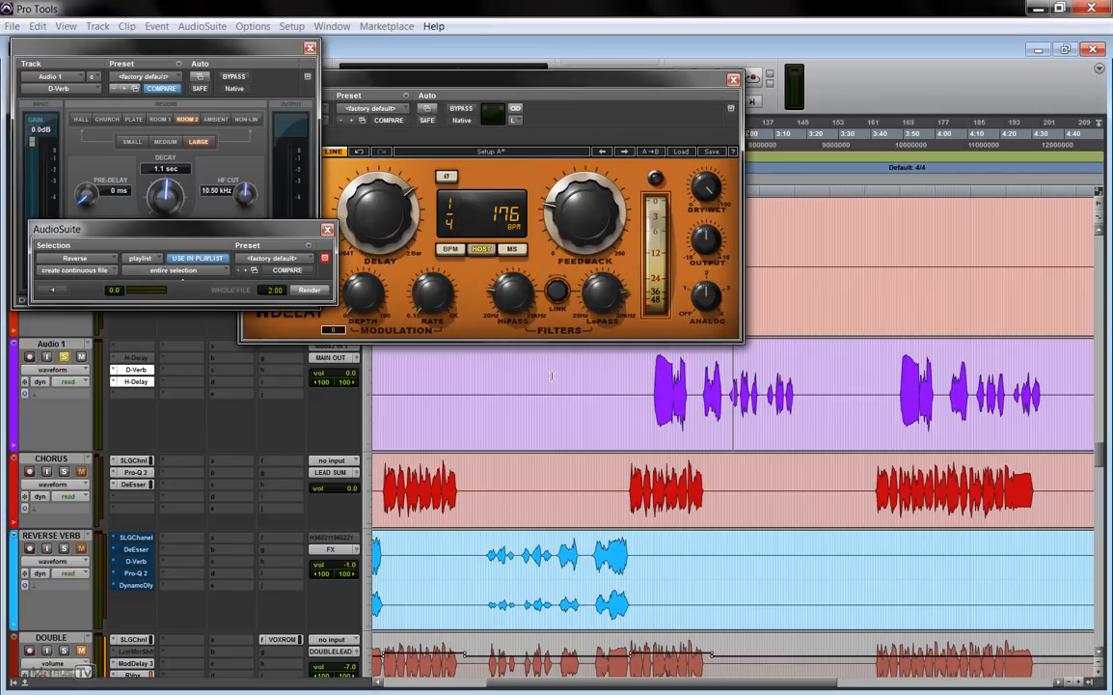
pyautogui.click(309, 290)
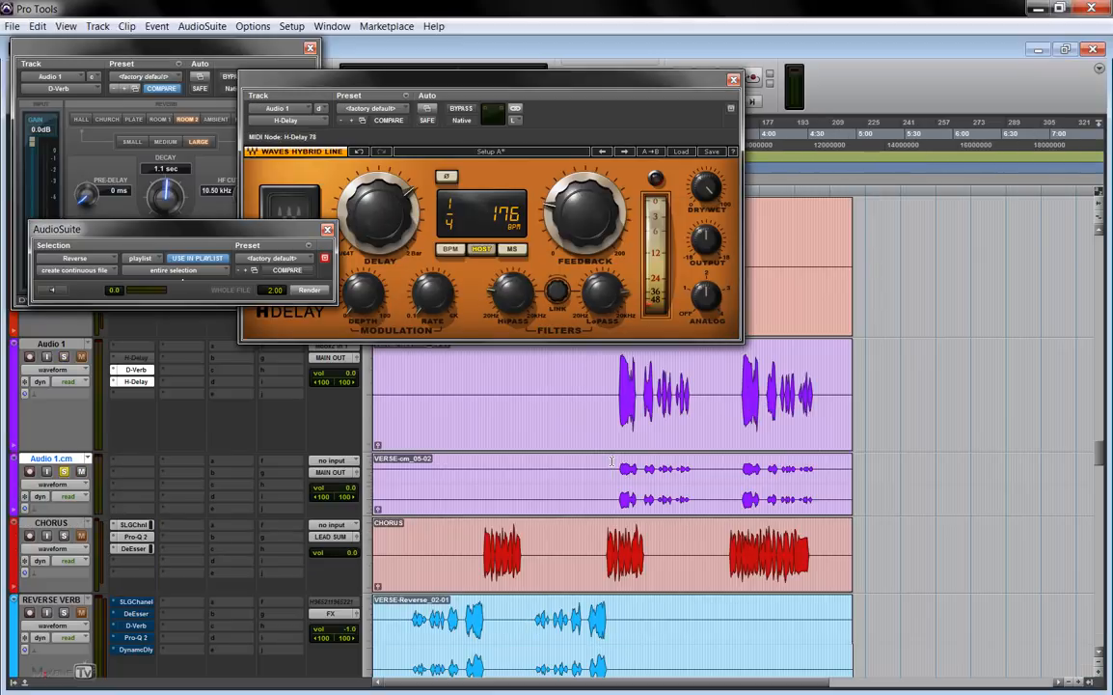
pyautogui.click(309, 289)
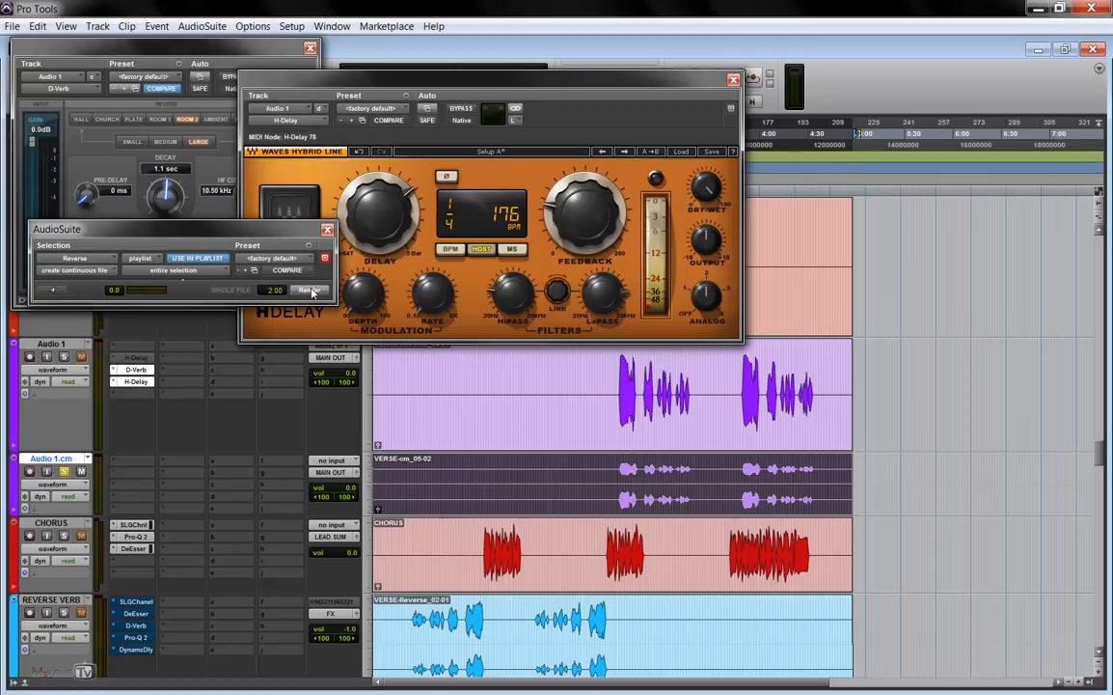
# Render the Reverse process on the committed reverb-and-delay verse clip.
pyautogui.click(309, 289)
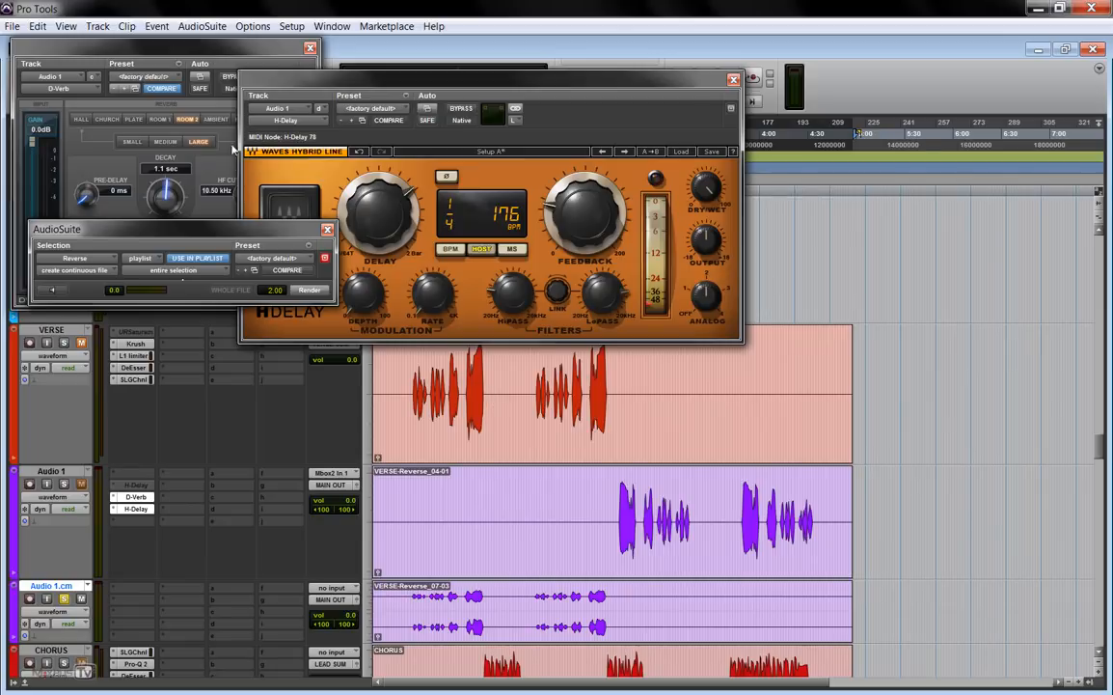
pyautogui.moveTo(456, 479)
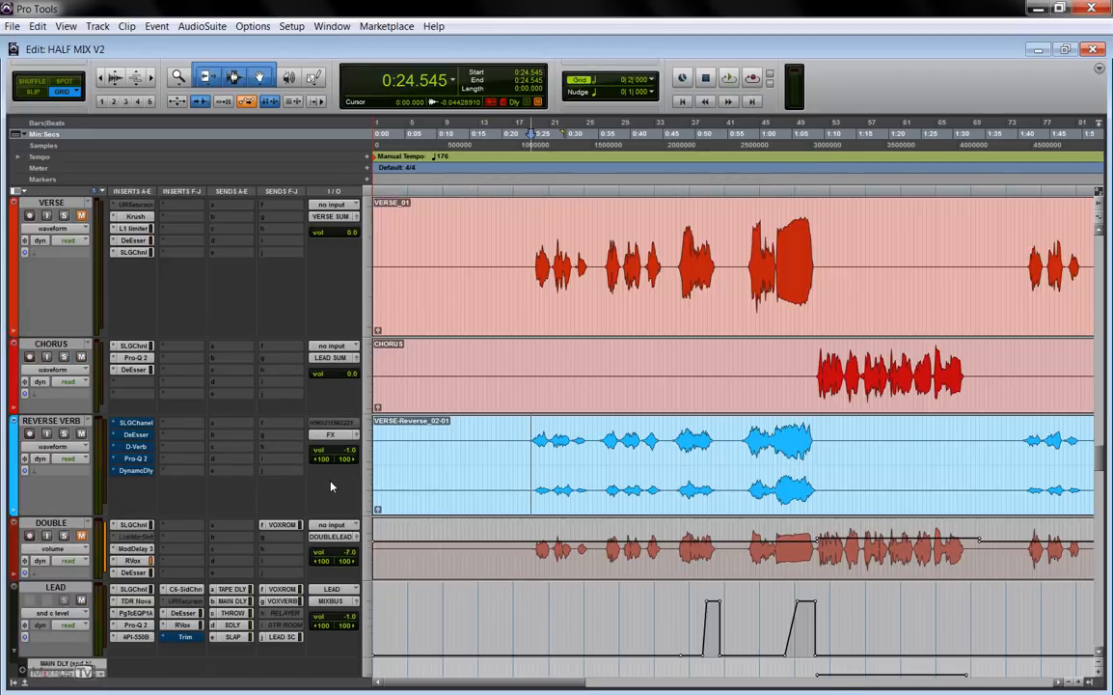
# Show the SSL G-Channel, then the FabFilter Pro-Q 2 EQ on the REVERSE VERB track.
pyautogui.click(730, 77)
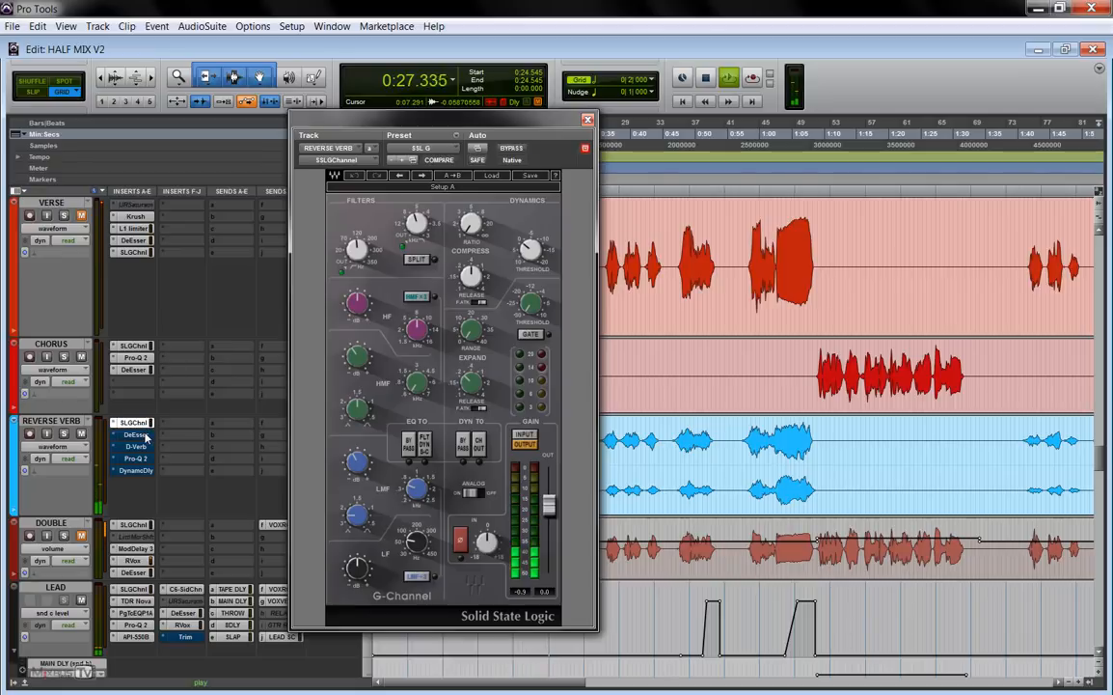
pyautogui.click(136, 432)
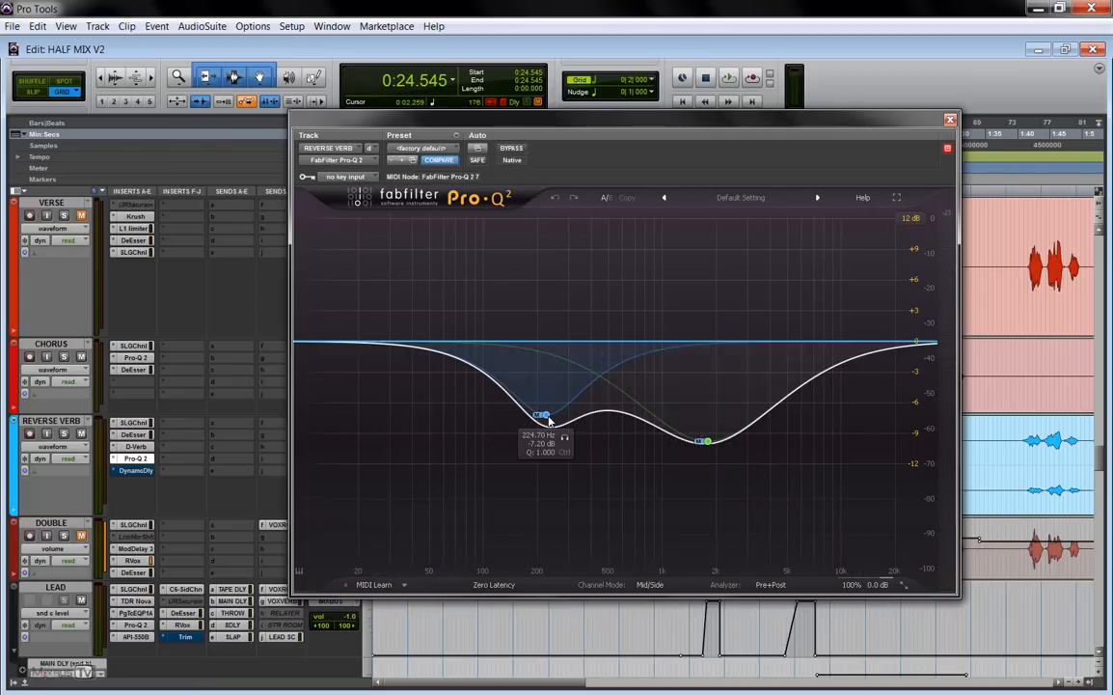
# Make the lower Pro-Q 2 cut band shallower, then close the EQ window.
pyautogui.moveTo(706, 440); pyautogui.dragTo(706, 440)
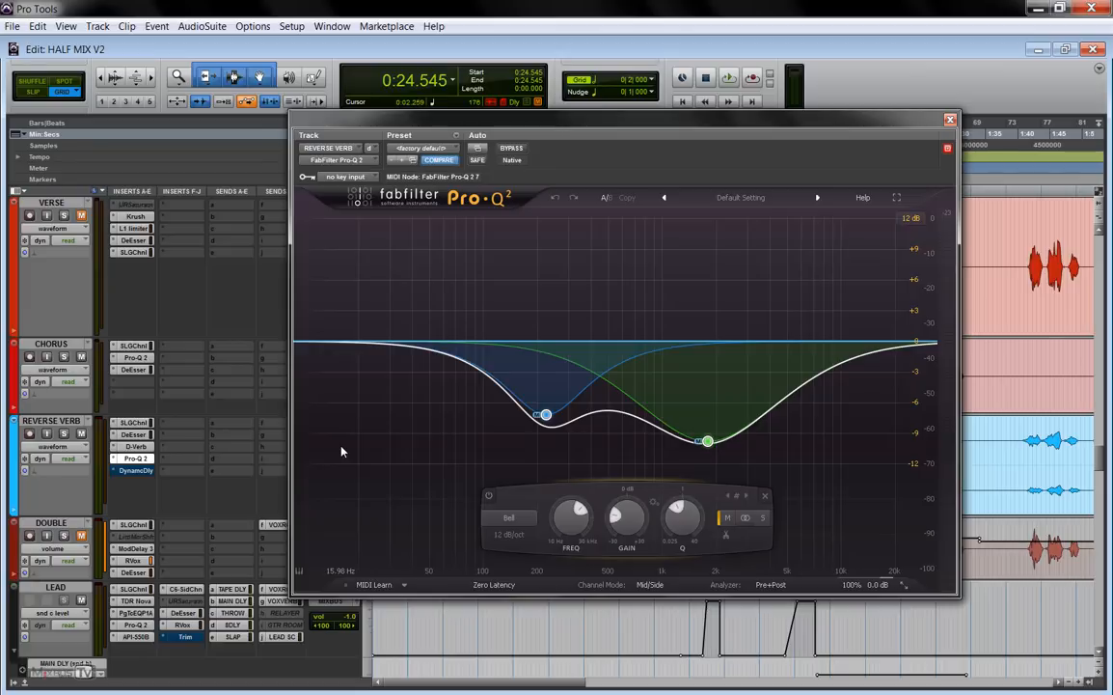
pyautogui.moveTo(706, 440); pyautogui.dragTo(706, 425)
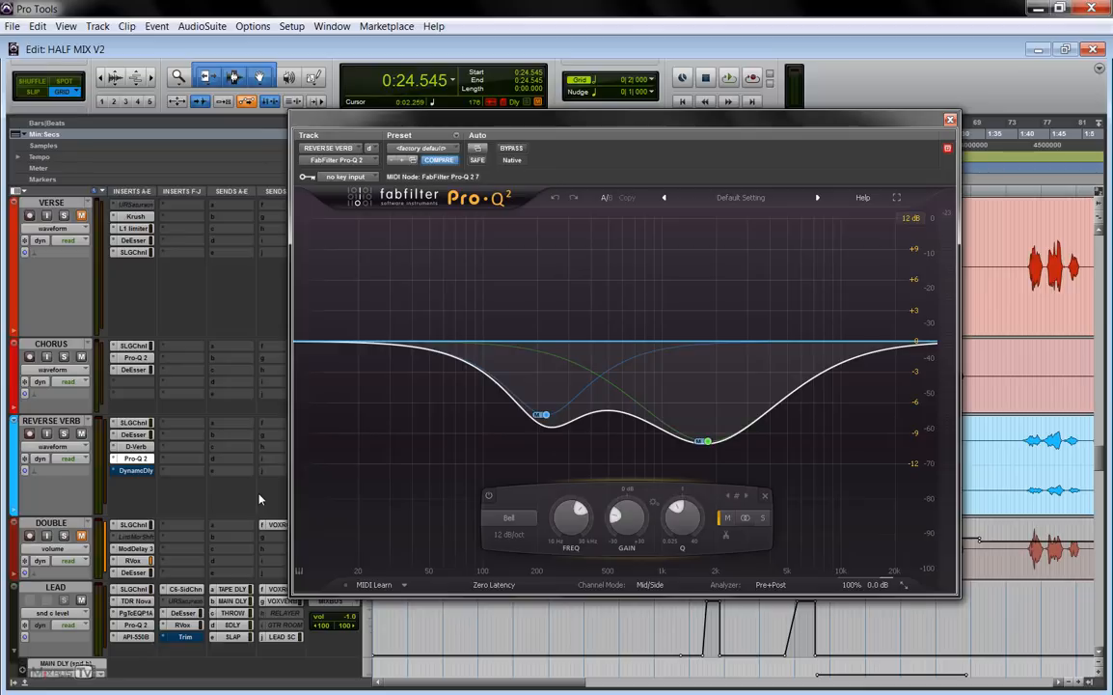
pyautogui.moveTo(303, 471)
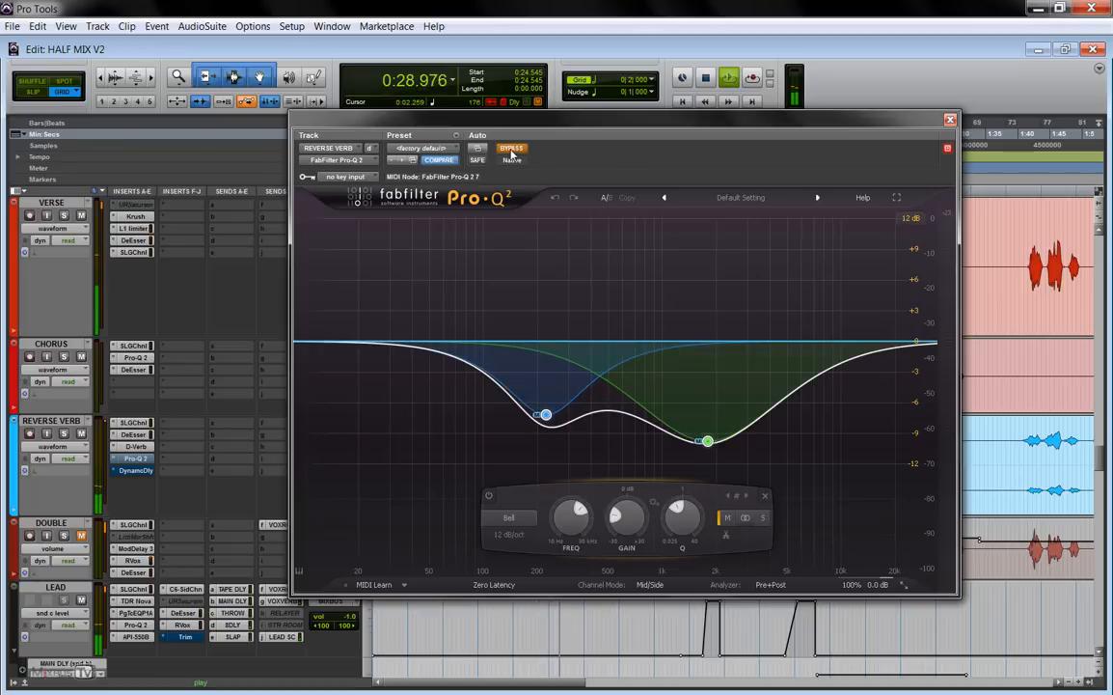
pyautogui.moveTo(514, 147)
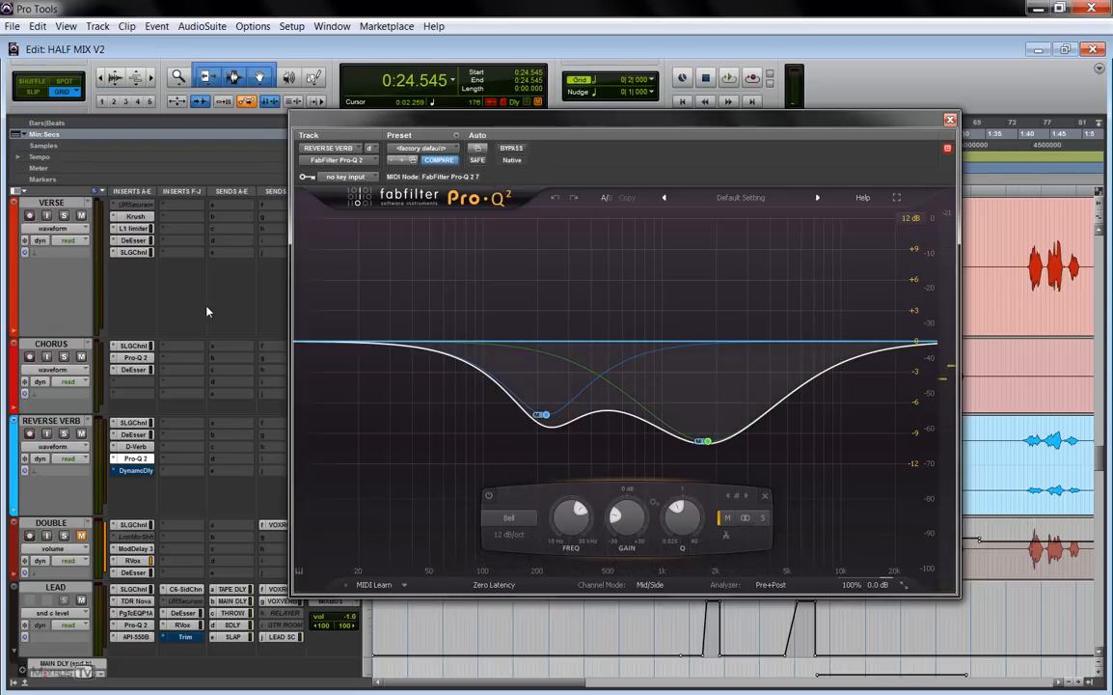
pyautogui.click(511, 146)
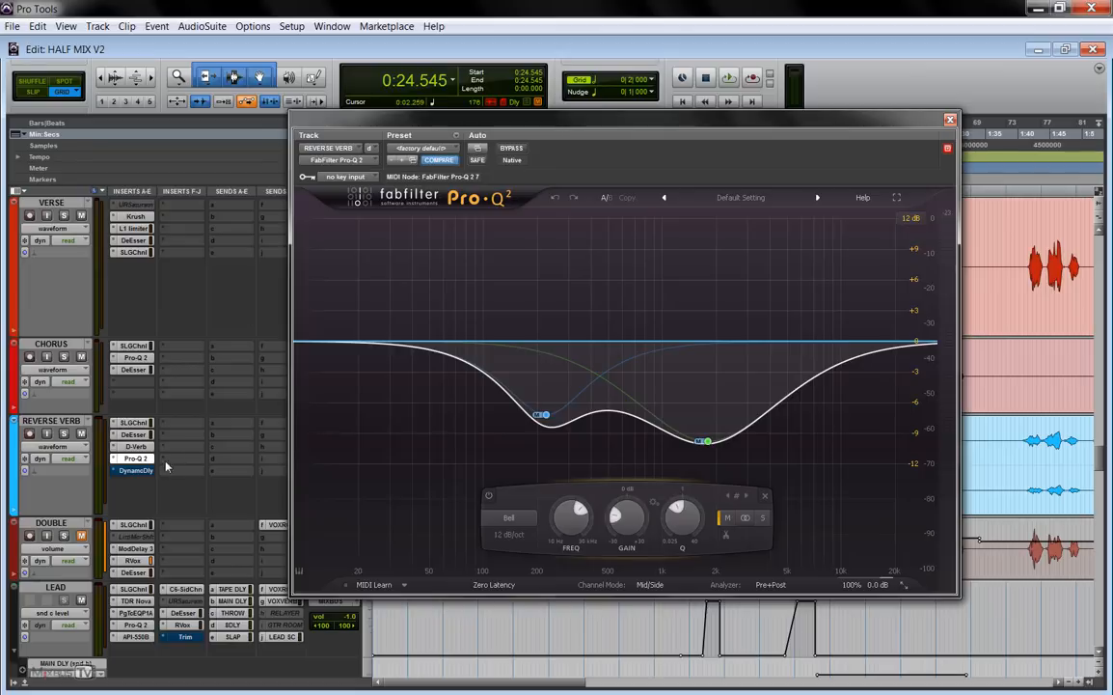
pyautogui.click(949, 120)
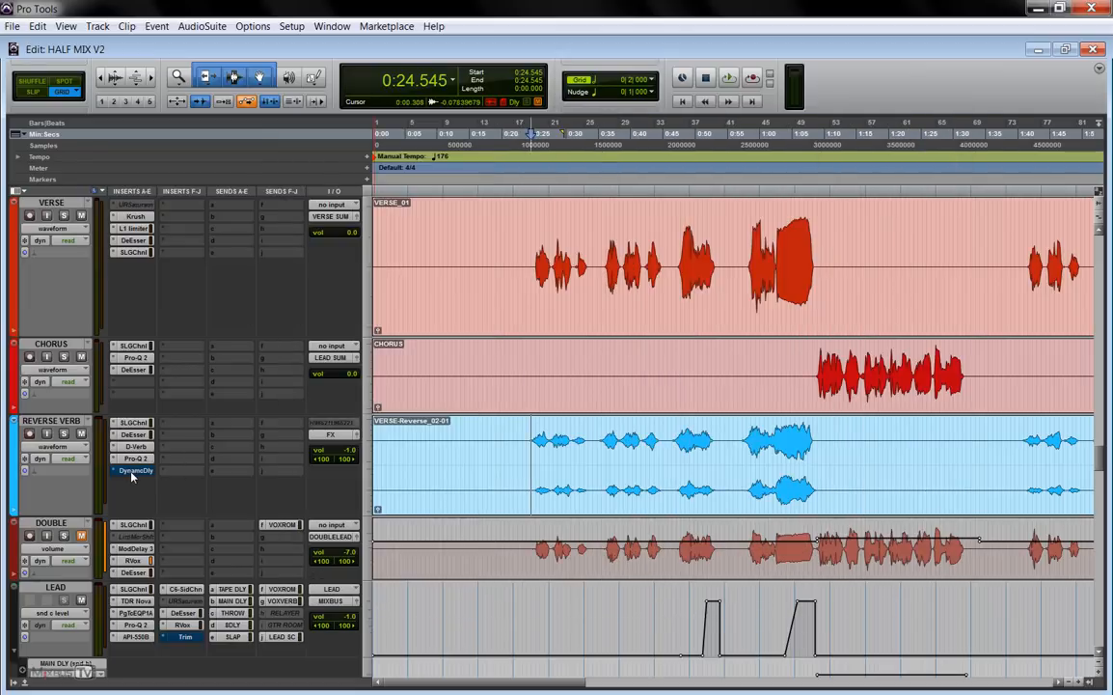
pyautogui.click(135, 471)
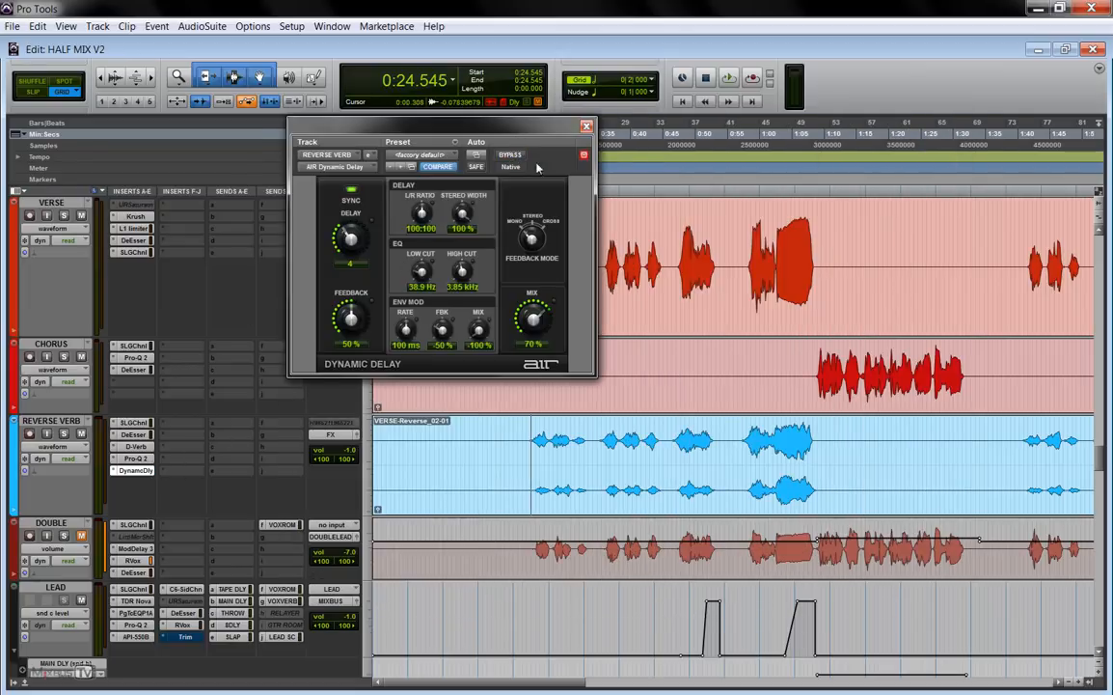
pyautogui.moveTo(434, 125); pyautogui.dragTo(497, 150)
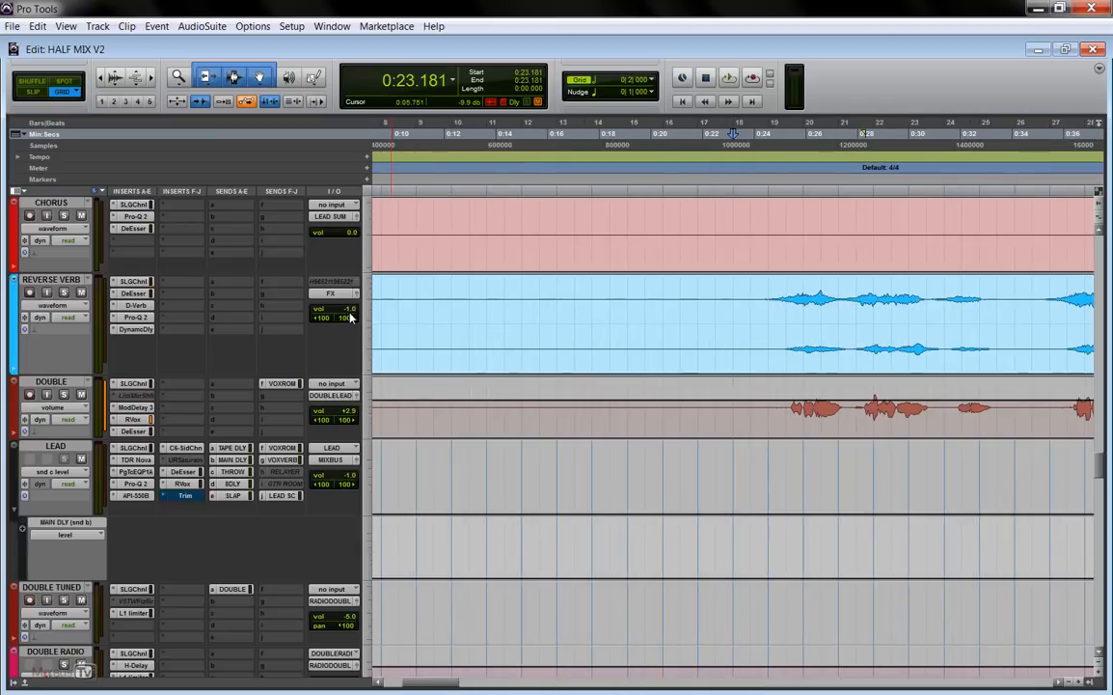
pyautogui.click(729, 77)
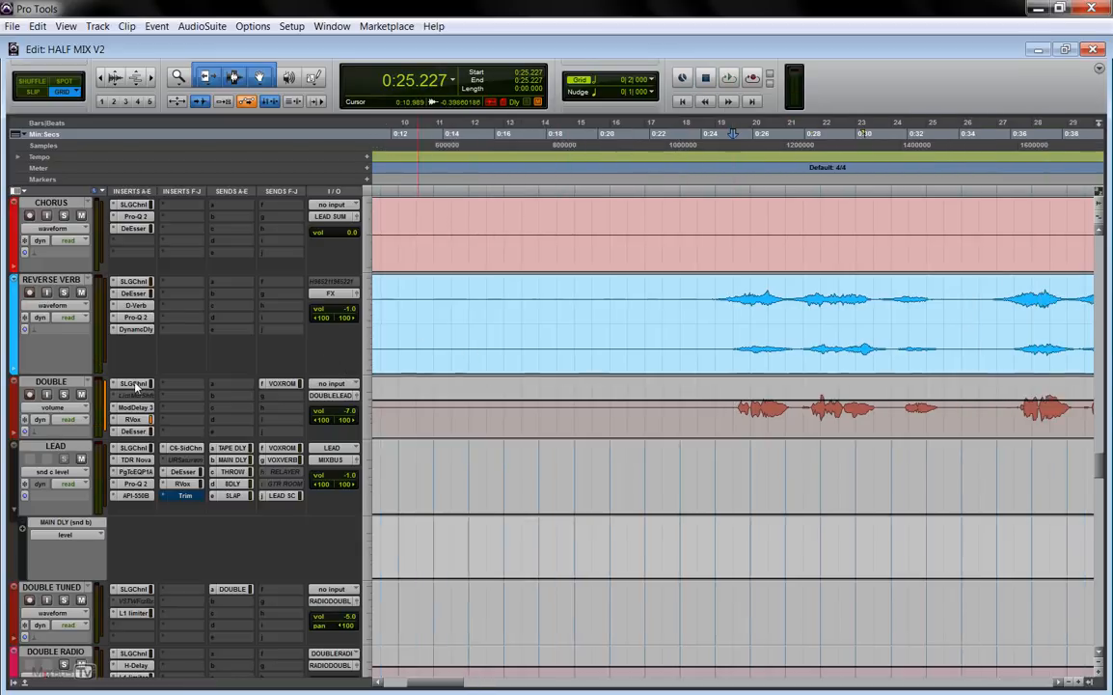
# Show the DOUBLE track's Mod Delay III settings, then its next insert.
pyautogui.click(133, 384)
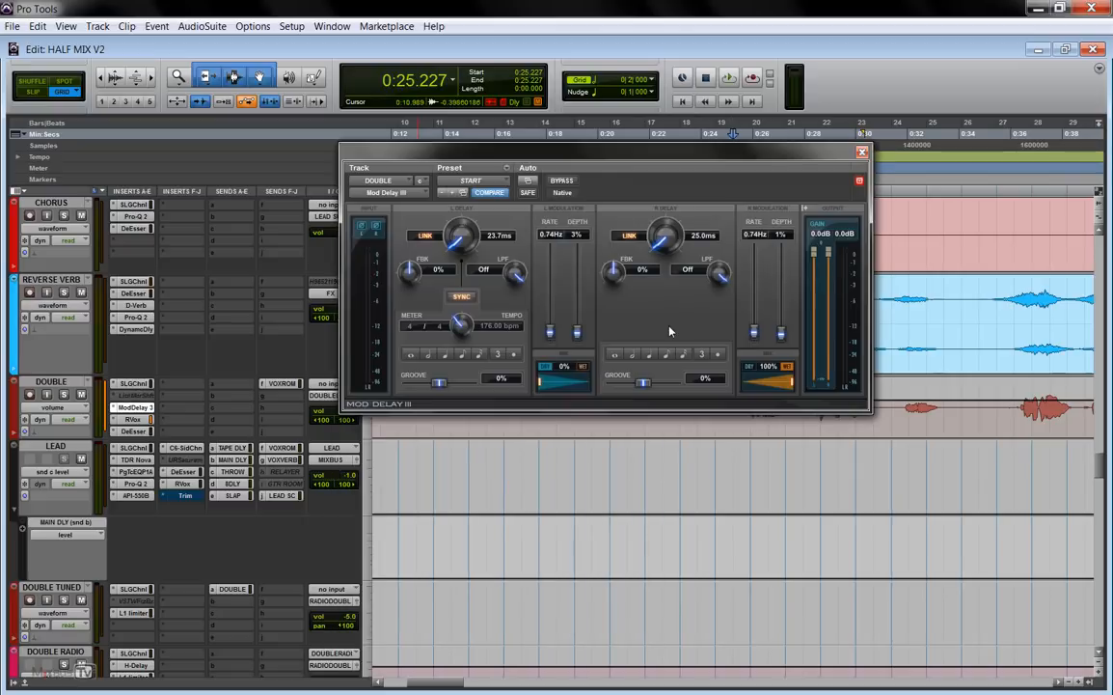
pyautogui.moveTo(660, 312)
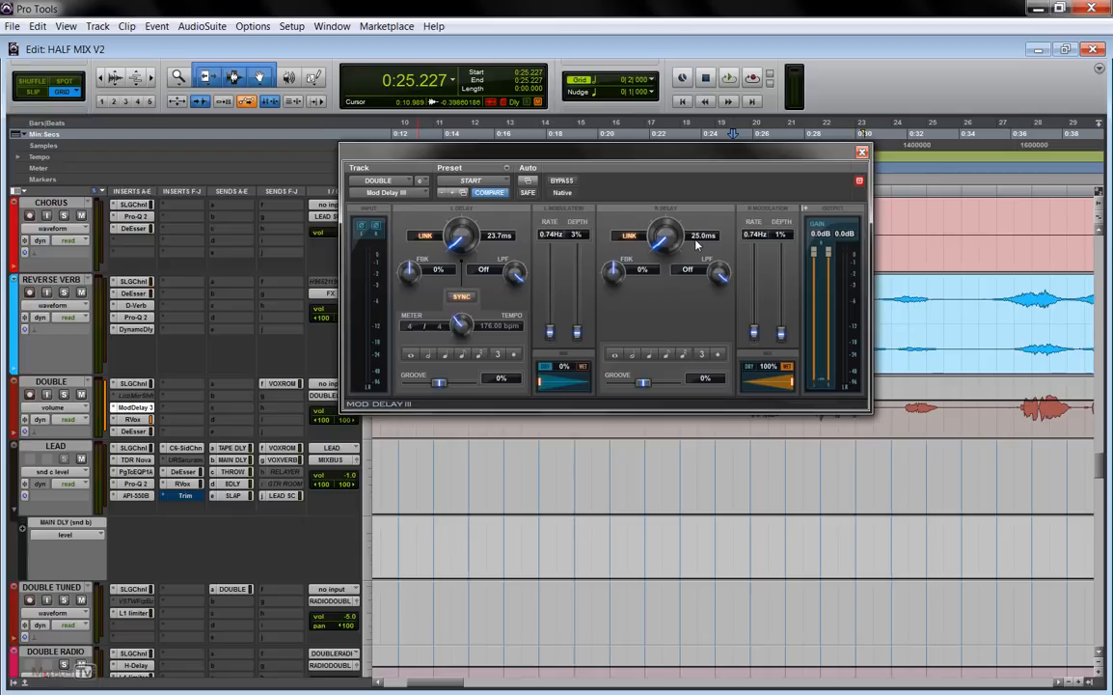
pyautogui.moveTo(861, 164)
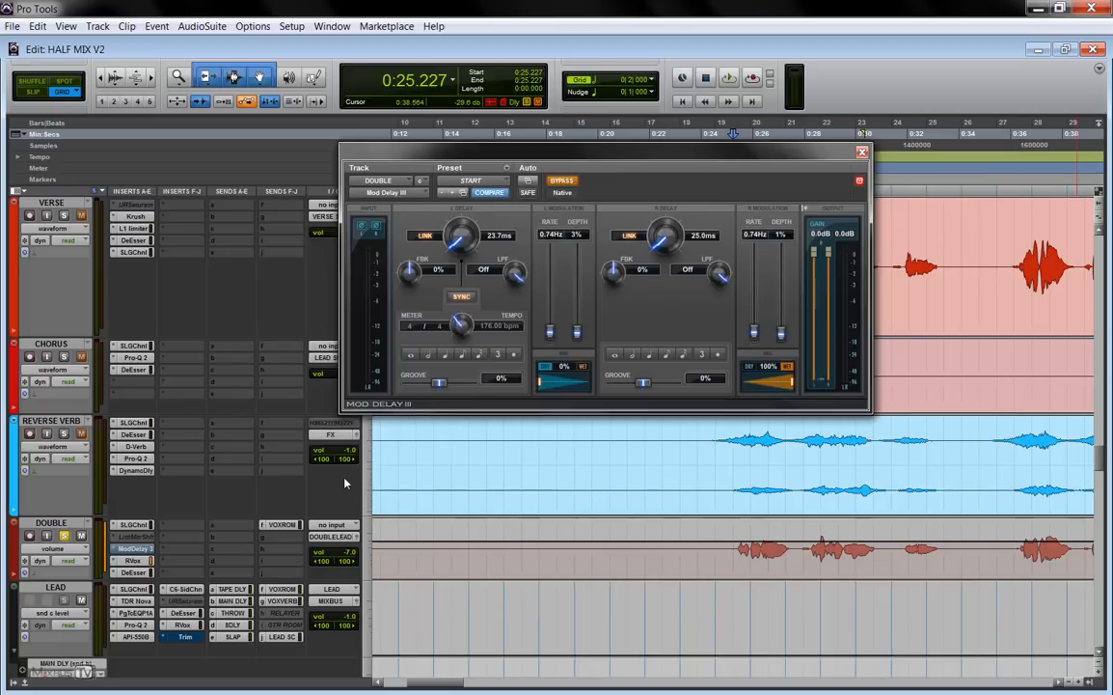
pyautogui.moveTo(143, 556)
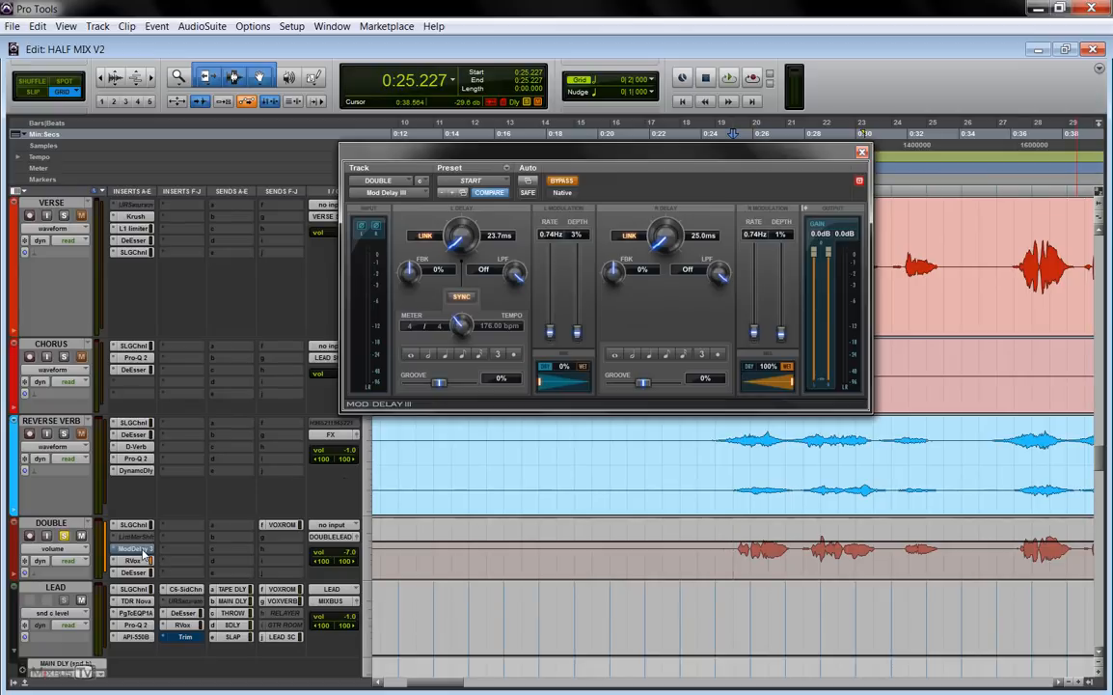
pyautogui.click(729, 77)
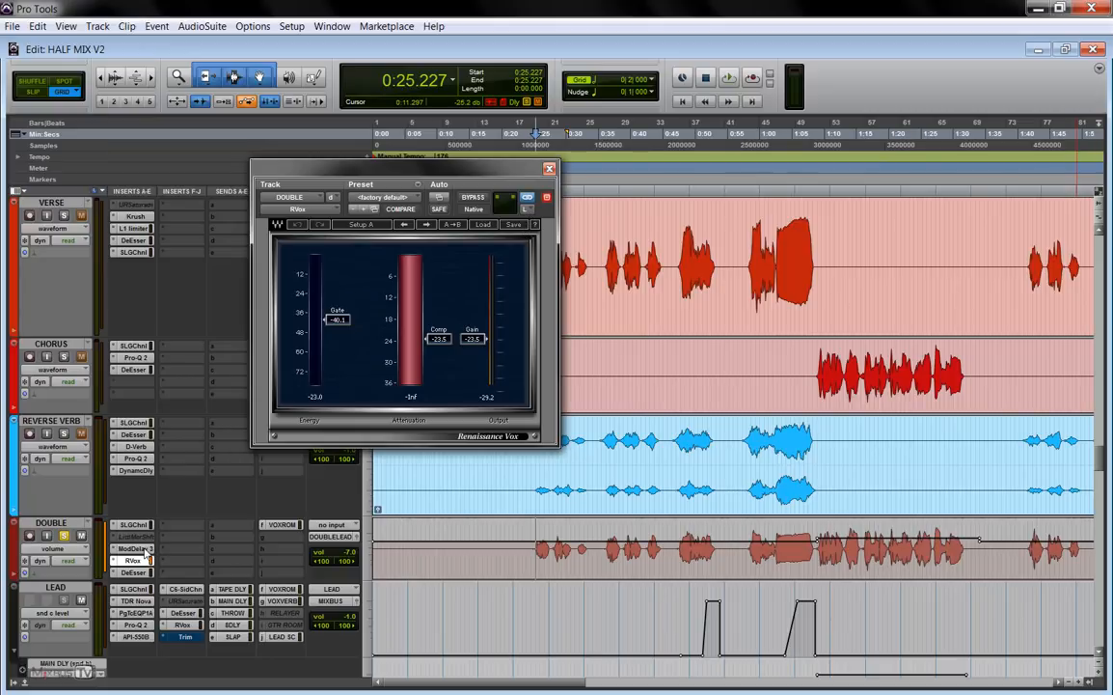
pyautogui.moveTo(474, 172)
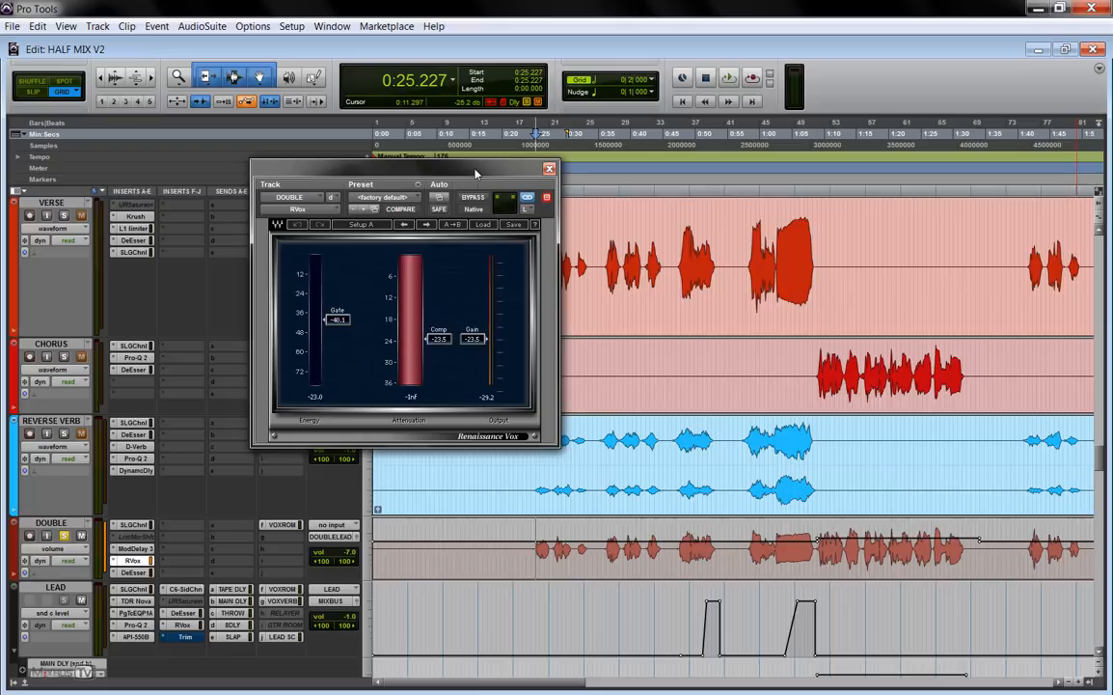
pyautogui.moveTo(465, 281)
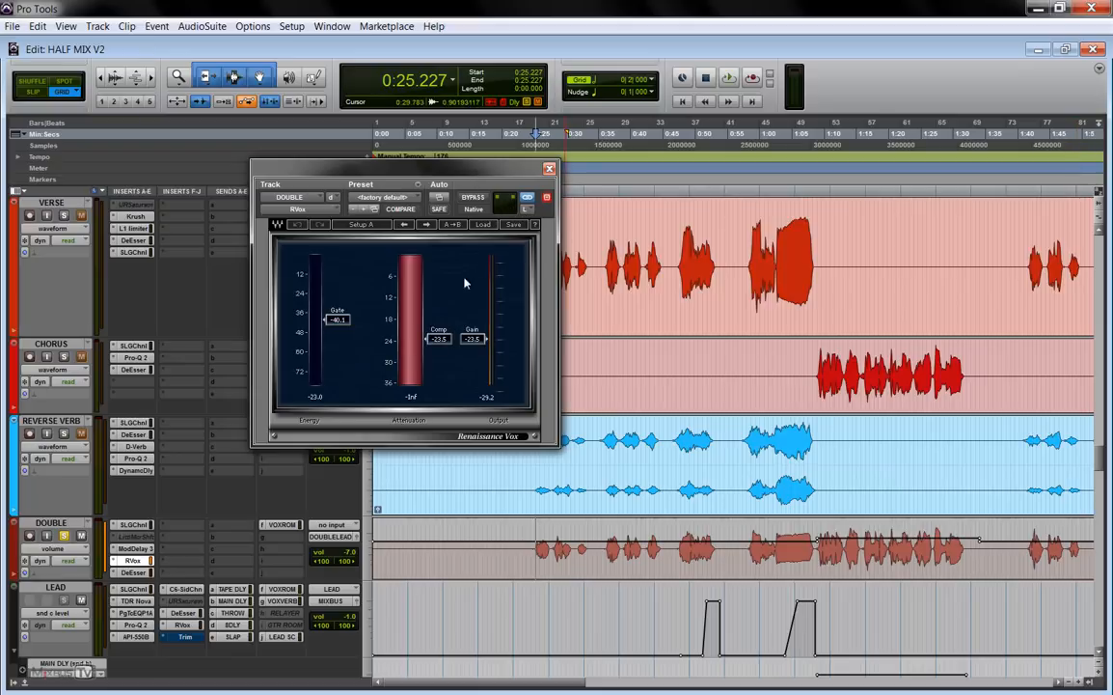
# Play the doubled vocal and show the DOUBLE track's DeEsser settings.
pyautogui.click(730, 77)
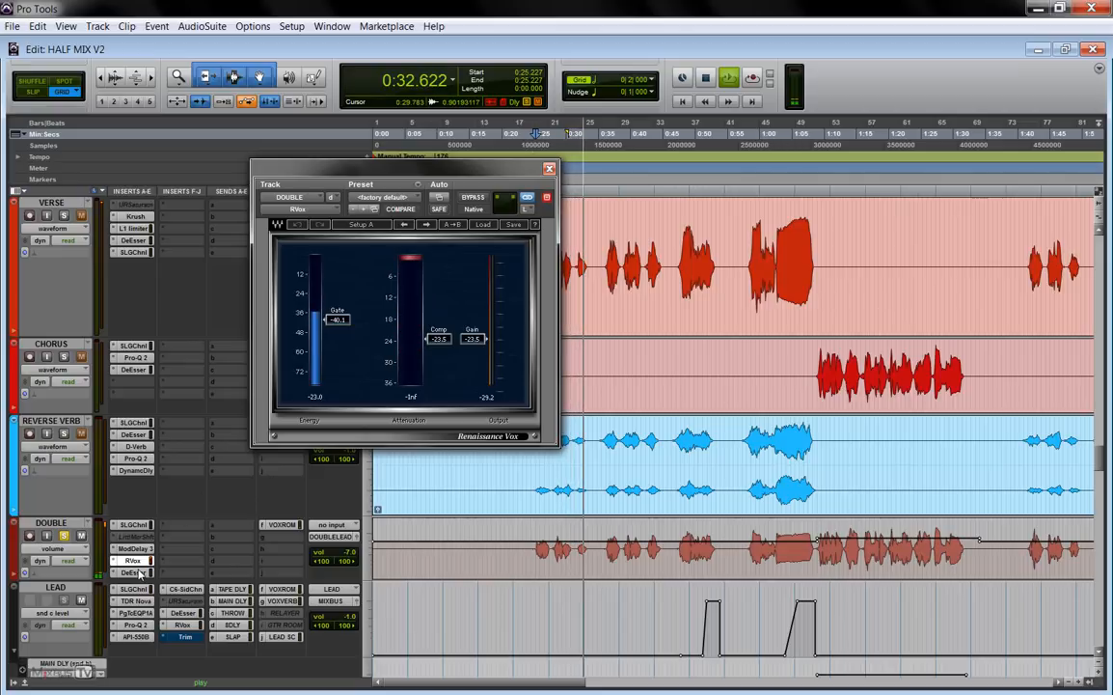
pyautogui.click(133, 571)
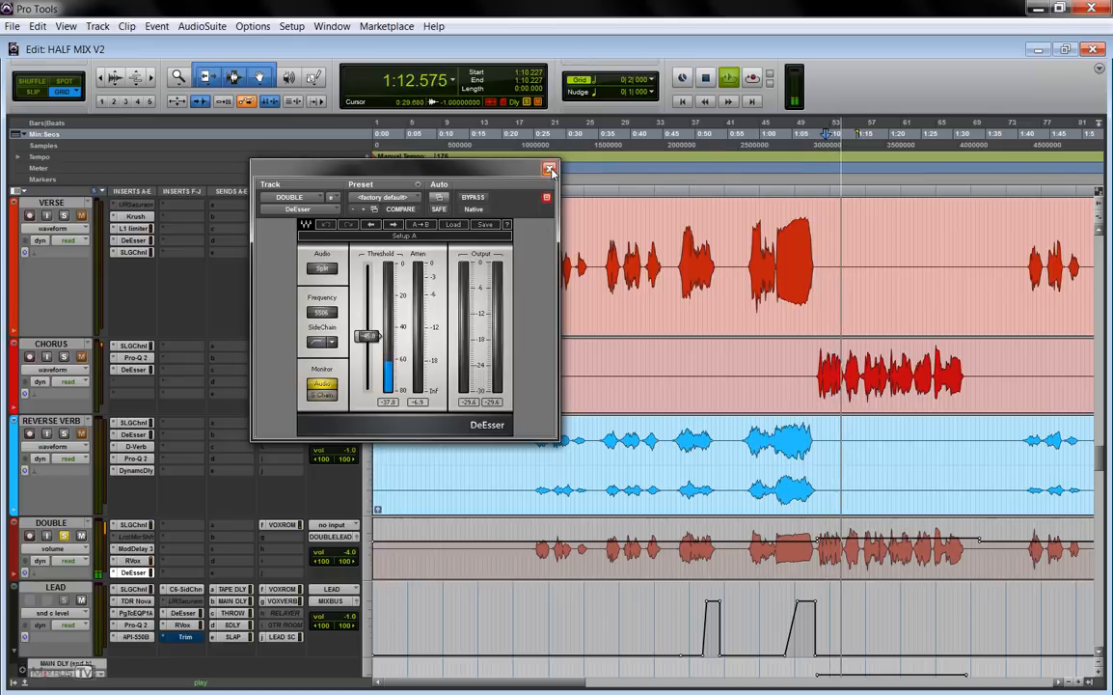
# Close the DeEsser and scroll the edit window down to the CHORUS–DOUBLE RADIO tracks.
pyautogui.click(552, 170)
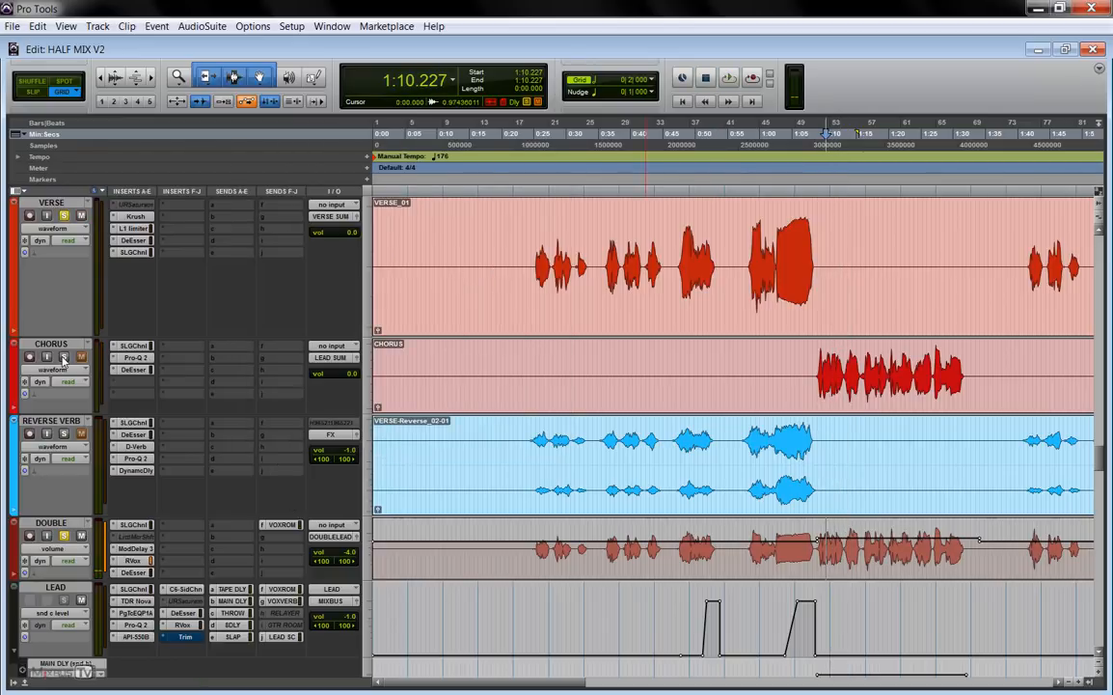
pyautogui.click(729, 77)
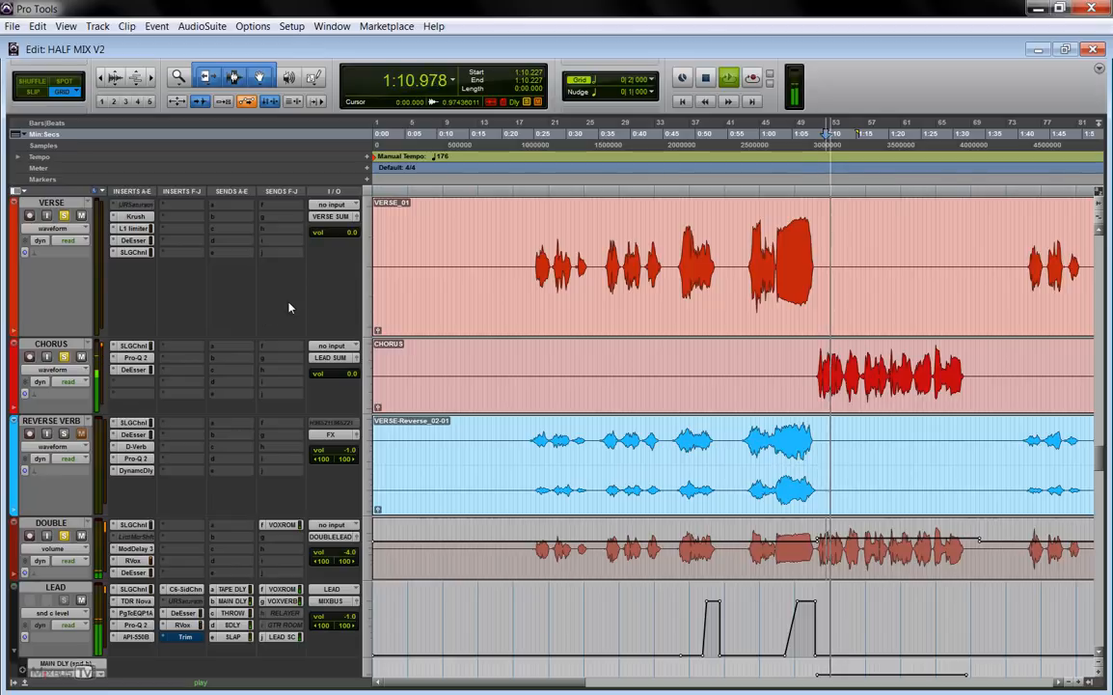
pyautogui.scroll(-3)
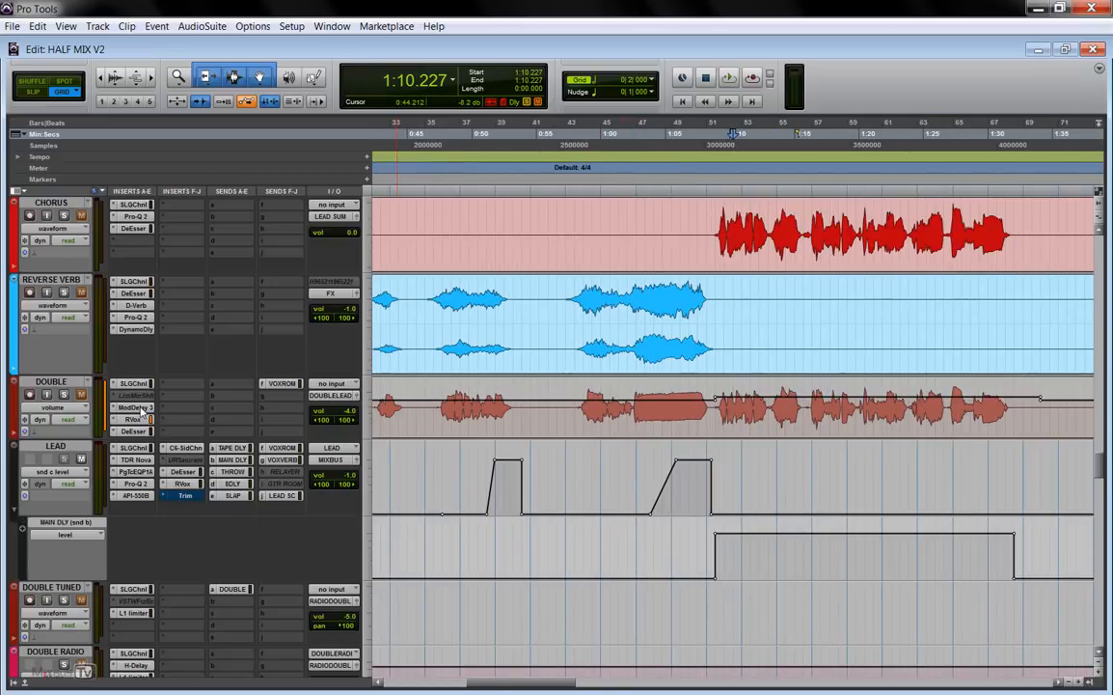
pyautogui.click(133, 405)
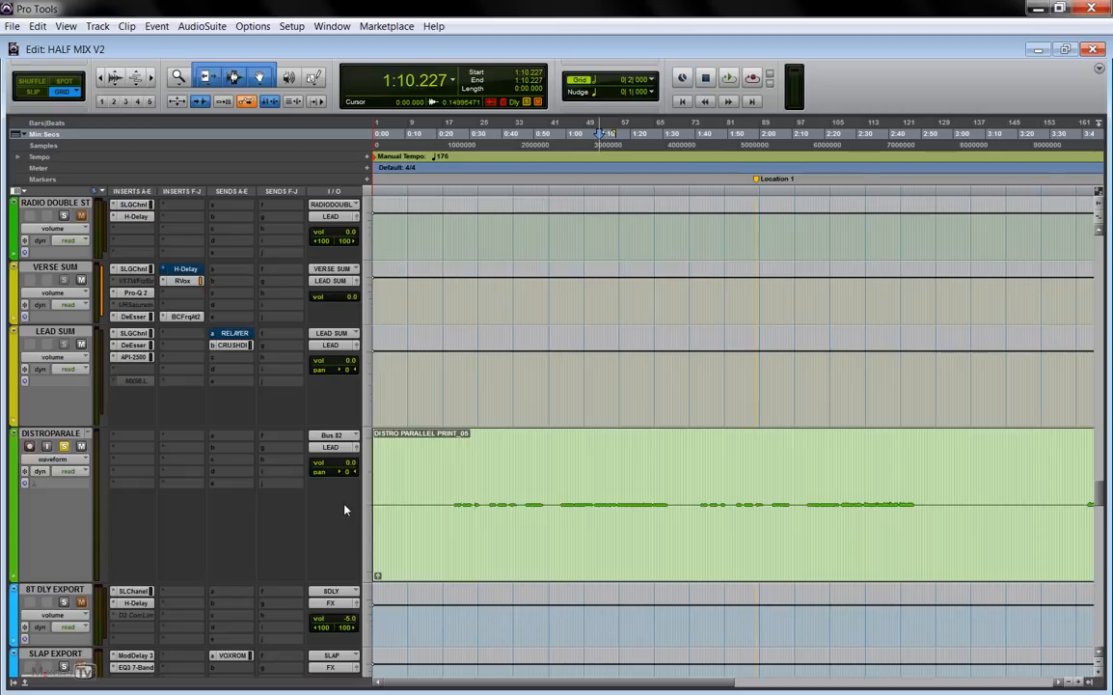
pyautogui.moveTo(345, 471)
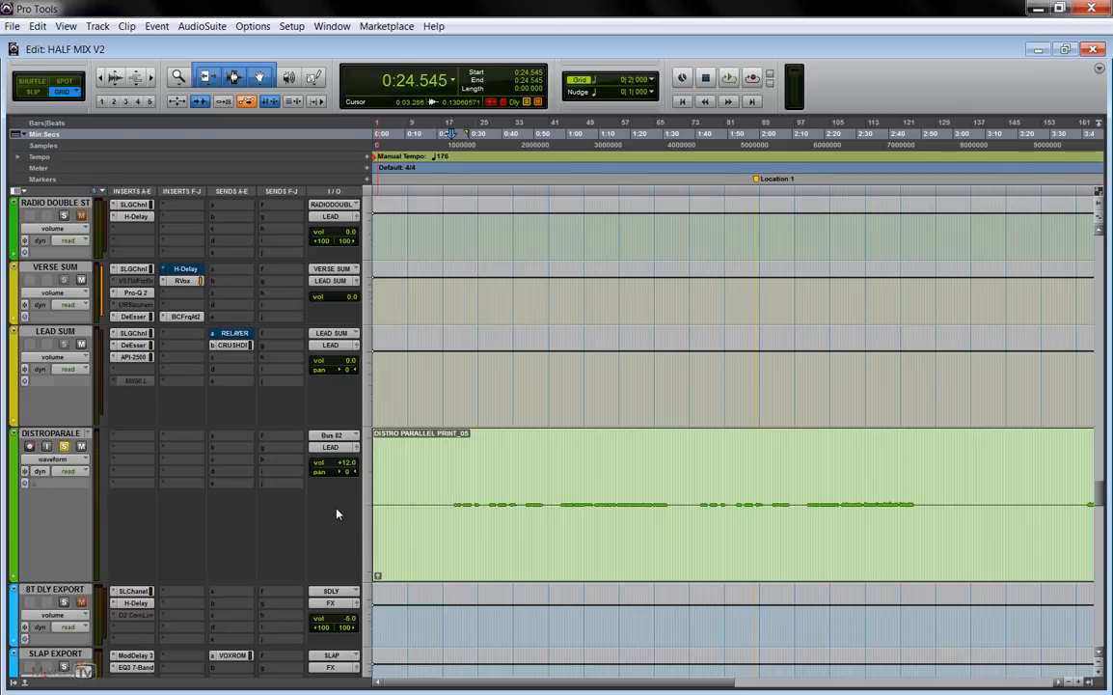
# Move the DISTROPARALLEL print track up between SPECIAL VOX and VERSE.
pyautogui.click(729, 77)
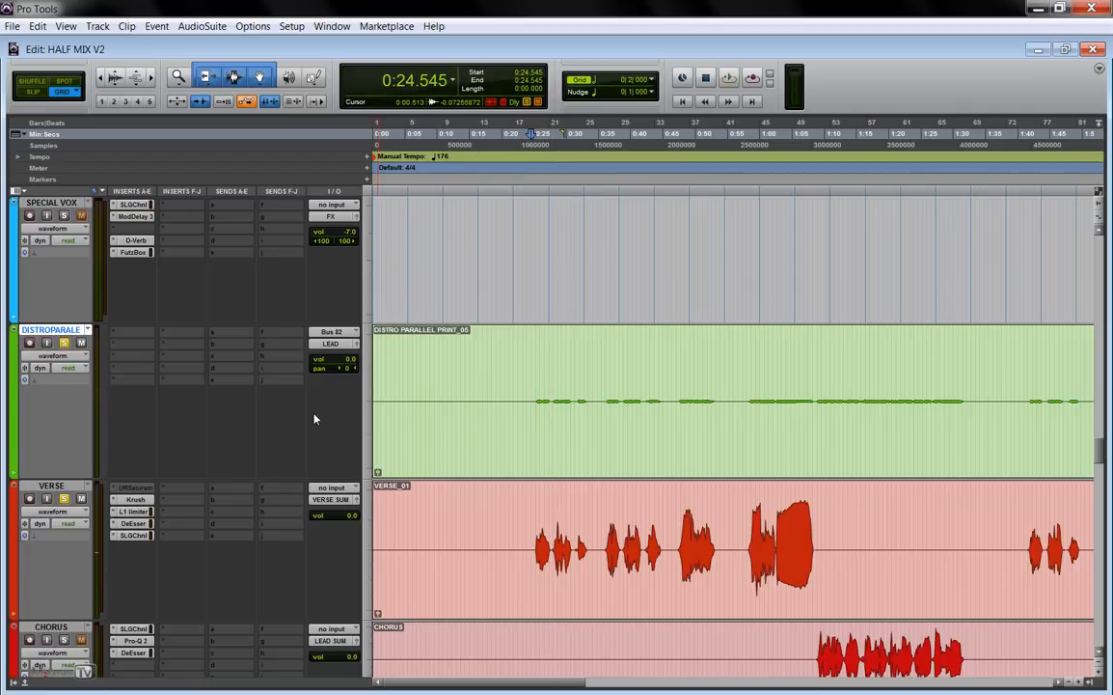
pyautogui.moveTo(304, 421)
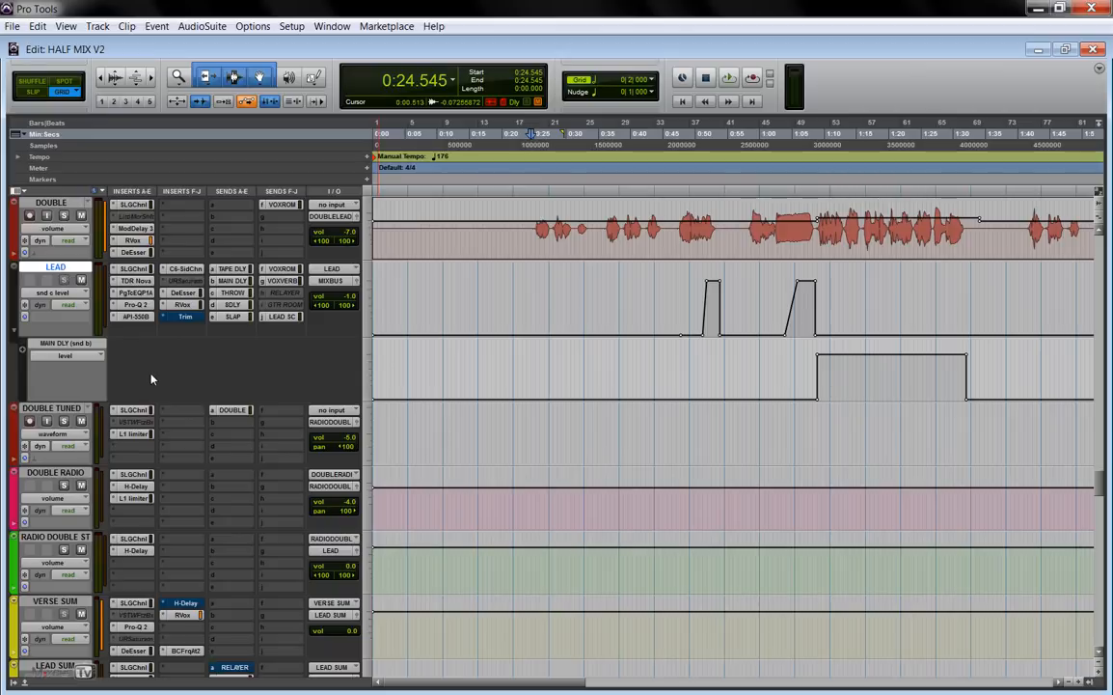
pyautogui.scroll(-3)
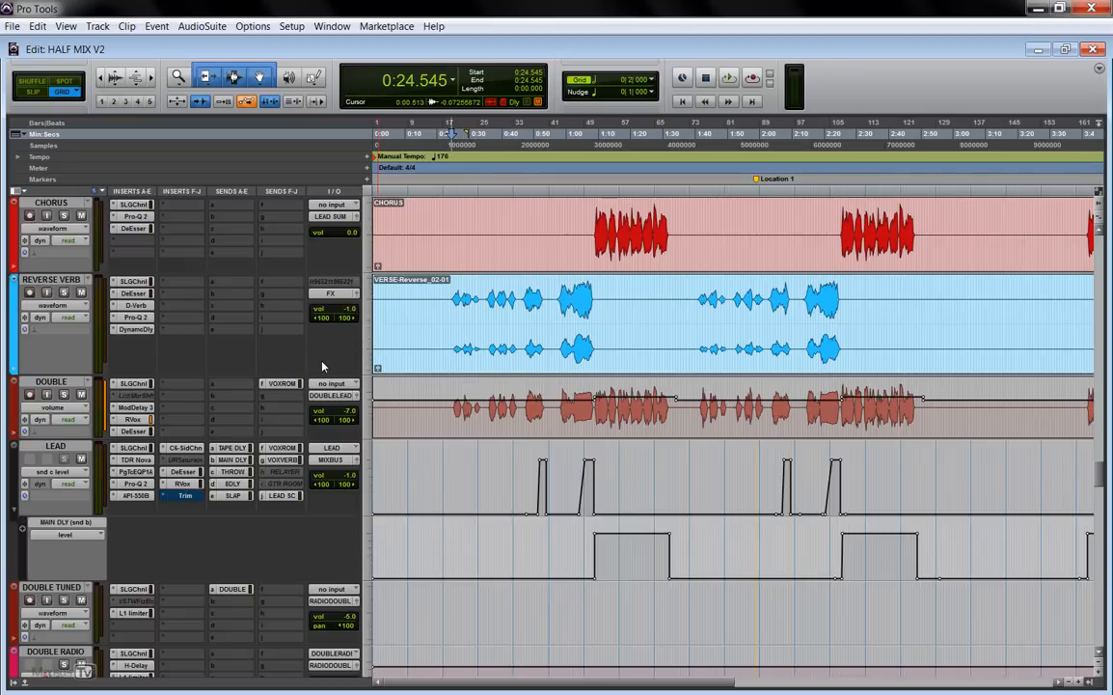
pyautogui.moveTo(328, 363)
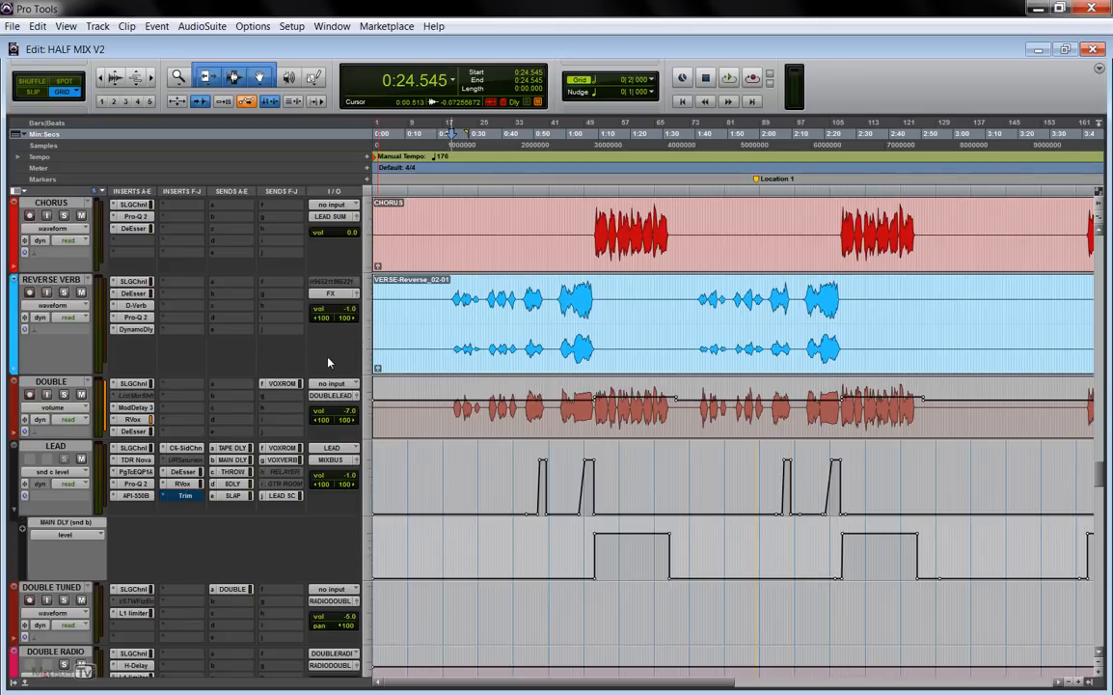